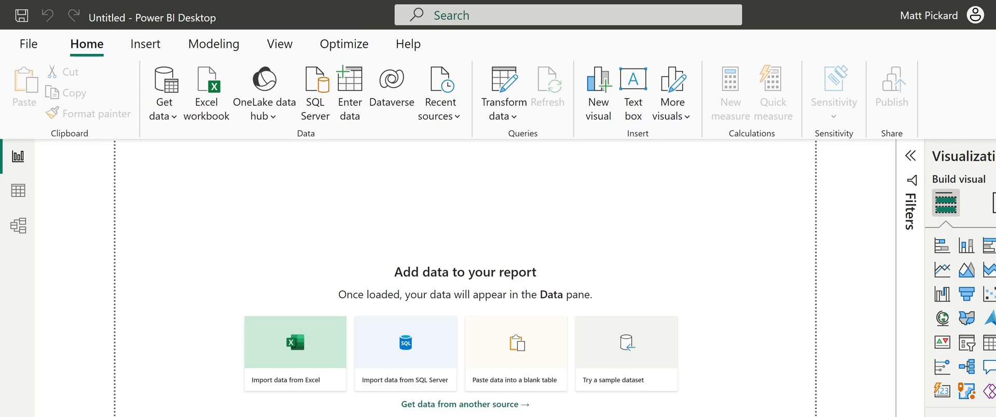
pyautogui.moveTo(304, 358)
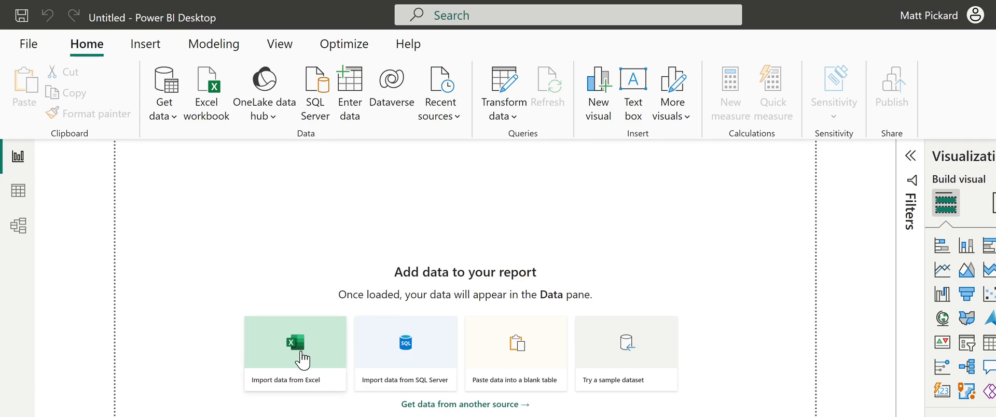
pyautogui.moveTo(305, 363)
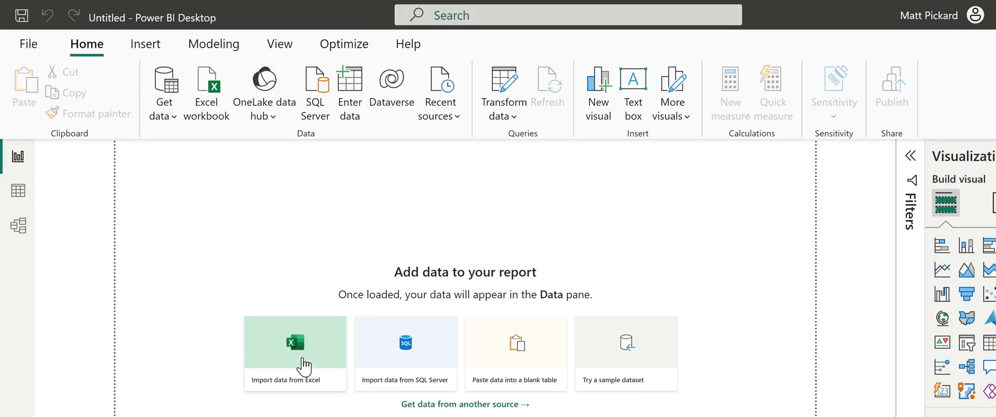
# Step: Import from Excel and select the Transactions table in HW2-Q28.xlsx from Downloads
pyautogui.click(294, 342)
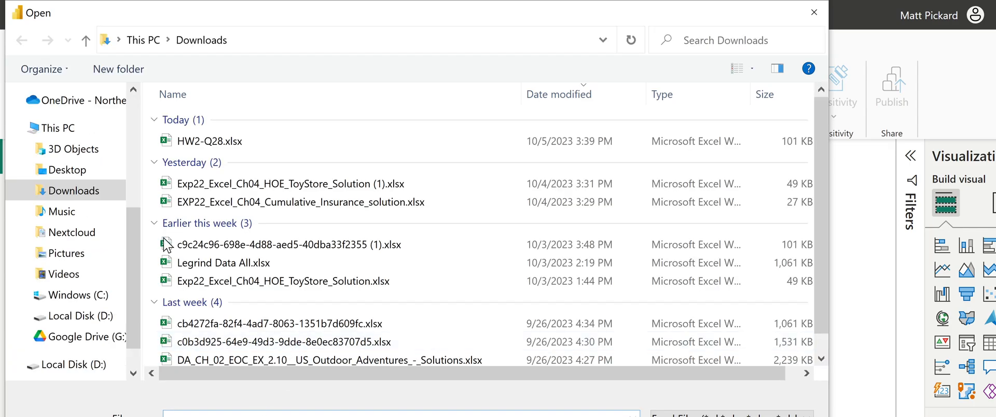
pyautogui.click(209, 141)
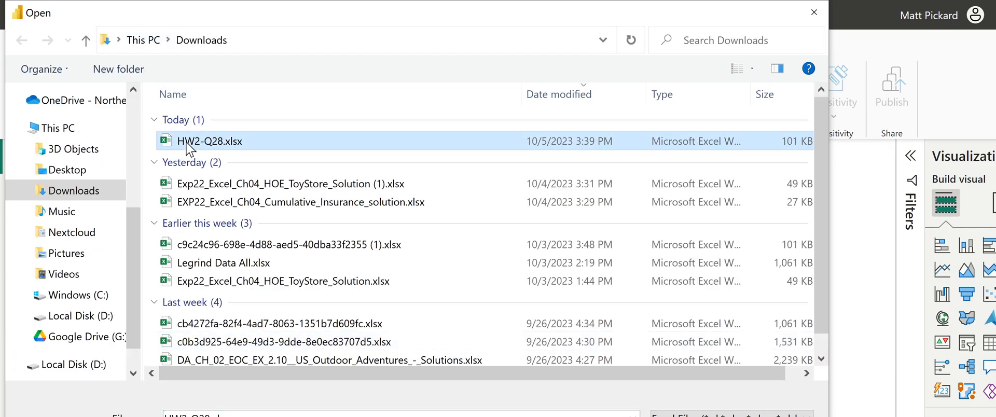
pyautogui.doubleClick(208, 141)
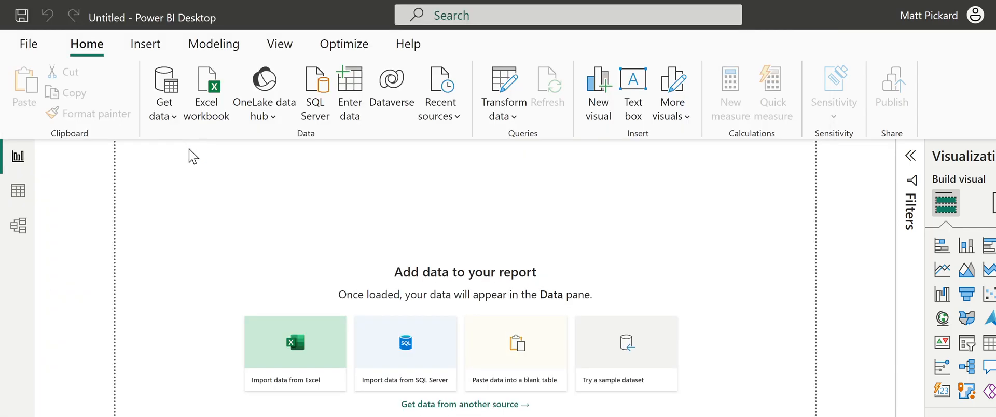
pyautogui.moveTo(198, 179)
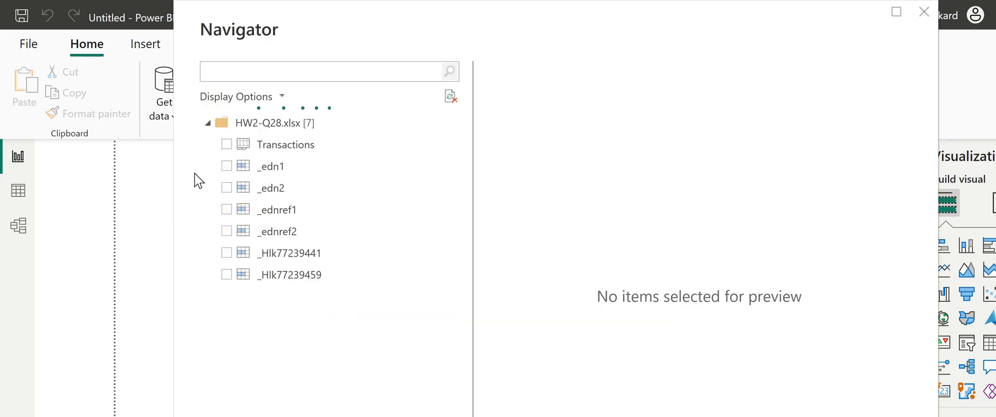
pyautogui.click(226, 144)
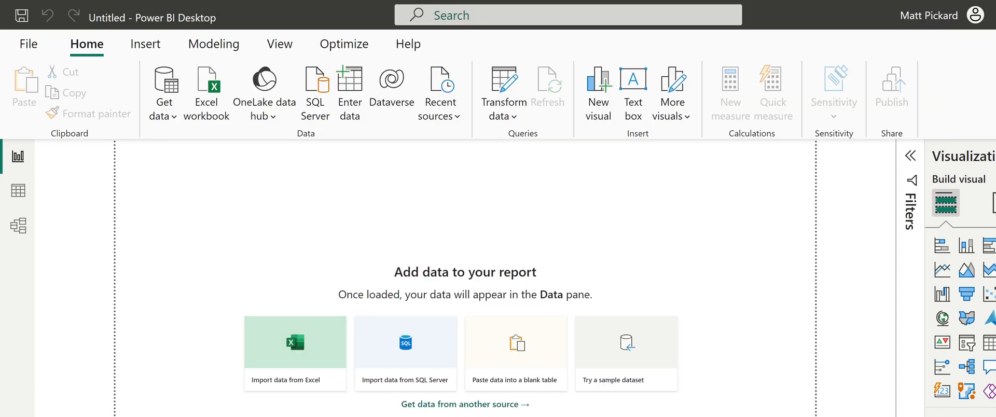
# Step: Open the Transactions query in Power Query Editor and delete the empty Column18 and Column19
pyautogui.click(503, 92)
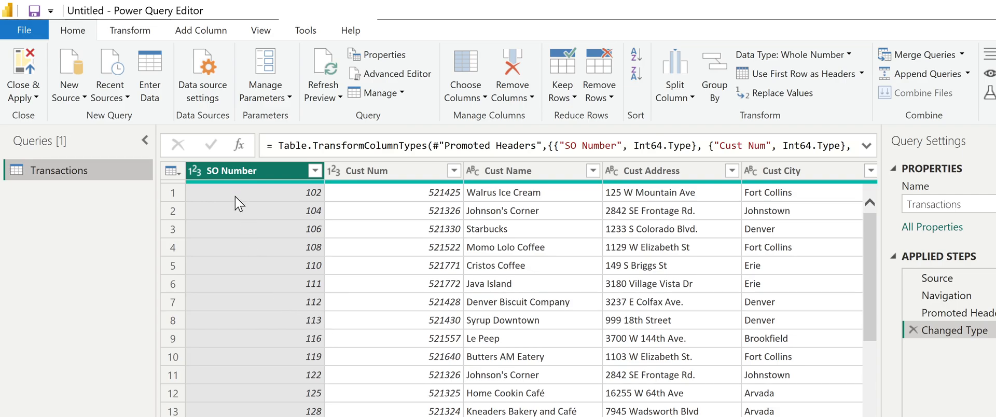
pyautogui.moveTo(260, 352)
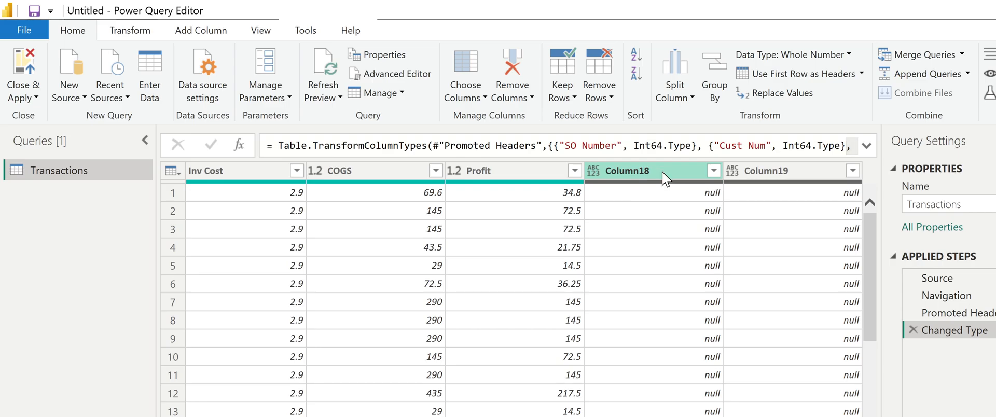
pyautogui.click(767, 170)
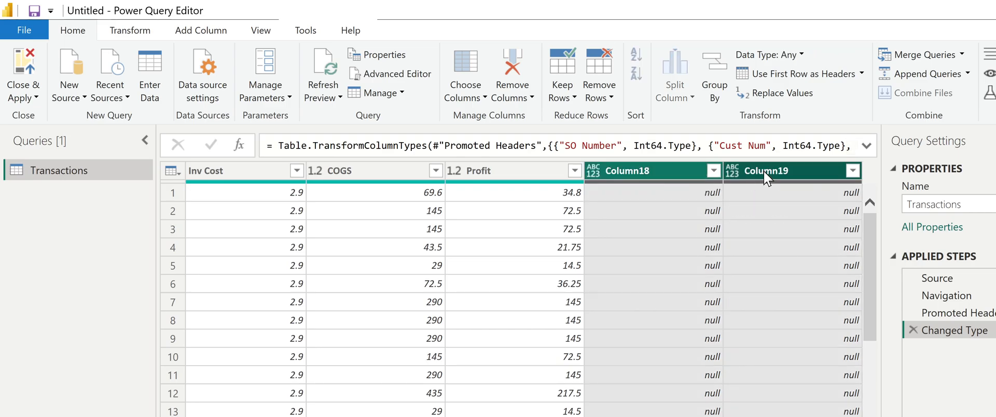
pyautogui.rightClick(765, 170)
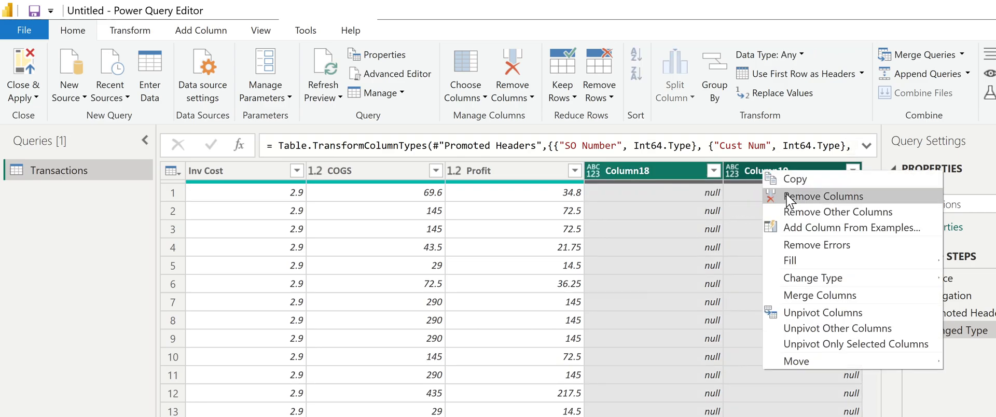
pyautogui.click(823, 195)
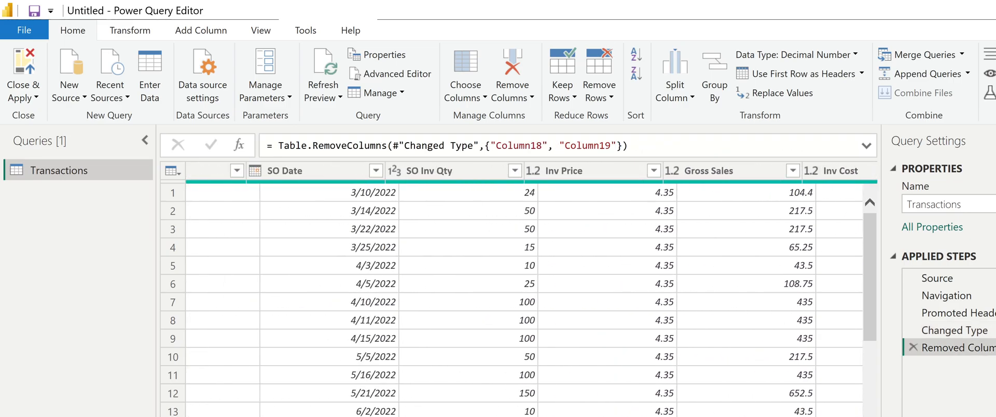
pyautogui.hscroll(-3)
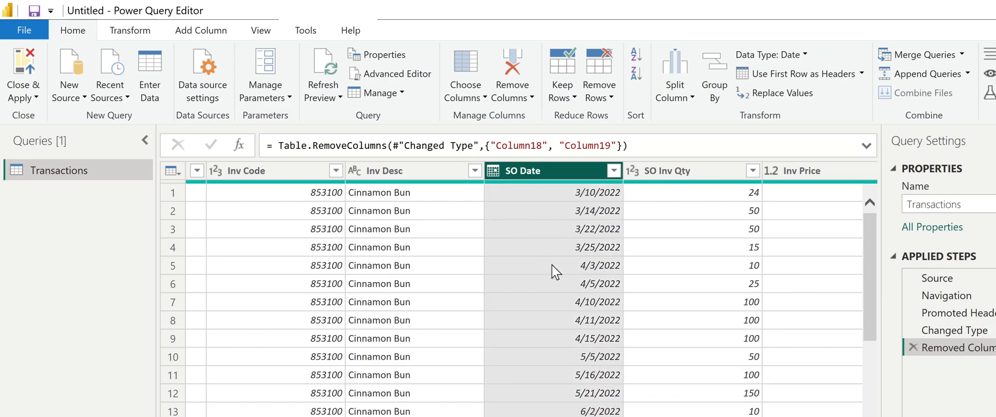
pyautogui.moveTo(567, 263)
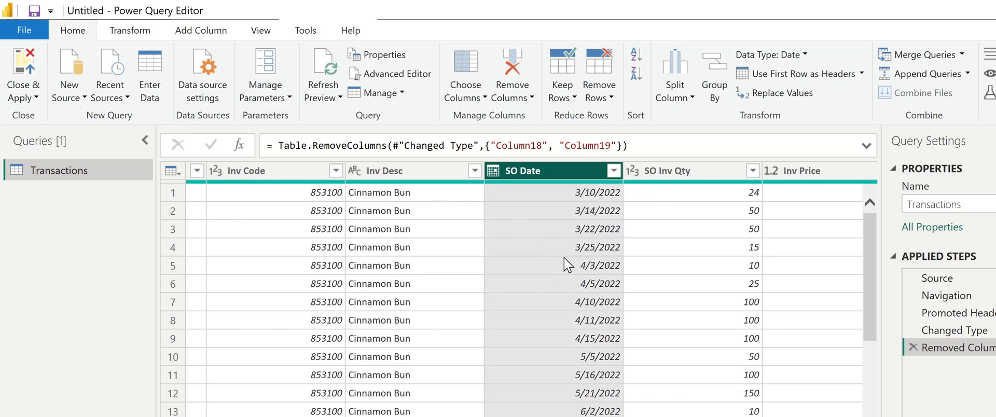
pyautogui.moveTo(570, 199)
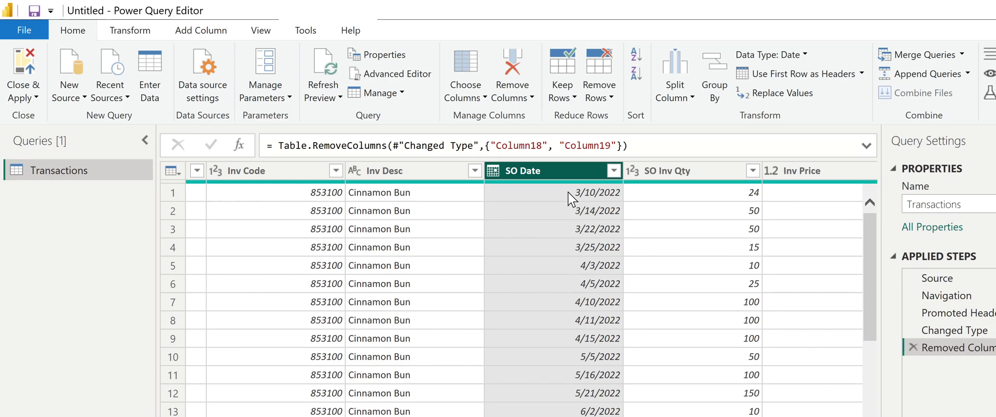
pyautogui.moveTo(537, 181)
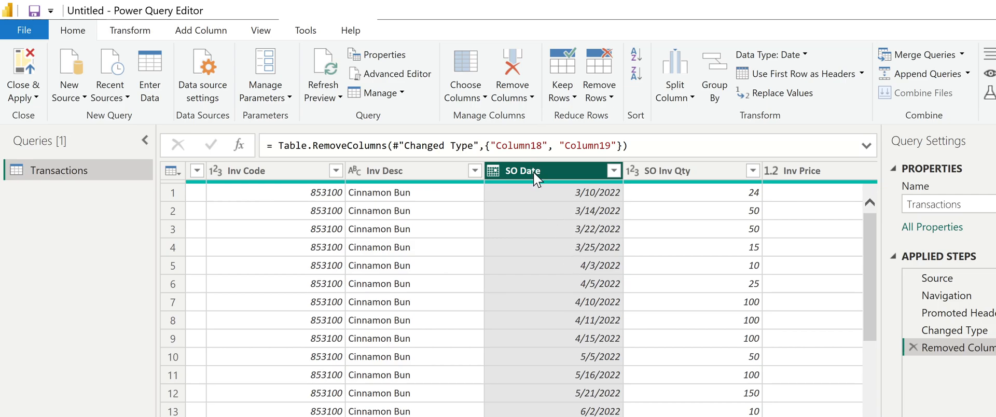
# Step: Add a Year column extracted from SO Date, showing 2022 values
pyautogui.click(200, 30)
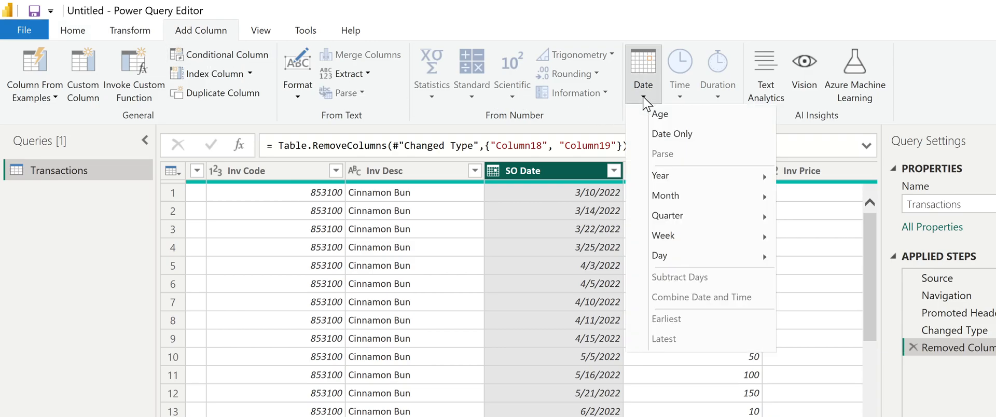
pyautogui.moveTo(660, 175)
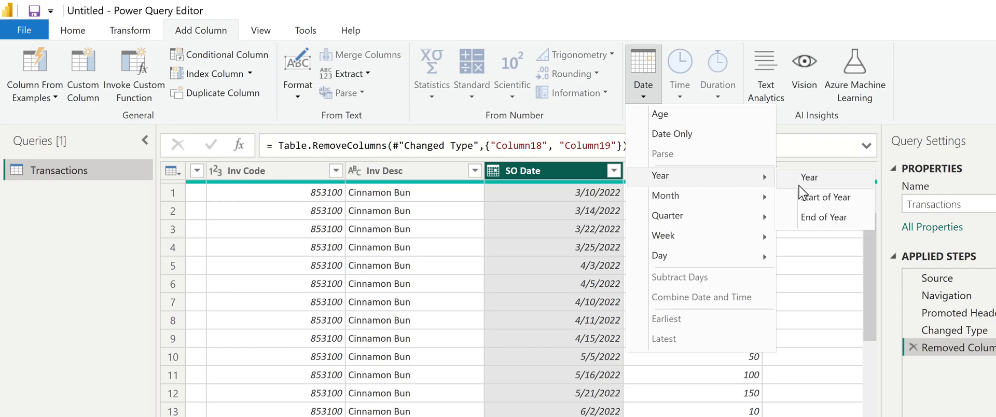
pyautogui.click(809, 177)
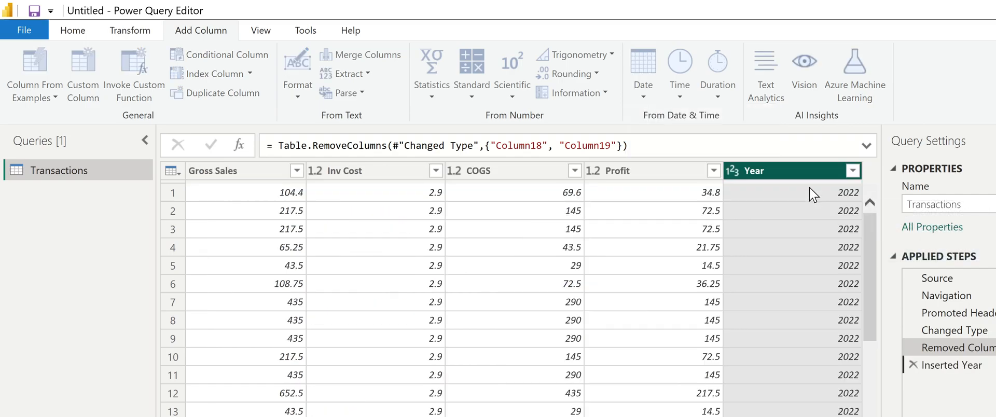
pyautogui.click(954, 365)
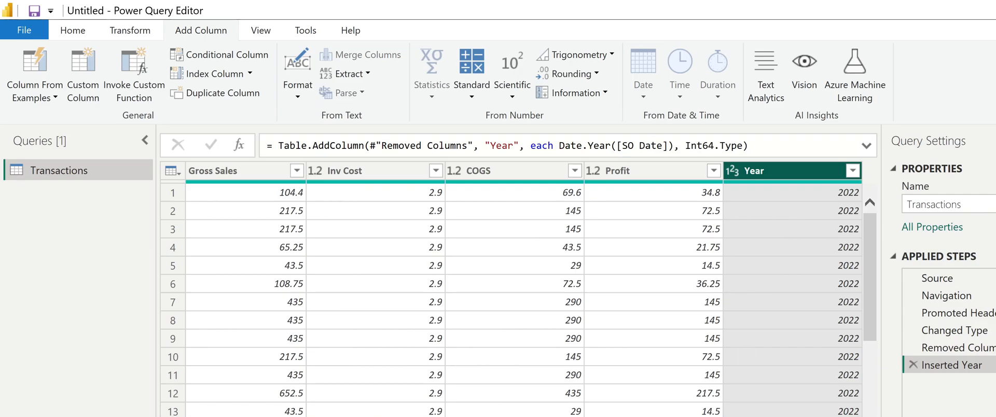
pyautogui.moveTo(176, 120)
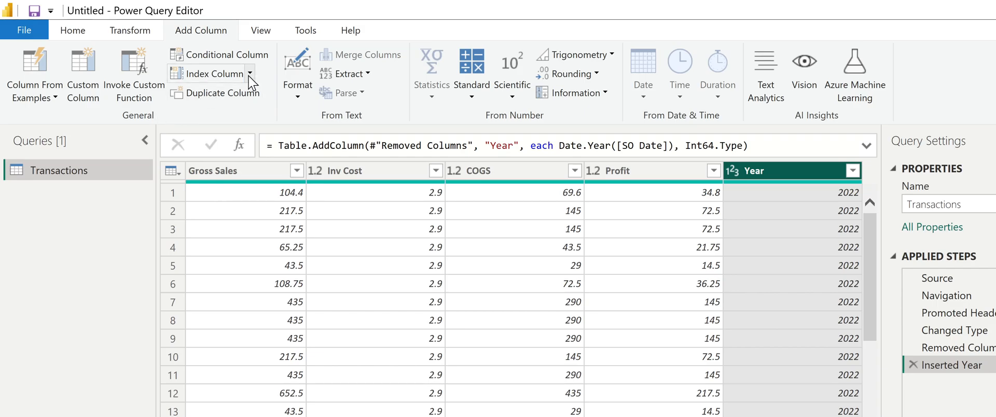
pyautogui.click(72, 30)
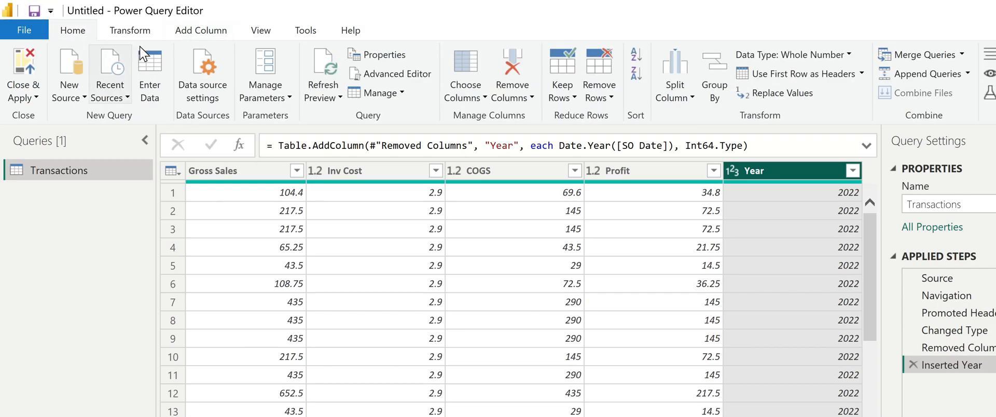
pyautogui.moveTo(714, 74)
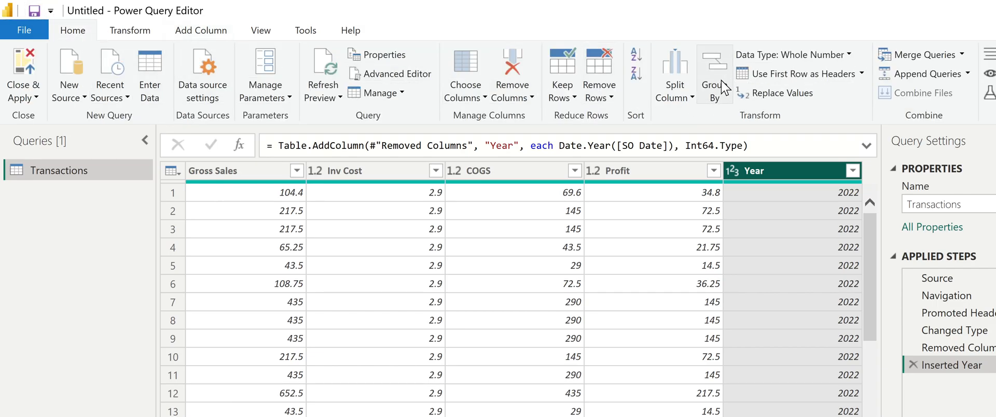
pyautogui.moveTo(713, 75)
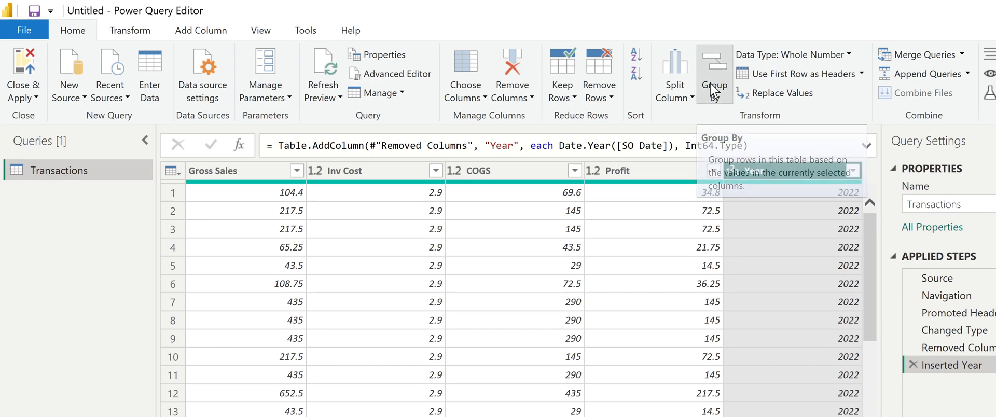
# Step: Use Advanced Group By on Cust Name and Year, summing Profit
pyautogui.click(714, 74)
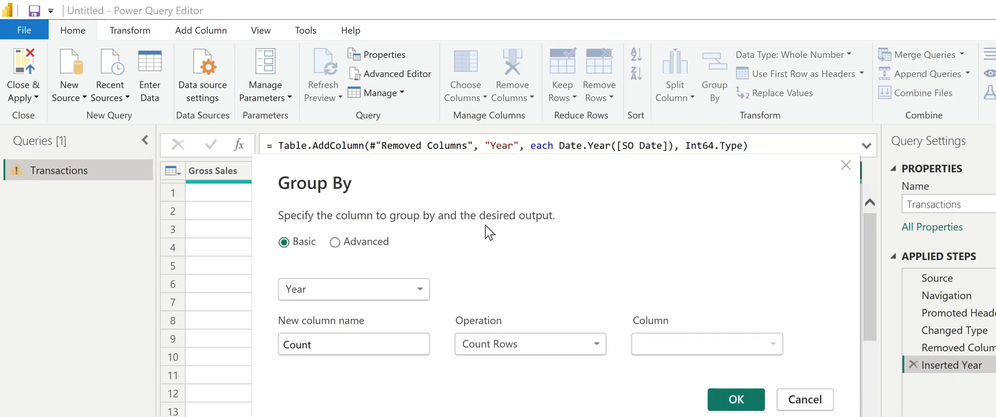
pyautogui.moveTo(318, 299)
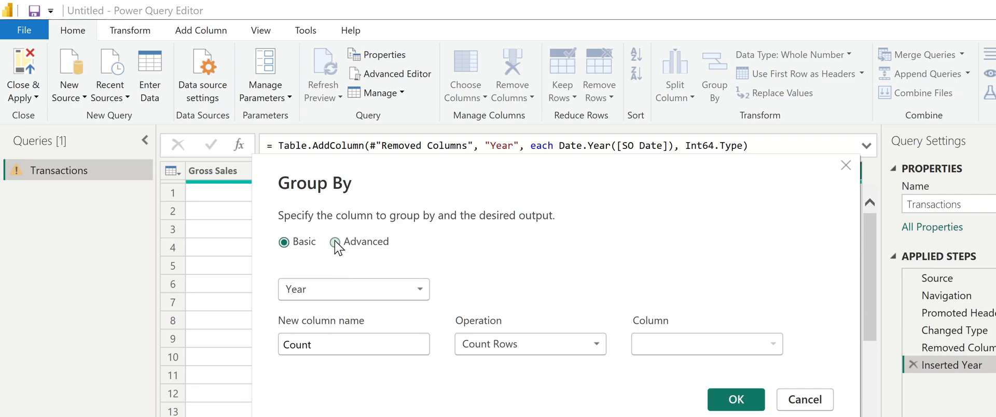
pyautogui.click(334, 241)
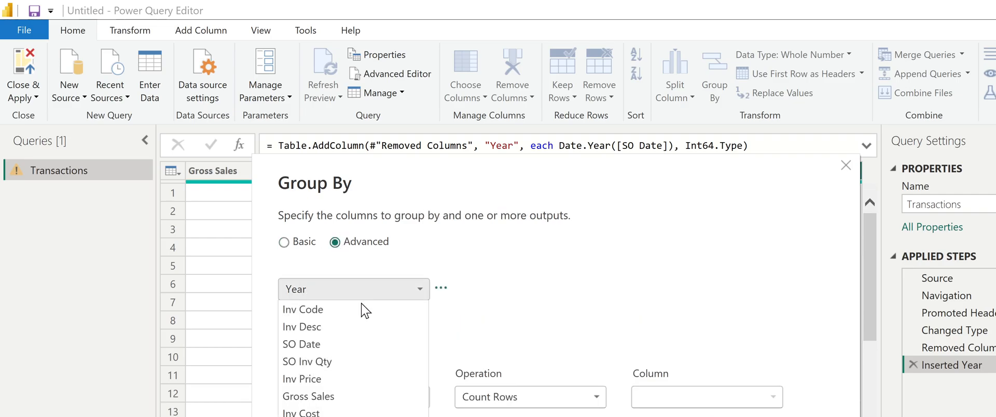
pyautogui.moveTo(323, 362)
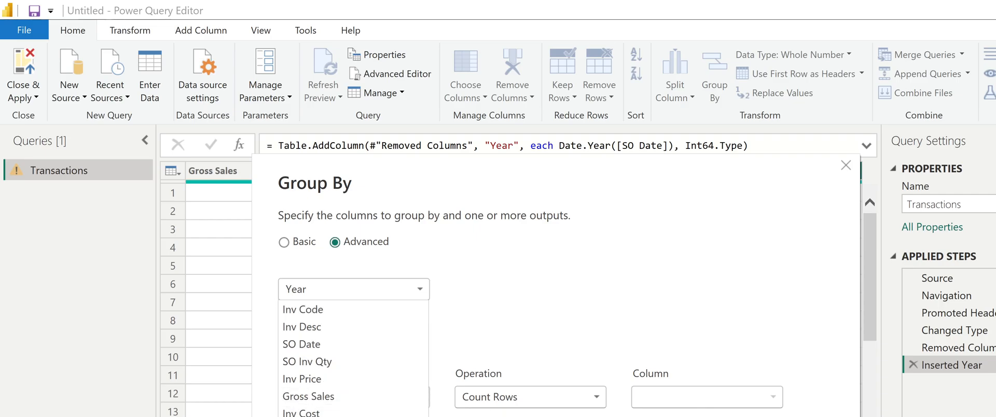
pyautogui.moveTo(347, 327)
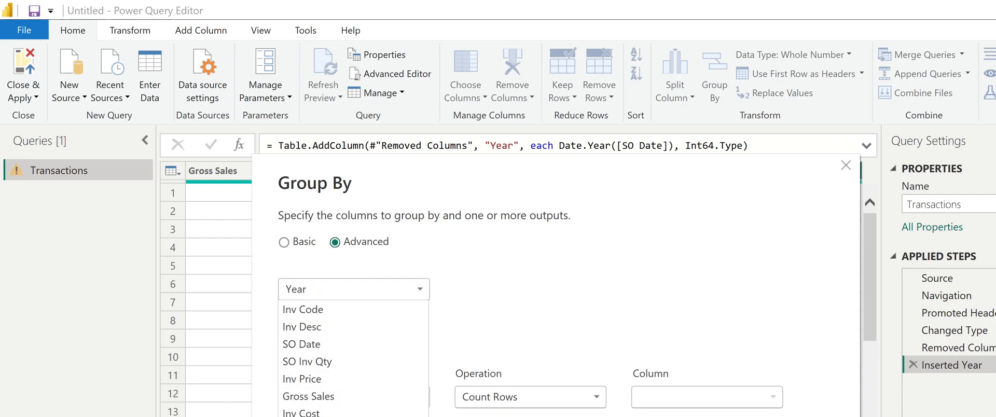
pyautogui.click(354, 289)
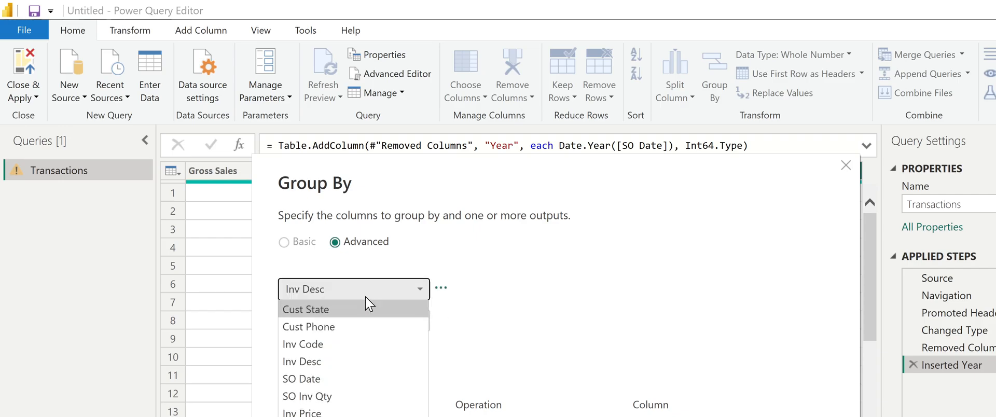
pyautogui.scroll(3)
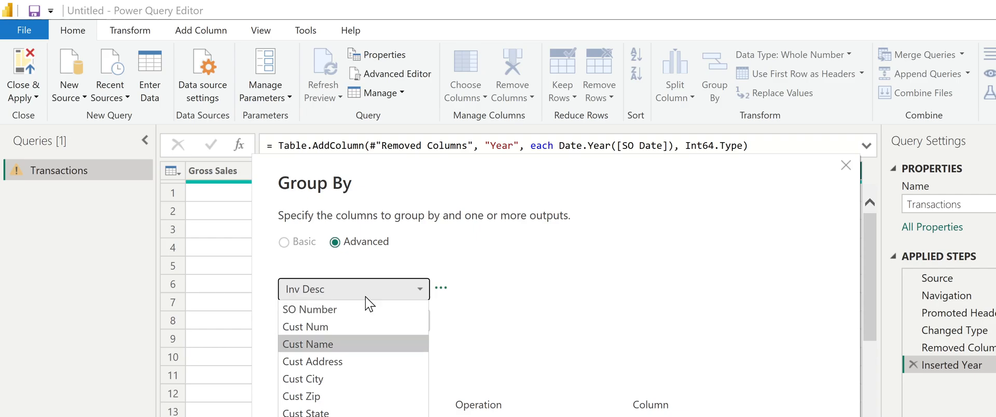
pyautogui.click(307, 344)
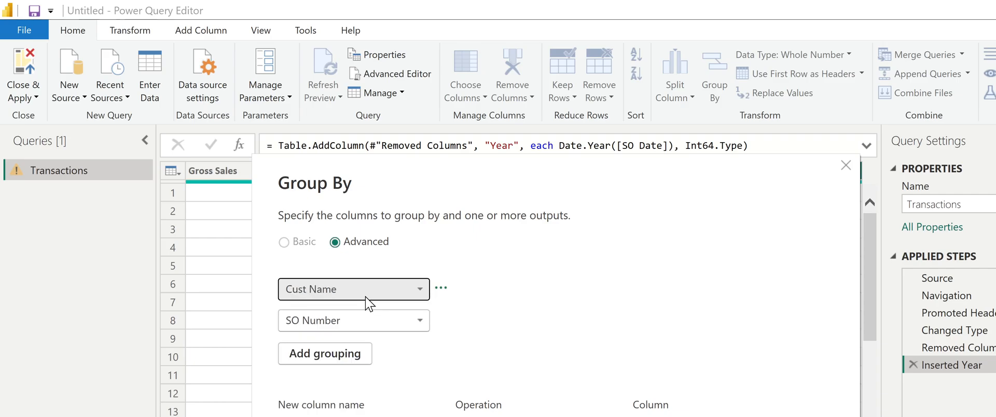
pyautogui.click(354, 320)
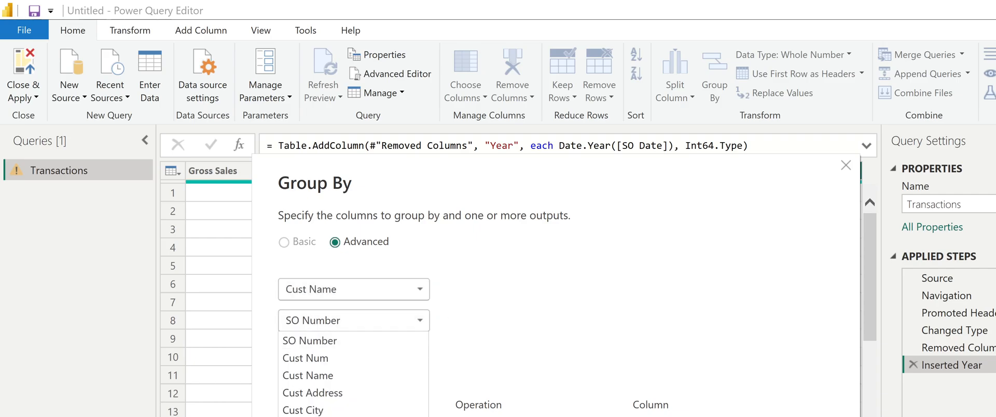
pyautogui.moveTo(338, 388)
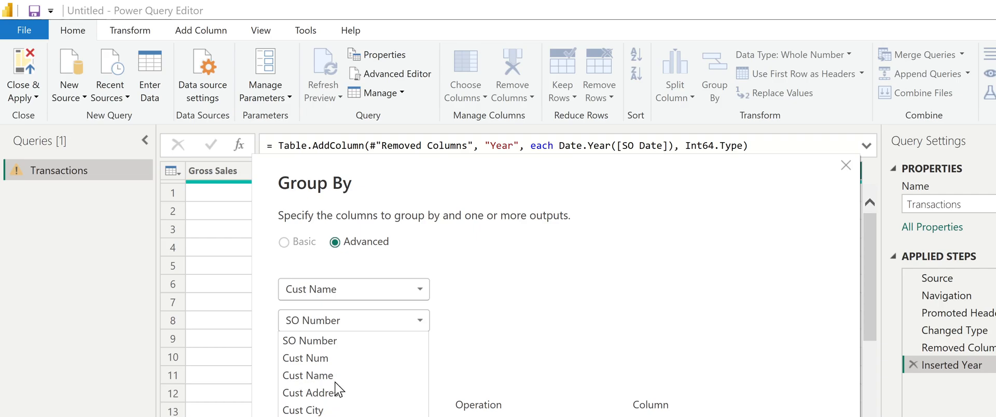
pyautogui.scroll(-3)
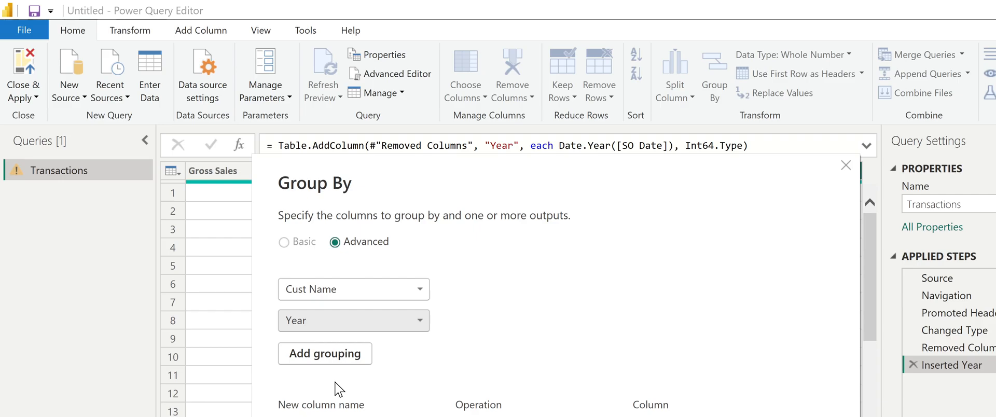
pyautogui.moveTo(324, 302)
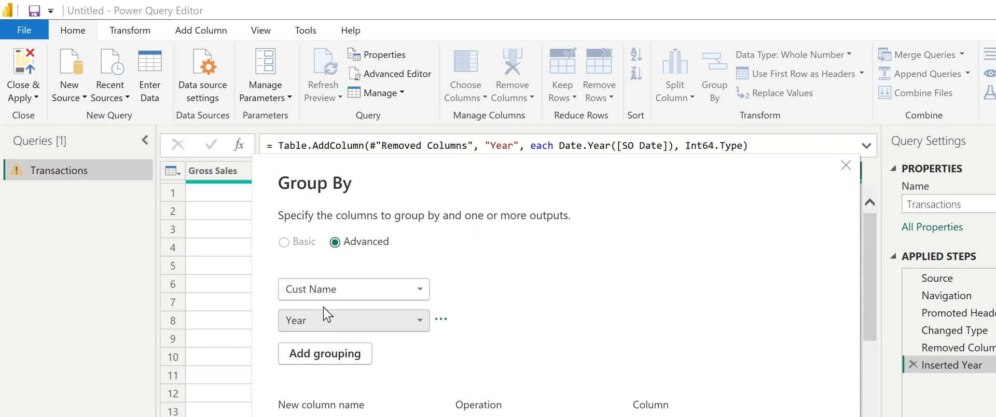
pyautogui.moveTo(327, 336)
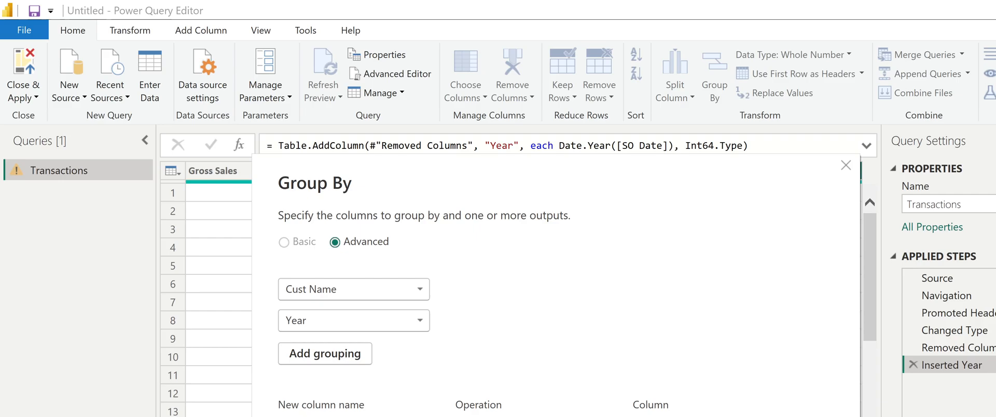
pyautogui.moveTo(563, 352)
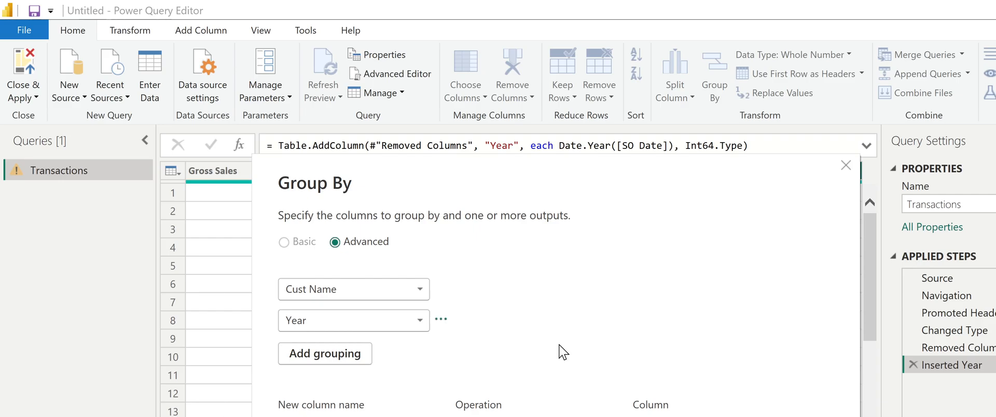
pyautogui.click(418, 320)
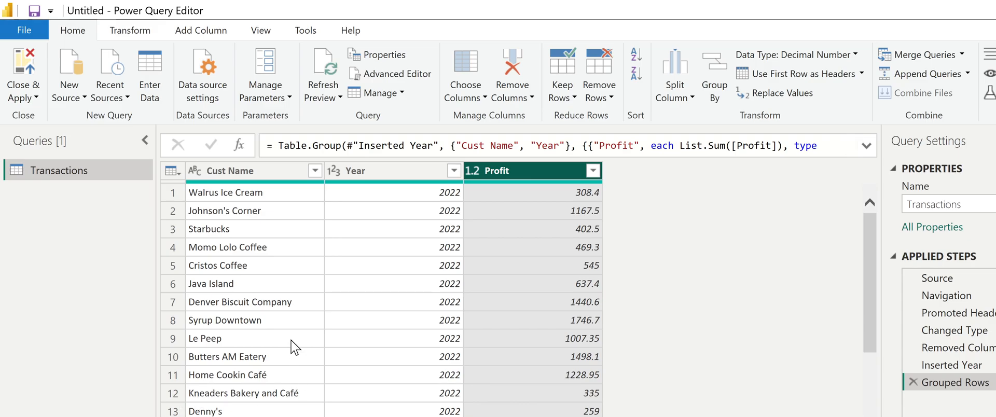
# Step: Scroll through the grouped rows to review each customer's yearly Profit
pyautogui.scroll(-3)
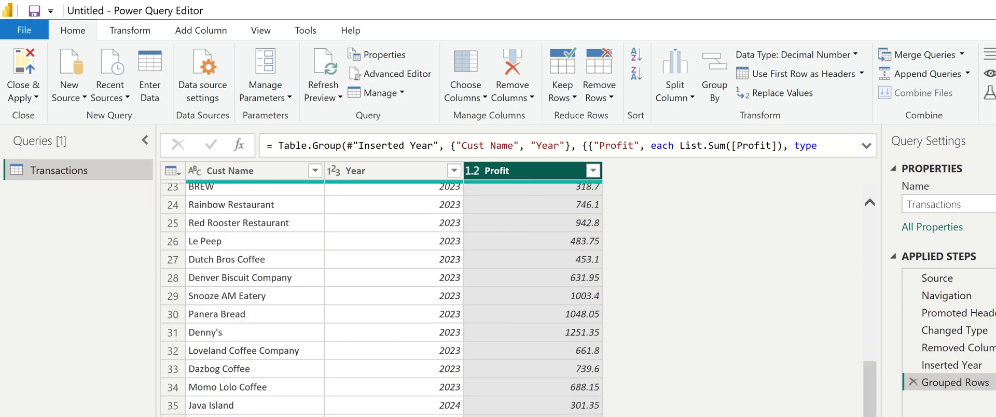
pyautogui.scroll(-3)
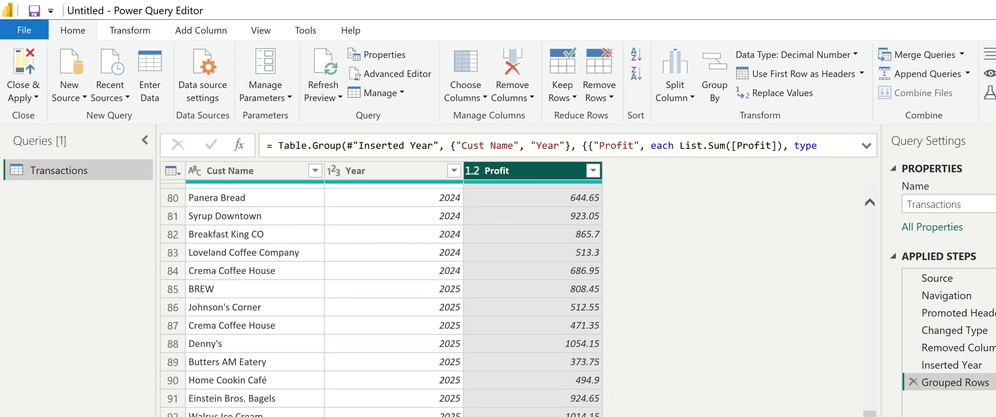
pyautogui.scroll(-3)
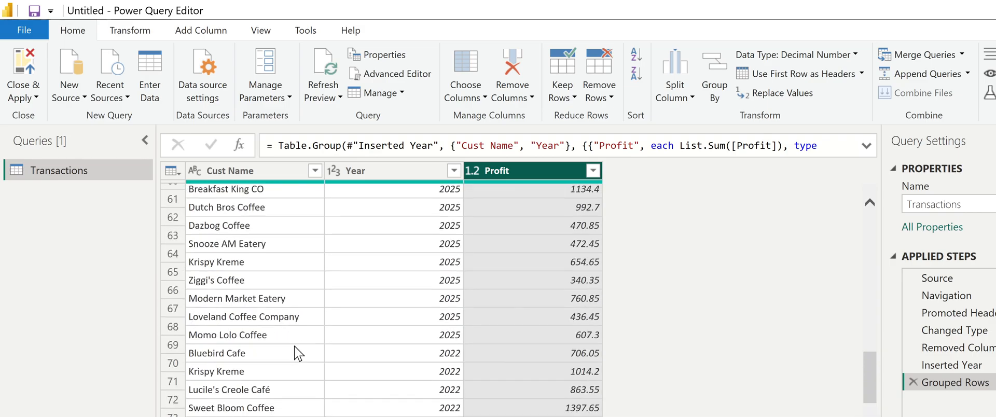
pyautogui.scroll(3)
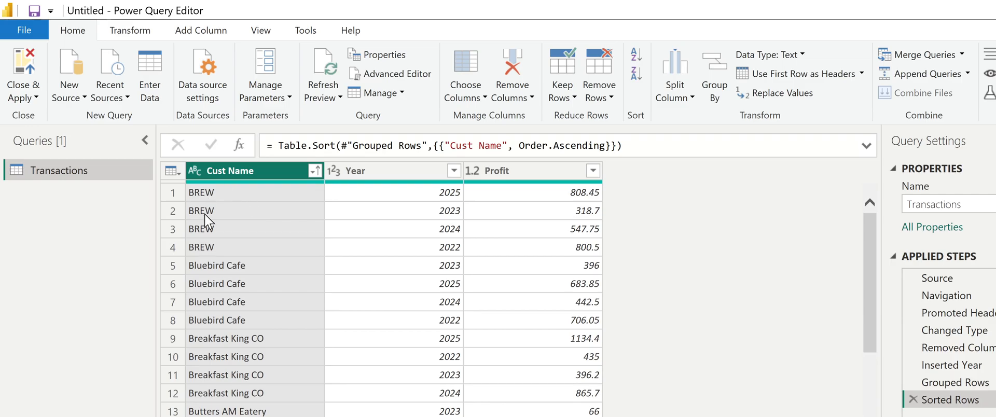
pyautogui.moveTo(454, 257)
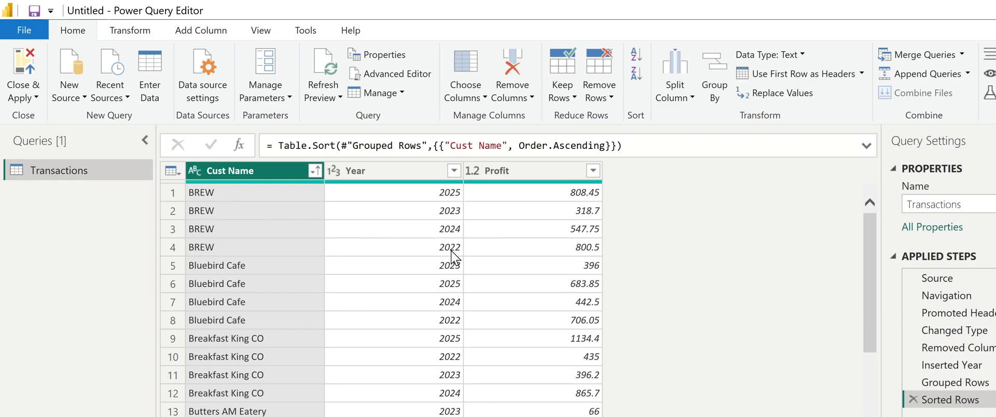
pyautogui.moveTo(434, 328)
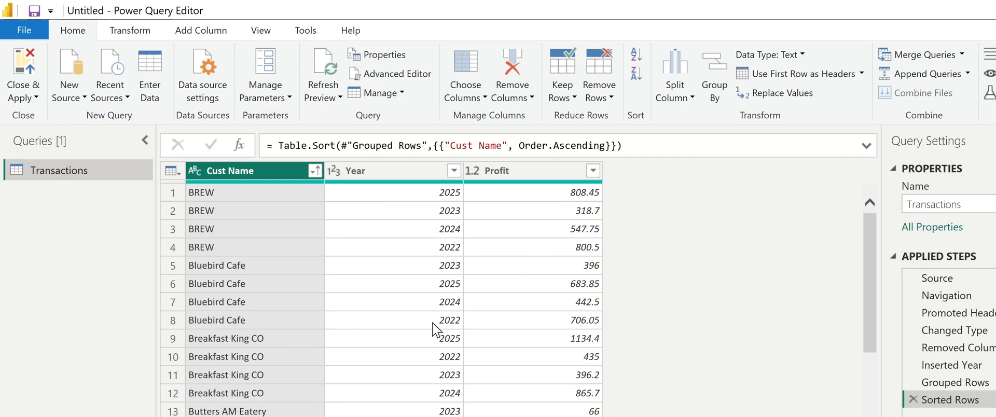
pyautogui.moveTo(457, 337)
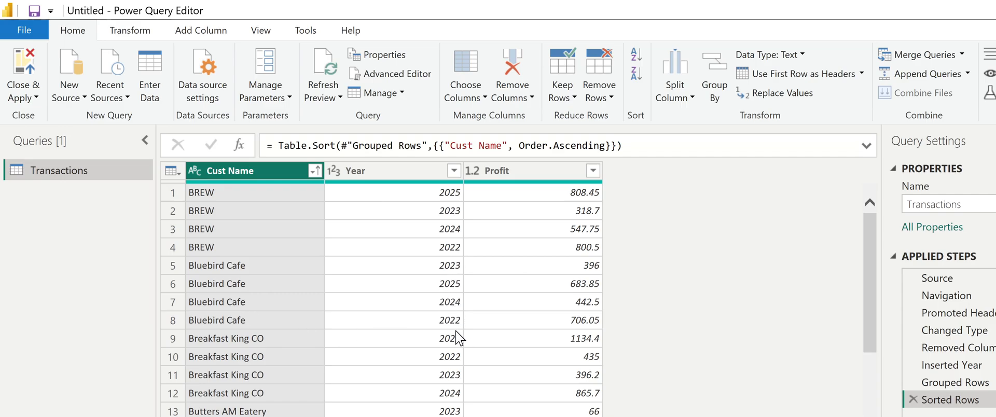
pyautogui.moveTo(216, 203)
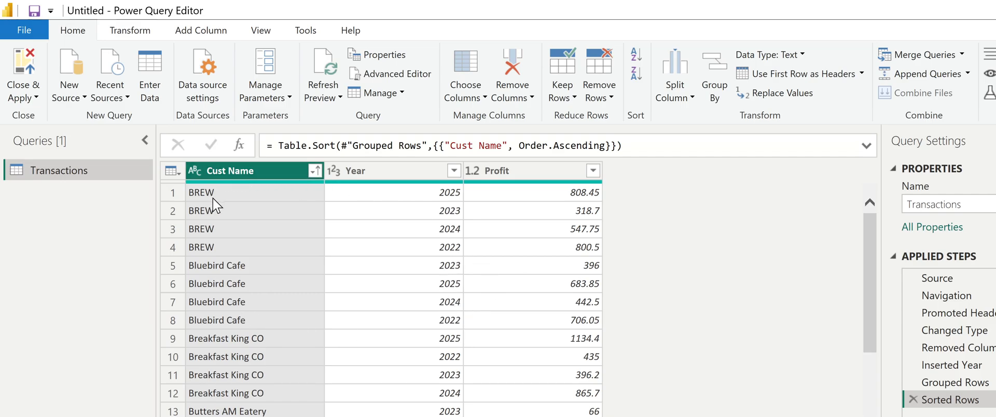
pyautogui.moveTo(552, 207)
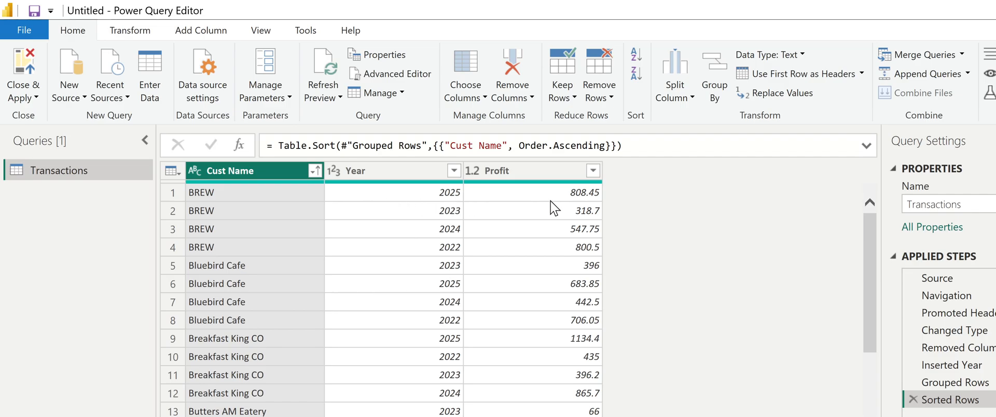
pyautogui.moveTo(564, 216)
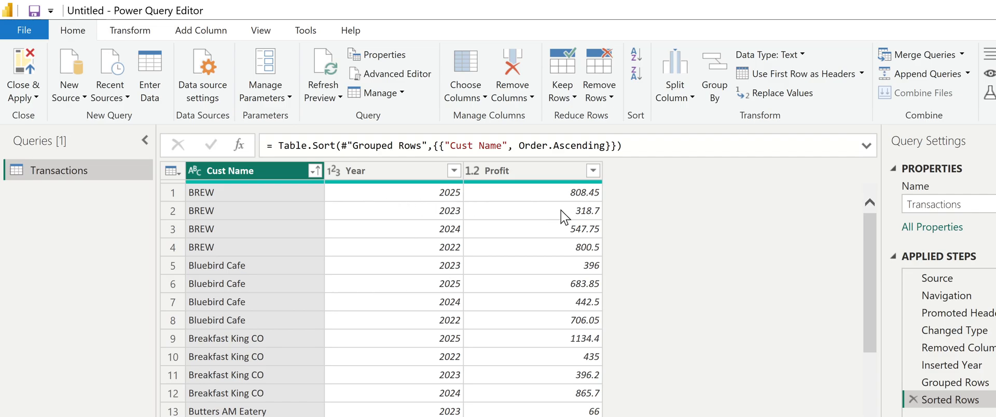
pyautogui.moveTo(563, 216)
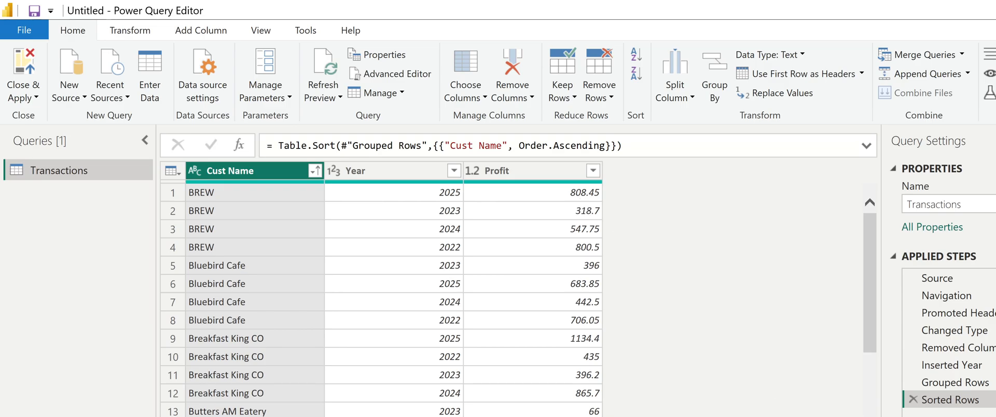
pyautogui.moveTo(914, 406)
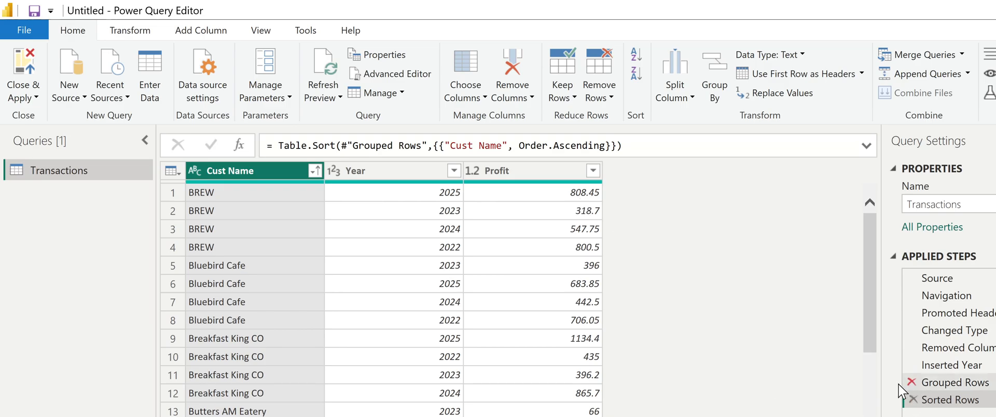
# Step: Preview the ungrouped rows at the Inserted Year step, scrolling past row 440
pyautogui.click(954, 365)
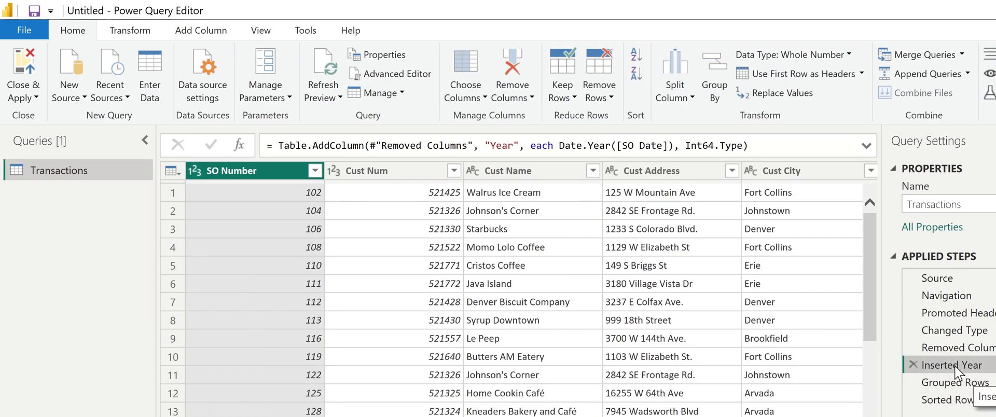
pyautogui.click(953, 382)
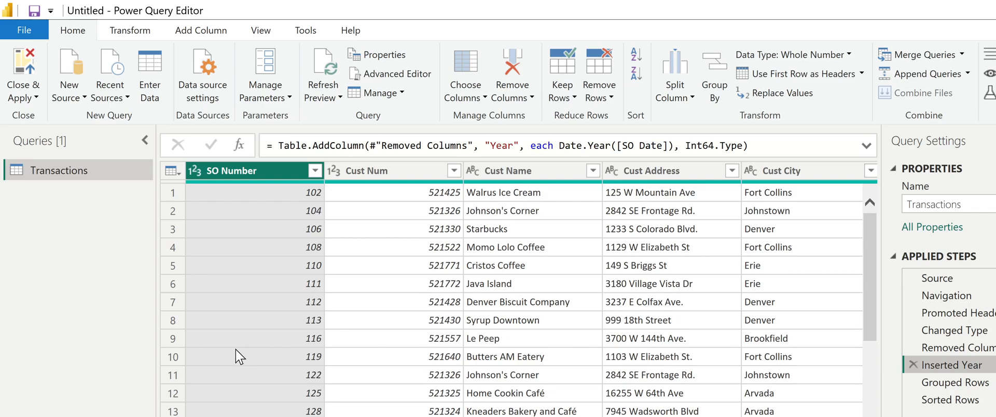
pyautogui.scroll(-3)
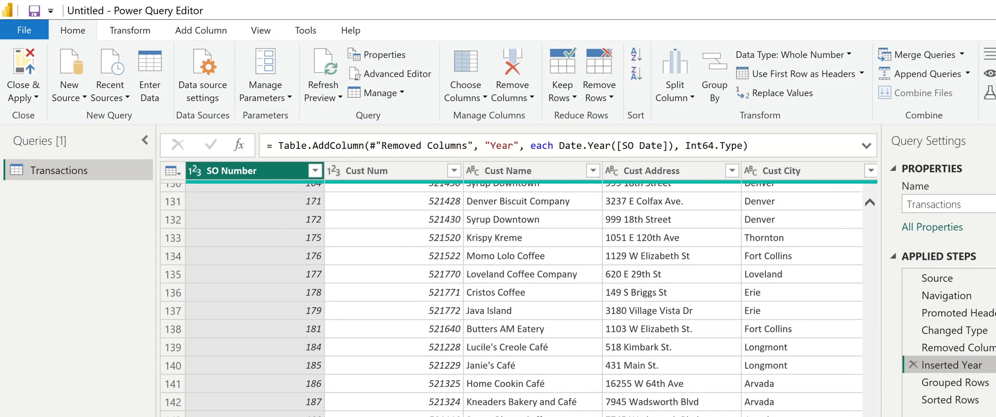
pyautogui.scroll(-3)
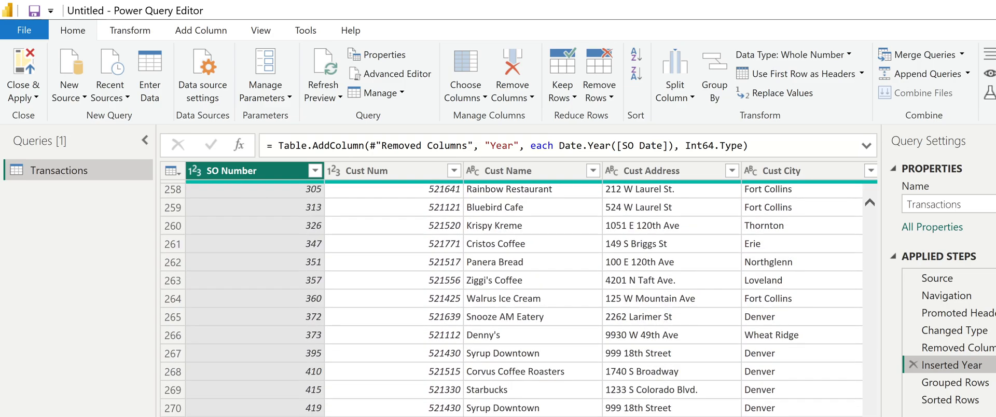
pyautogui.scroll(-3)
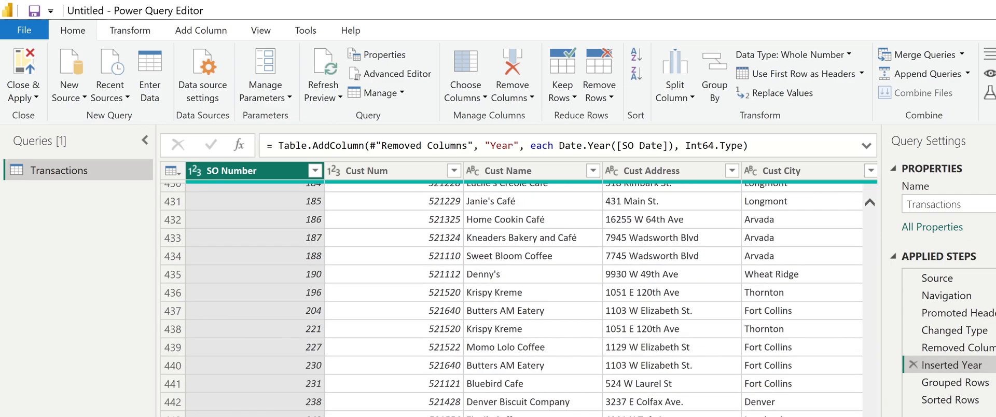
pyautogui.scroll(-3)
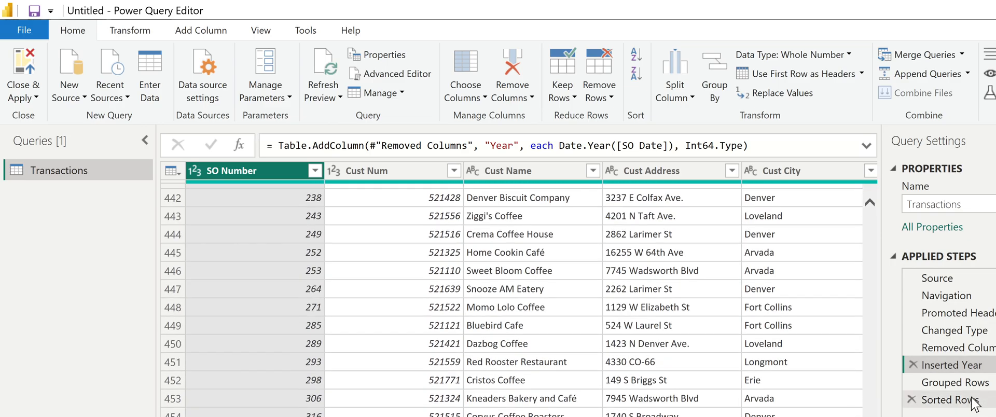
# Step: Return to the Sorted Rows step and select the Year column
pyautogui.click(950, 400)
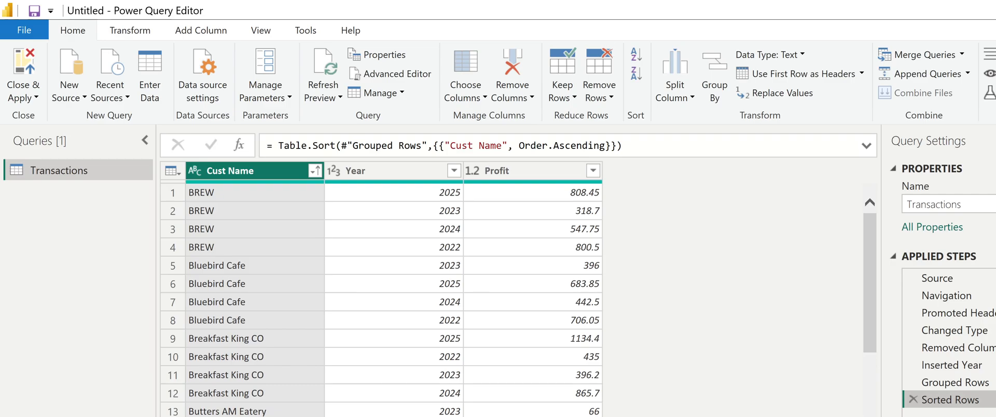
pyautogui.moveTo(356, 320)
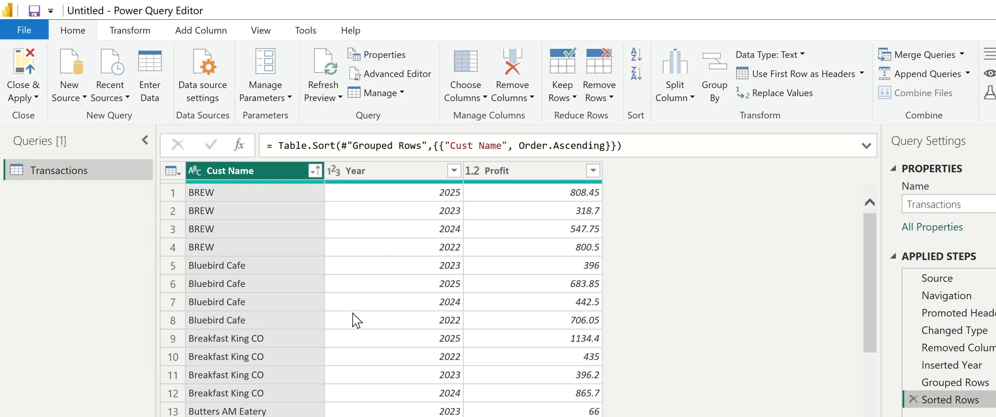
pyautogui.moveTo(335, 246)
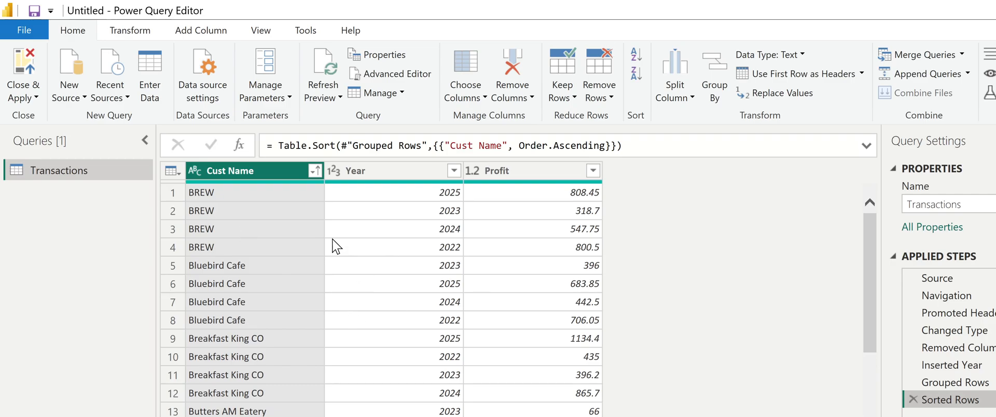
pyautogui.moveTo(409, 216)
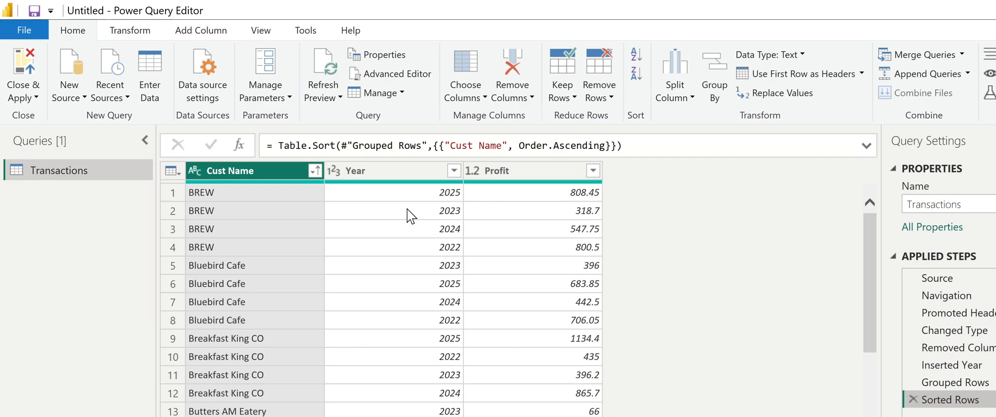
pyautogui.moveTo(359, 180)
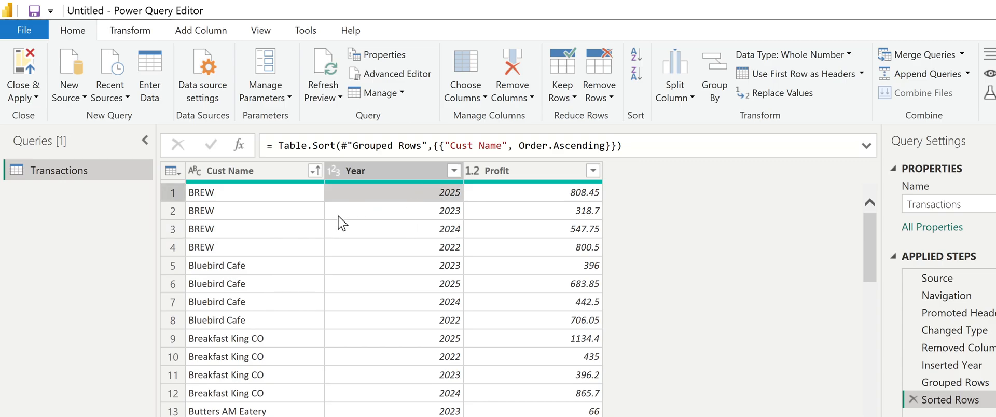
pyautogui.moveTo(333, 164)
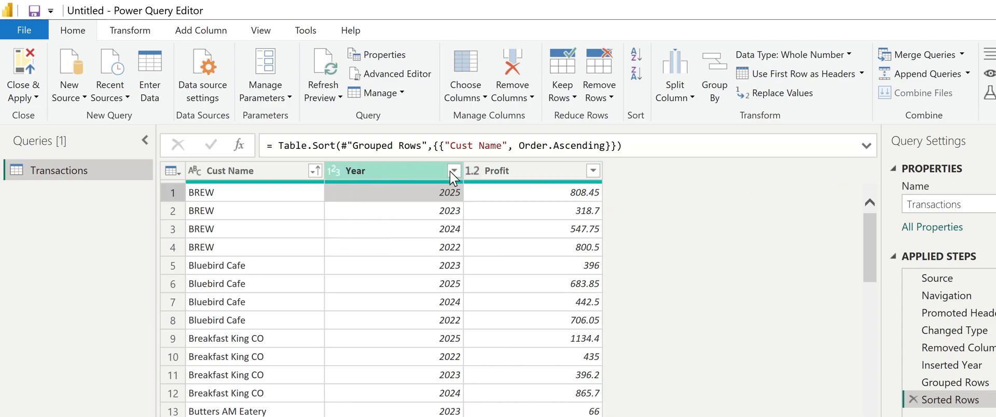
pyautogui.moveTo(631, 181)
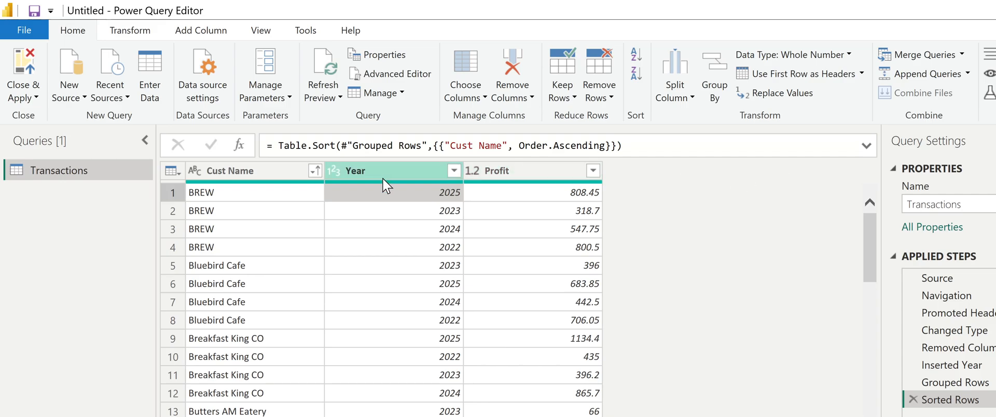
pyautogui.moveTo(425, 215)
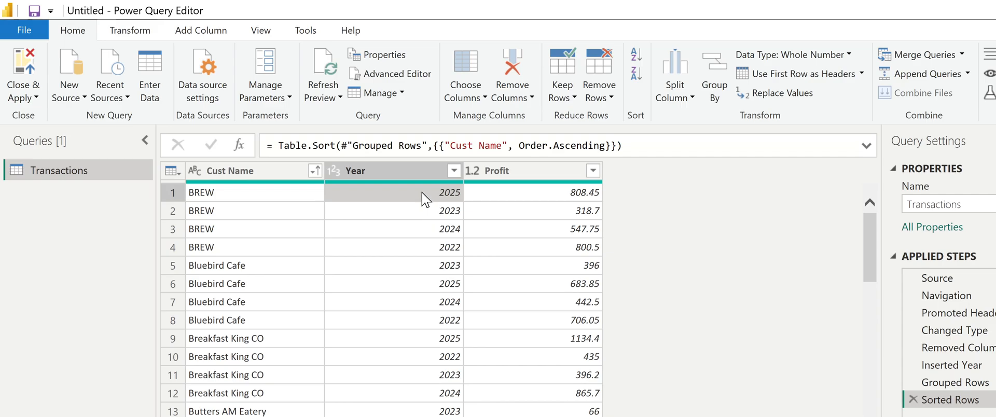
pyautogui.click(393, 247)
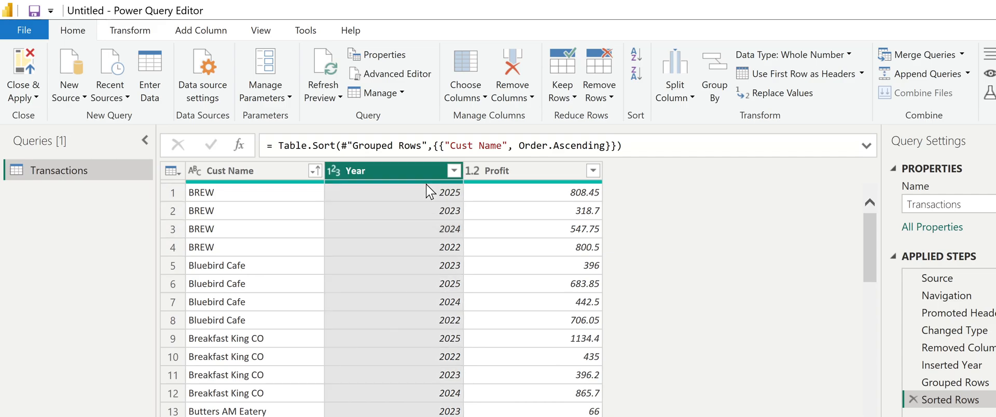
pyautogui.moveTo(393, 186)
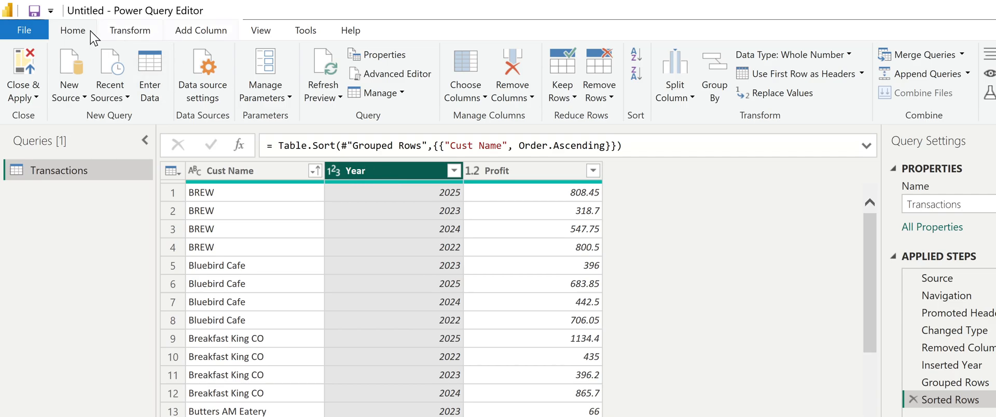
# Step: Pivot the Year column into 2022–2025 columns using Profit as the values
pyautogui.click(130, 30)
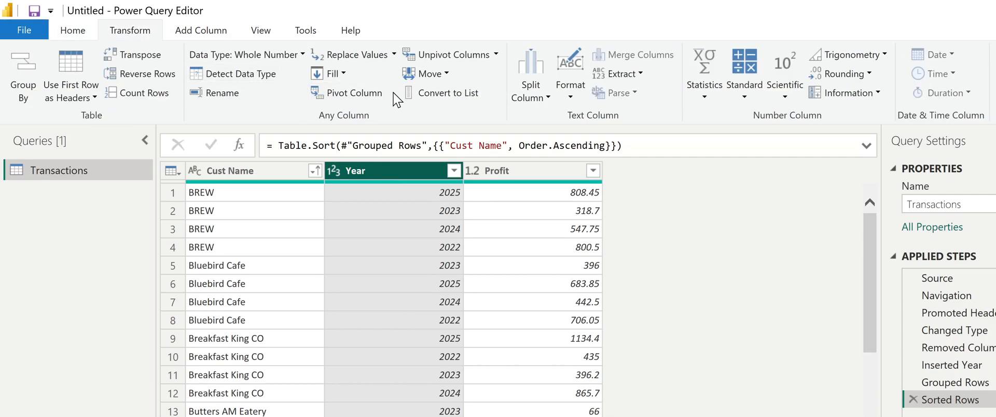
pyautogui.moveTo(354, 93)
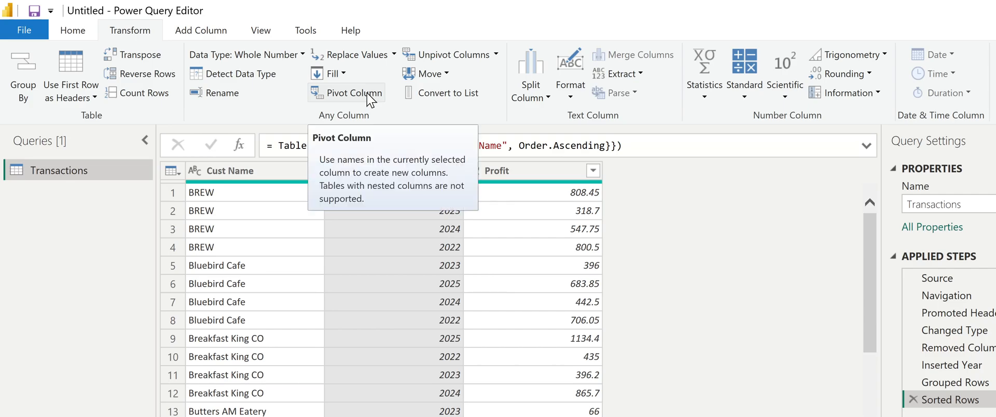
pyautogui.click(353, 92)
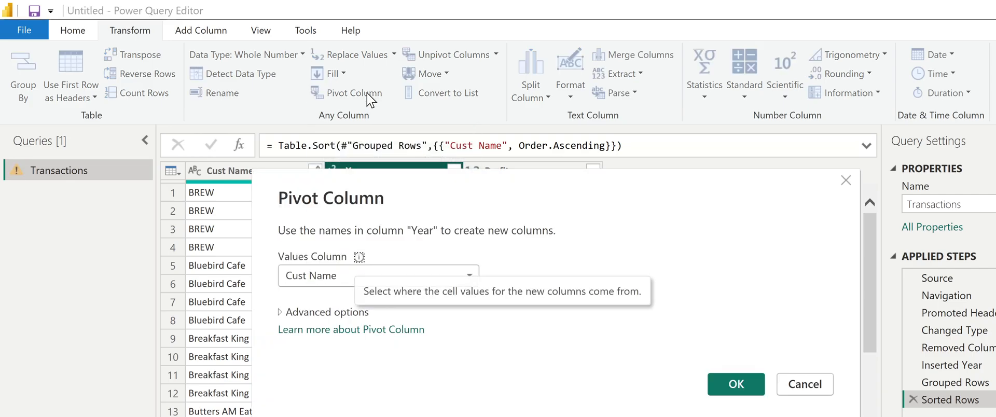
pyautogui.moveTo(381, 230)
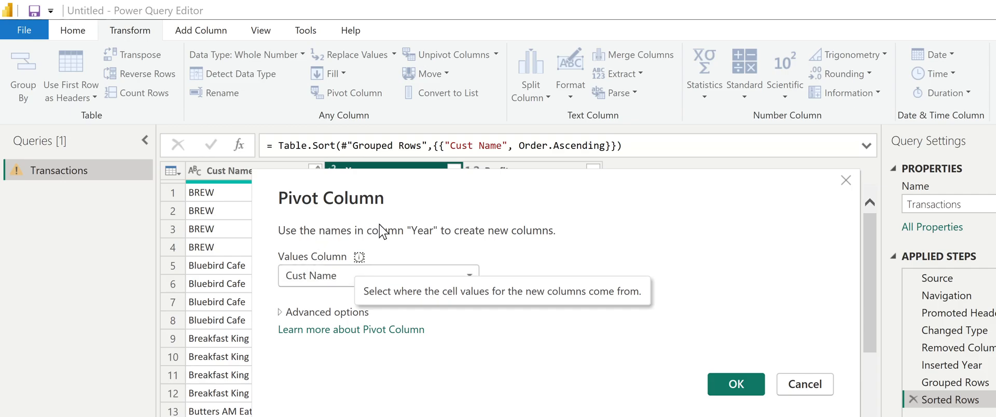
pyautogui.moveTo(404, 229)
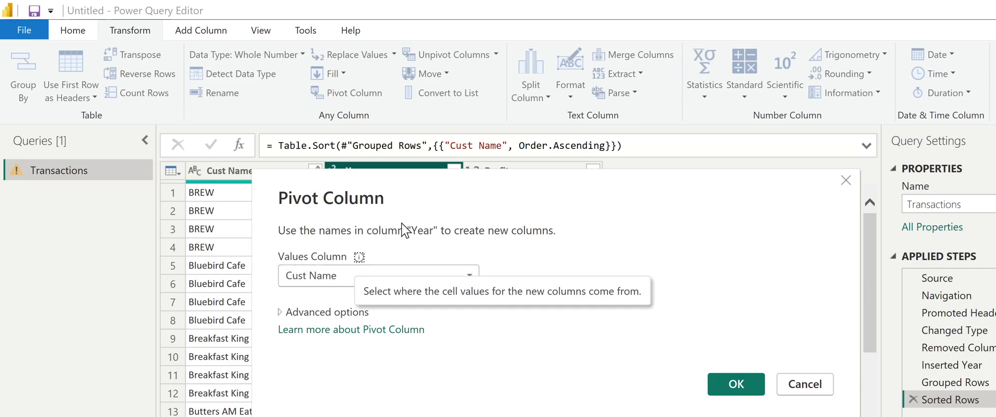
pyautogui.moveTo(418, 224)
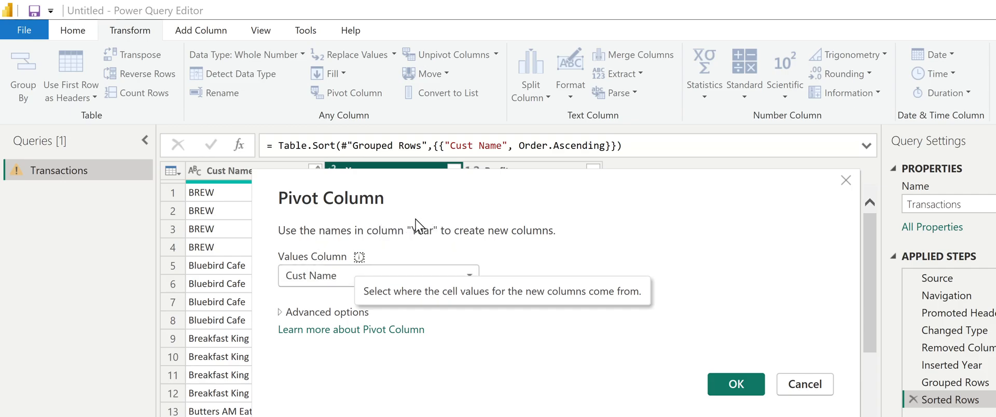
pyautogui.moveTo(544, 245)
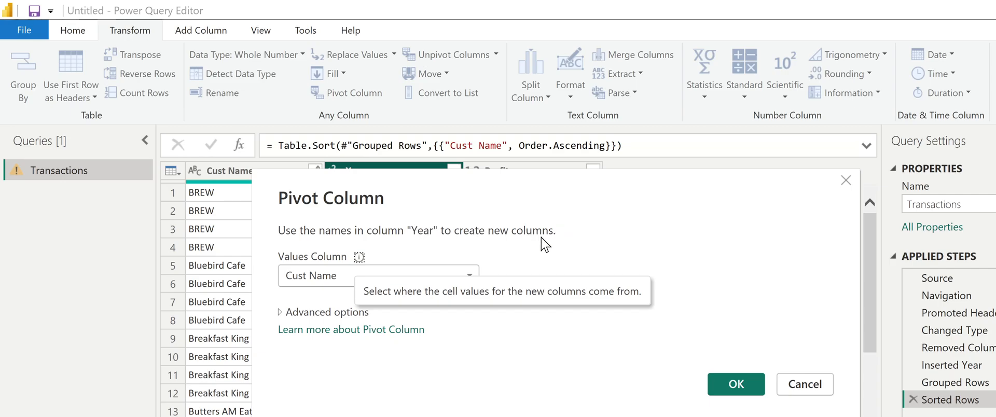
pyautogui.click(469, 275)
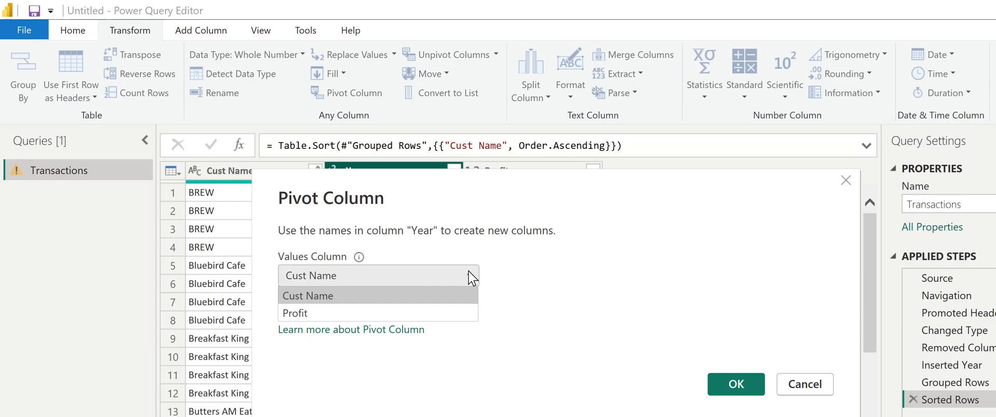
pyautogui.moveTo(468, 281)
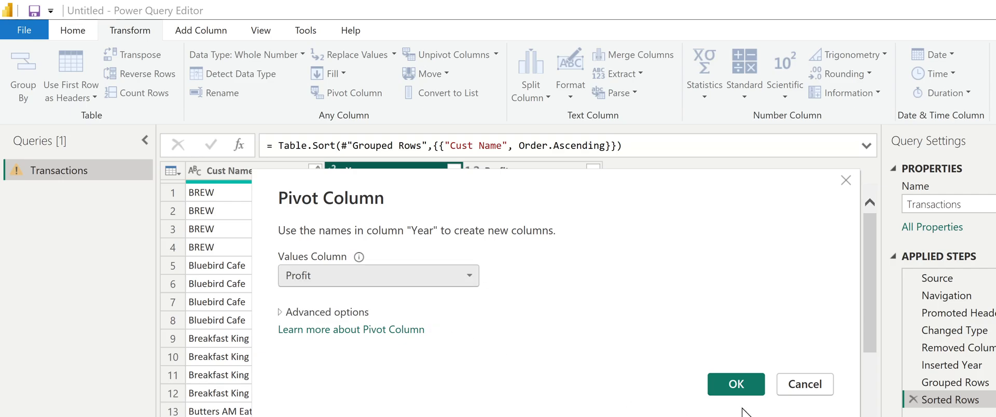
pyautogui.click(735, 383)
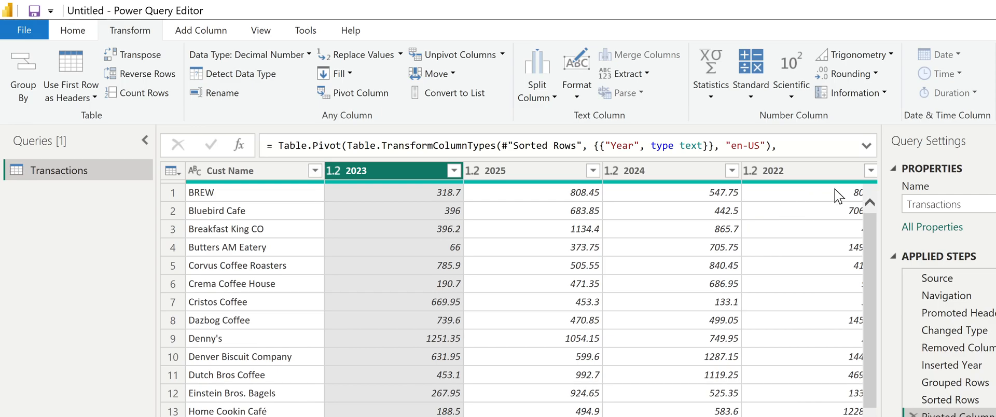
pyautogui.scroll(-3)
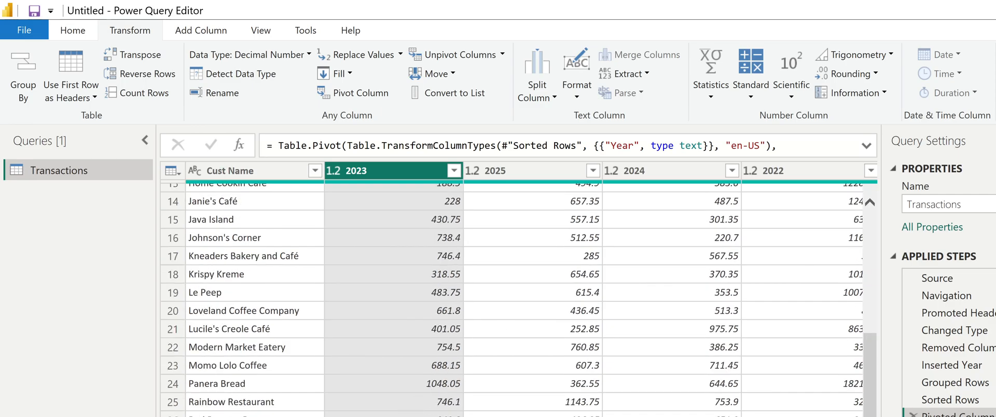
pyautogui.scroll(3)
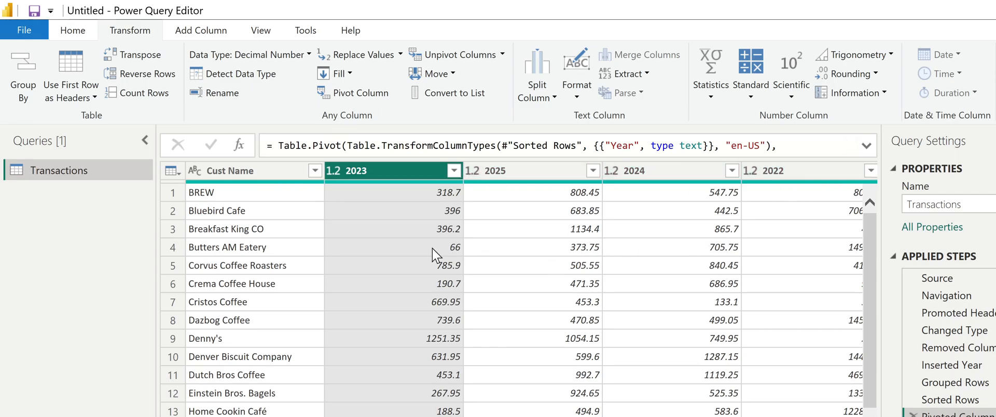
pyautogui.moveTo(302, 198)
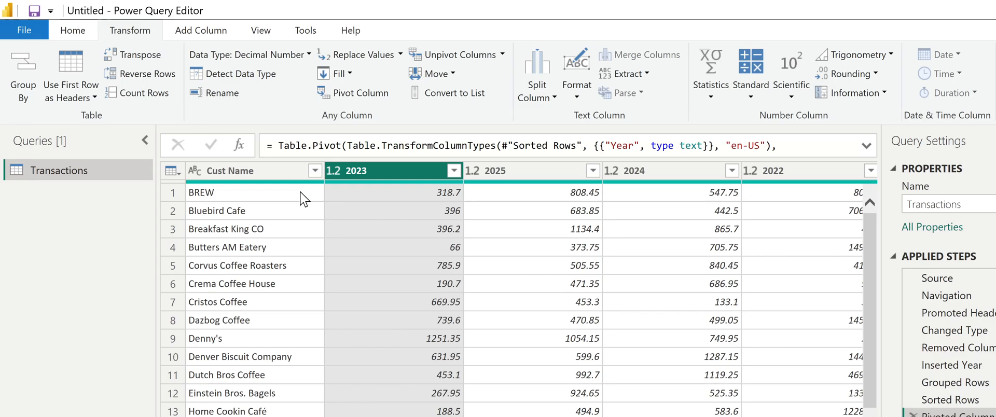
pyautogui.click(229, 171)
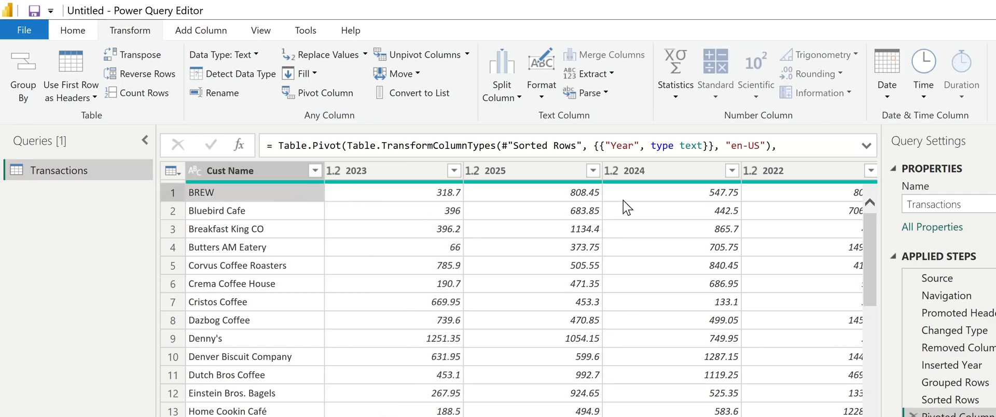
pyautogui.moveTo(450, 205)
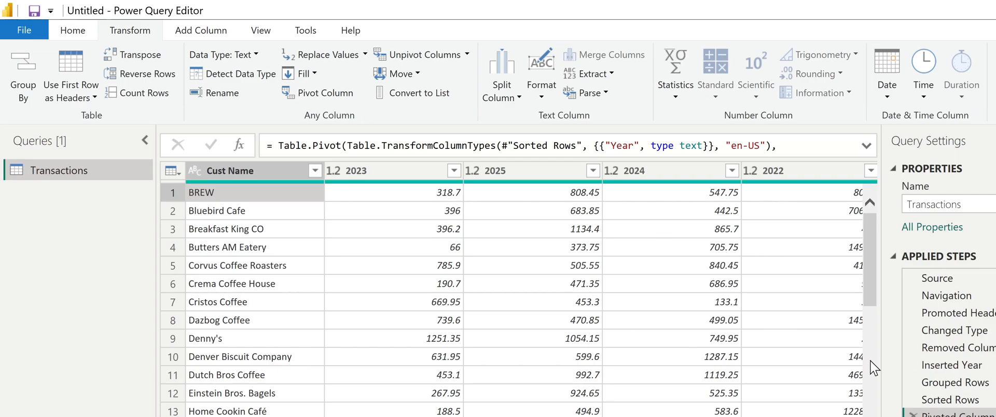
pyautogui.click(950, 400)
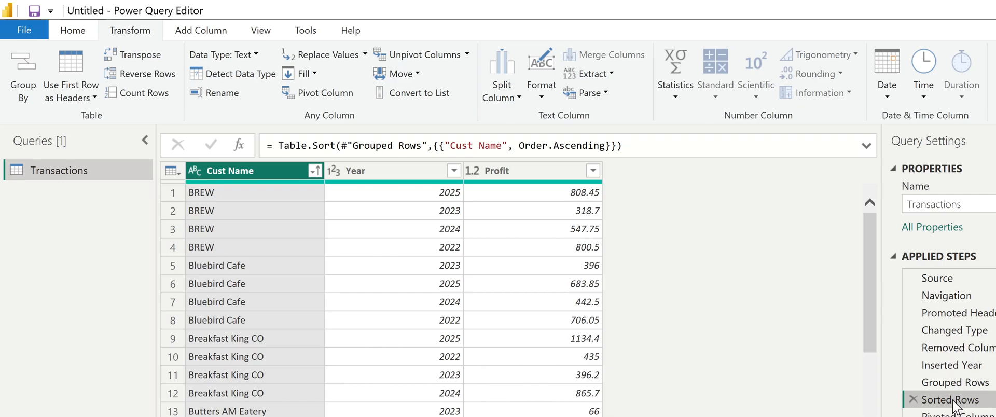
pyautogui.moveTo(437, 244)
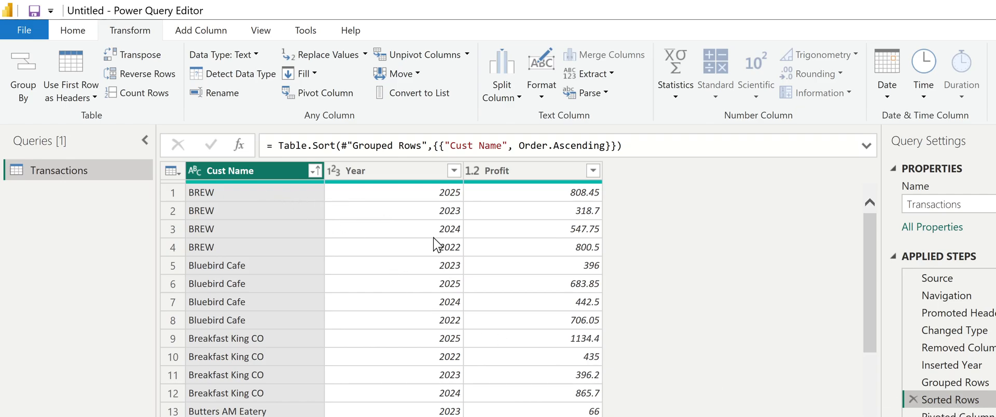
pyautogui.click(501, 170)
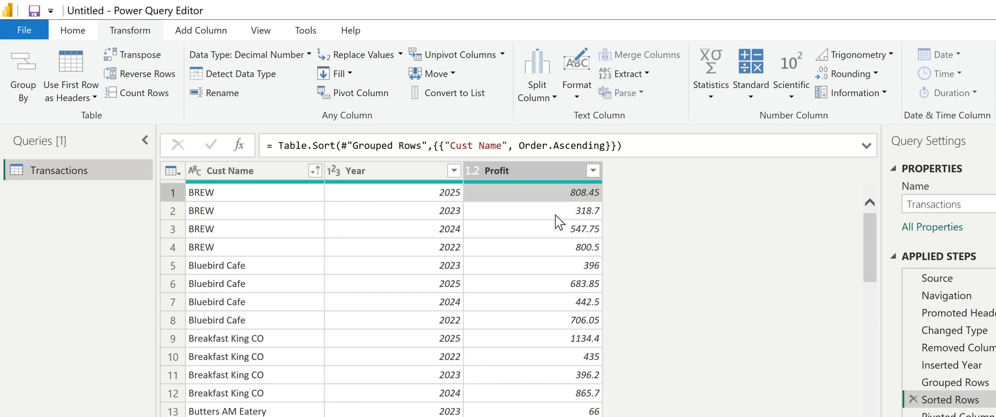
pyautogui.moveTo(448, 216)
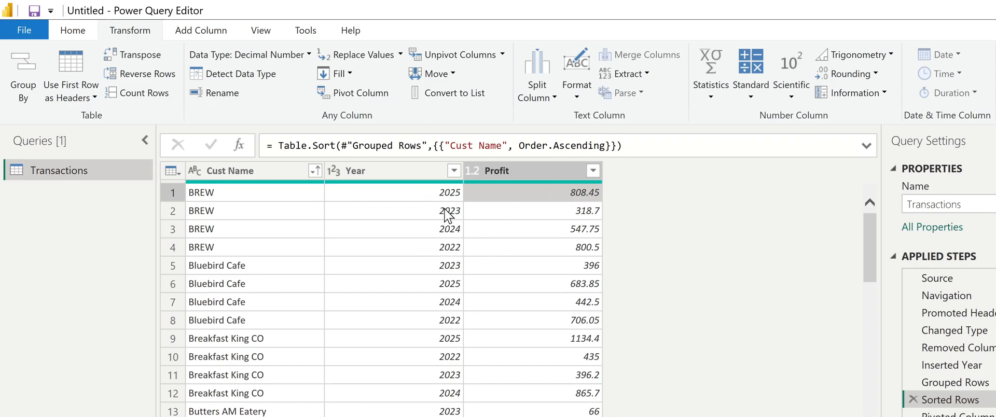
pyautogui.click(331, 93)
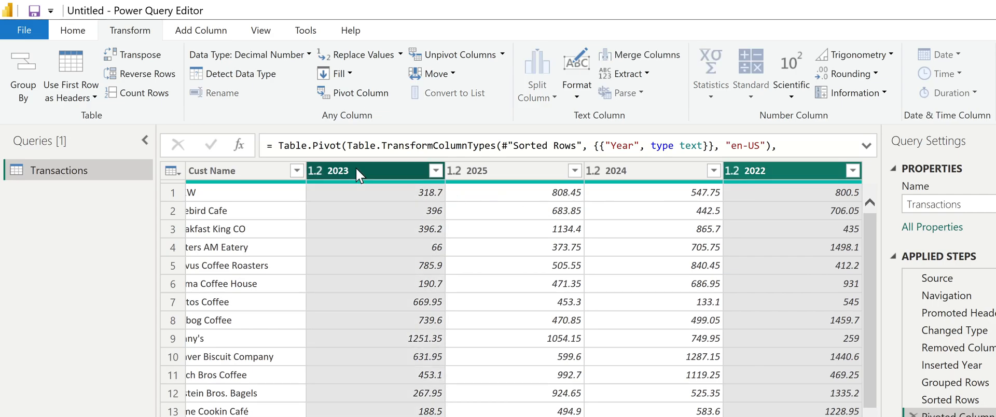
# Step: Remove the 2023 and 2022 columns, keeping Cust Name, 2024 and 2025
pyautogui.rightClick(359, 170)
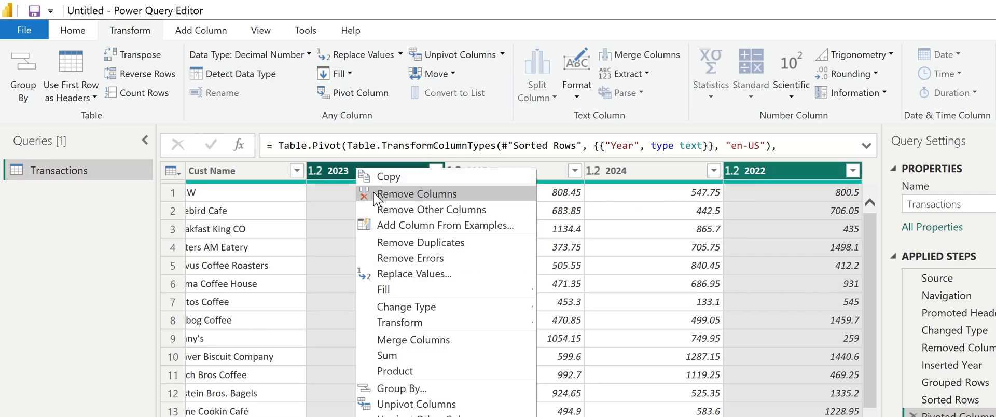
pyautogui.click(417, 193)
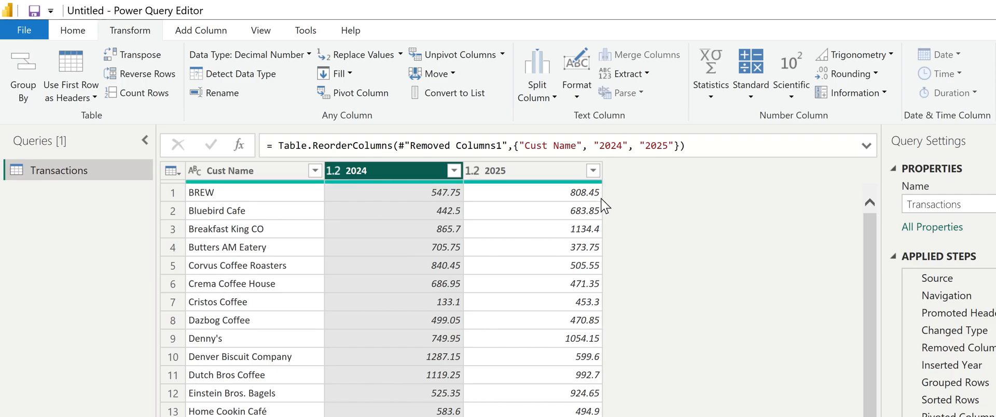
pyautogui.moveTo(276, 210)
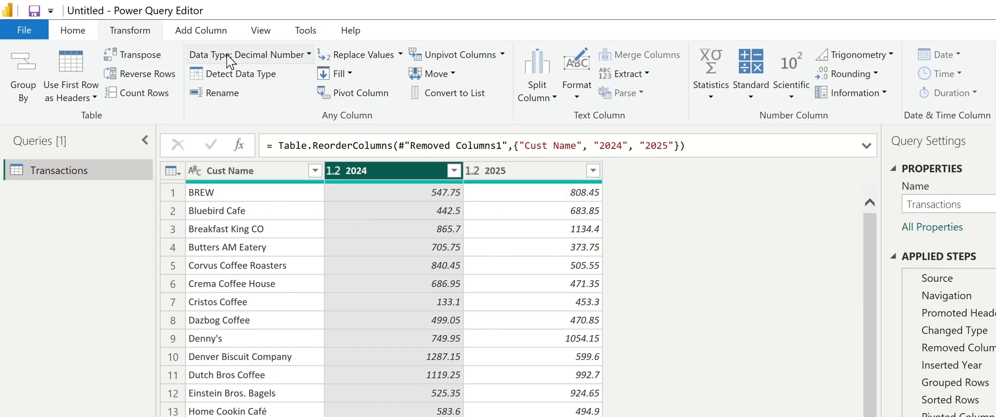
# Step: Start a custom column named PercentDifference
pyautogui.click(200, 31)
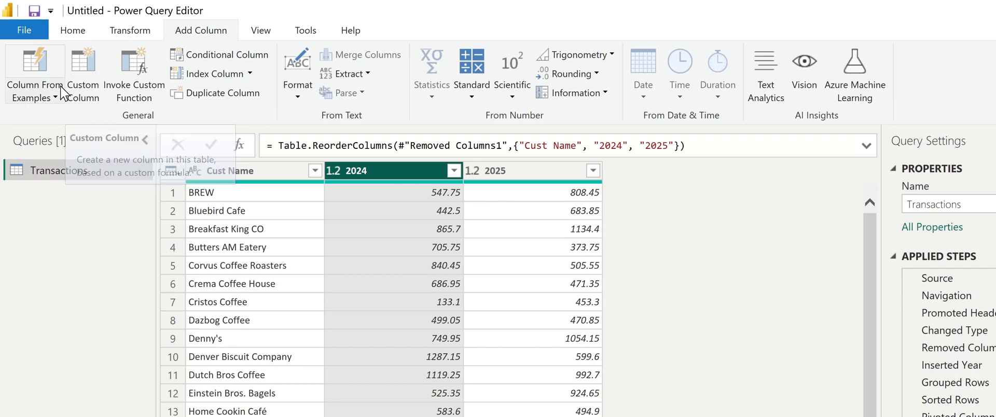
pyautogui.moveTo(33, 73)
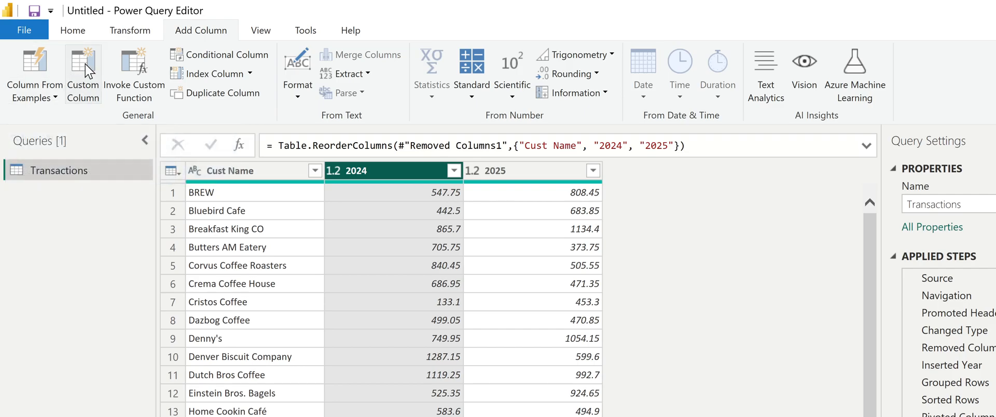
pyautogui.click(82, 73)
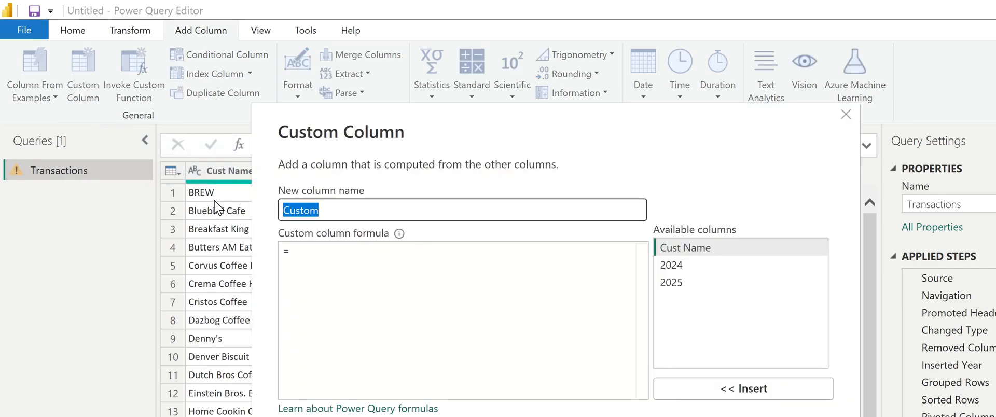
pyautogui.write('PercentD')
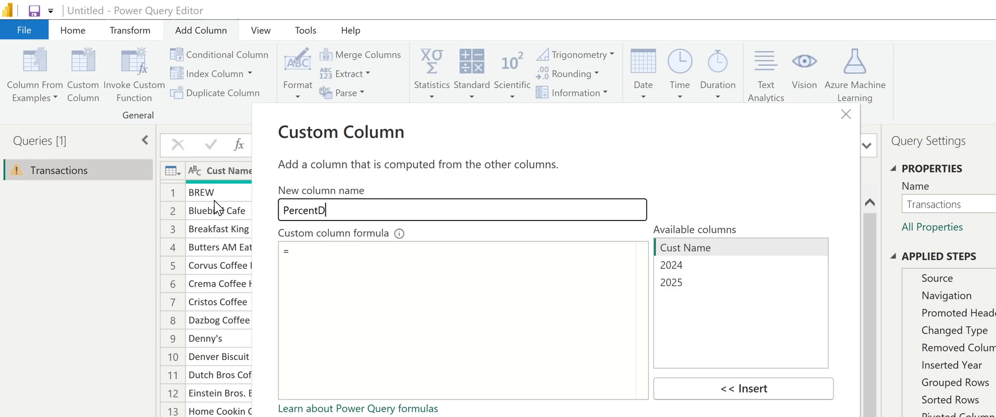
pyautogui.write('ifference')
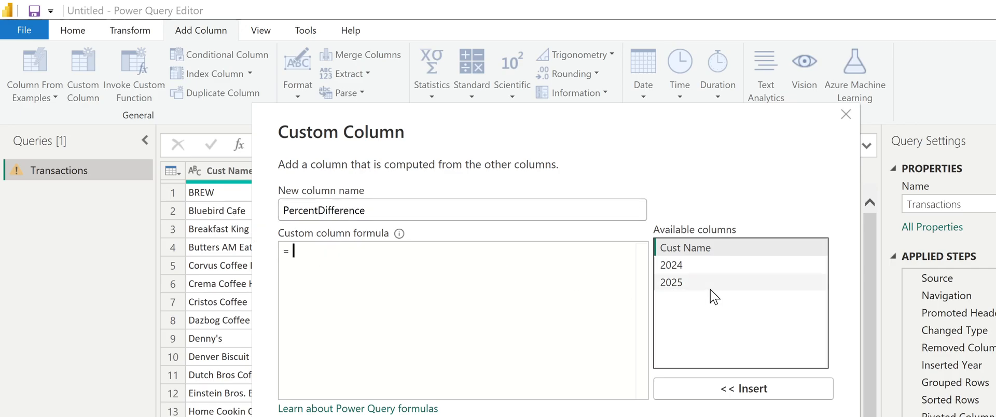
# Step: Enter the formula ([2025]-[2024])/[2024] using column autocomplete
pyautogui.doubleClick(669, 265)
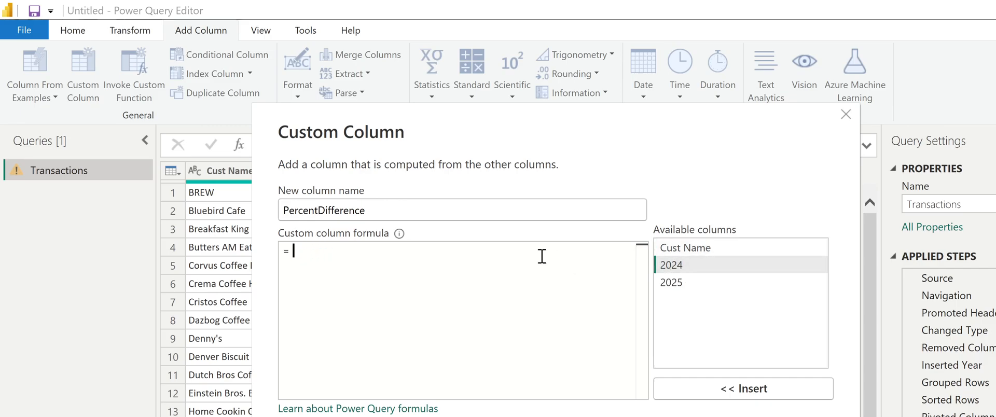
pyautogui.write('c')
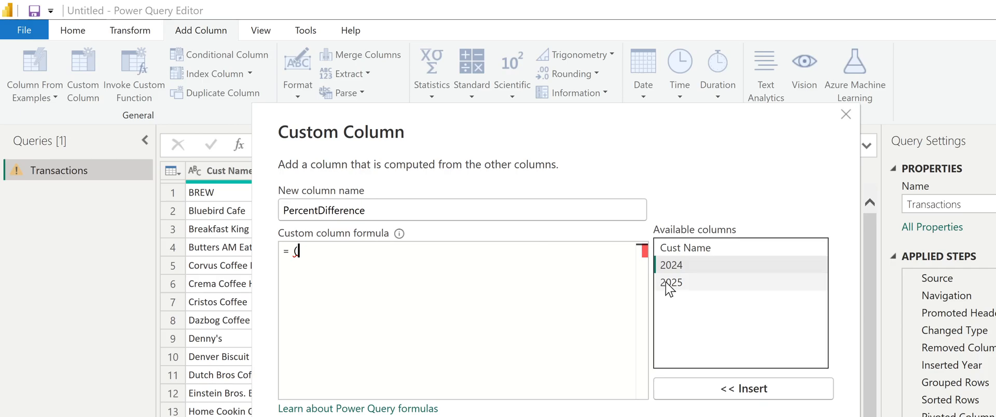
pyautogui.write('([')
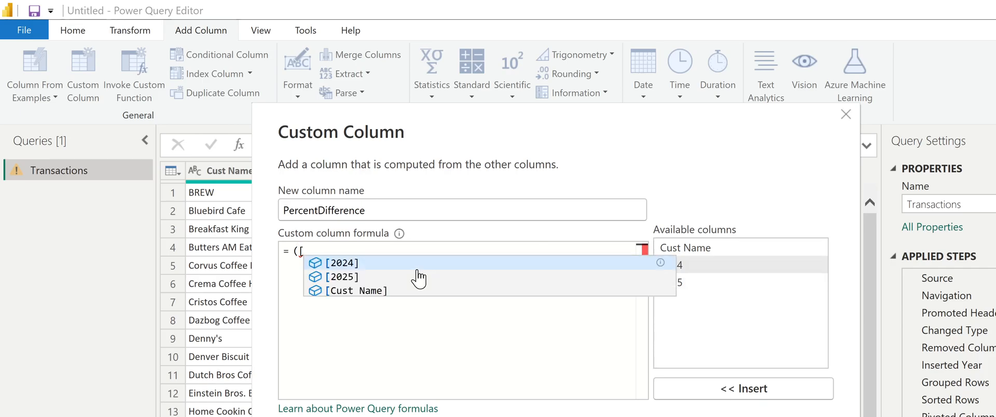
pyautogui.write('2025')
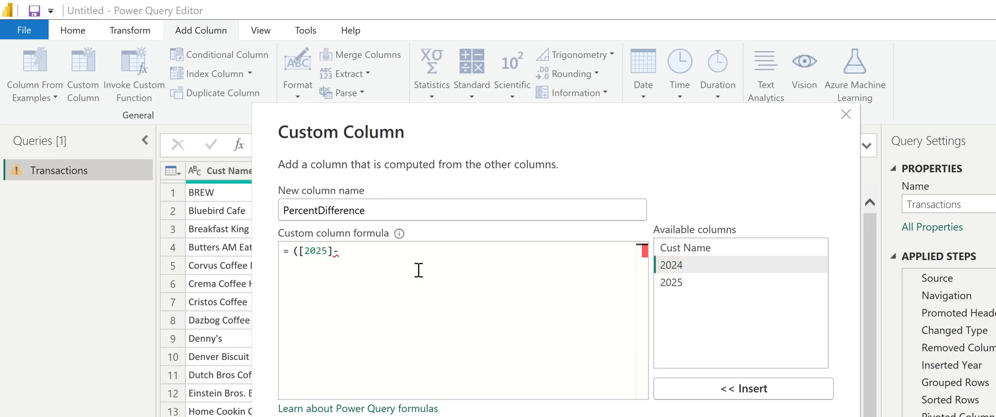
pyautogui.write('-[')
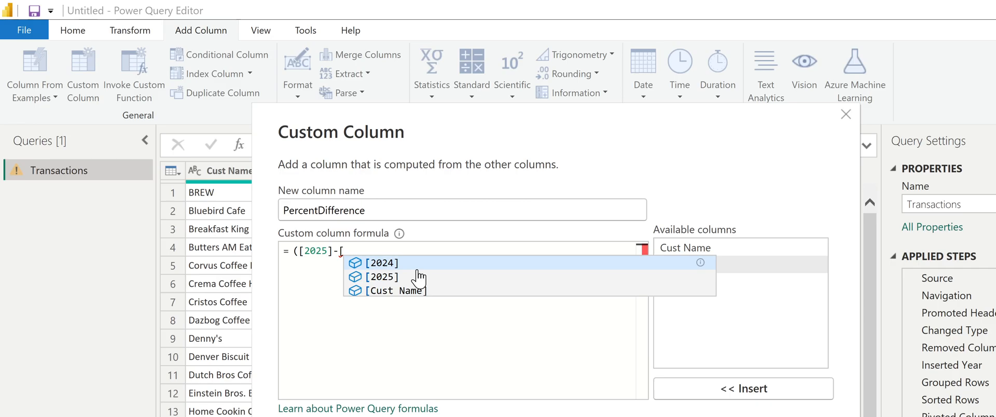
pyautogui.click(381, 263)
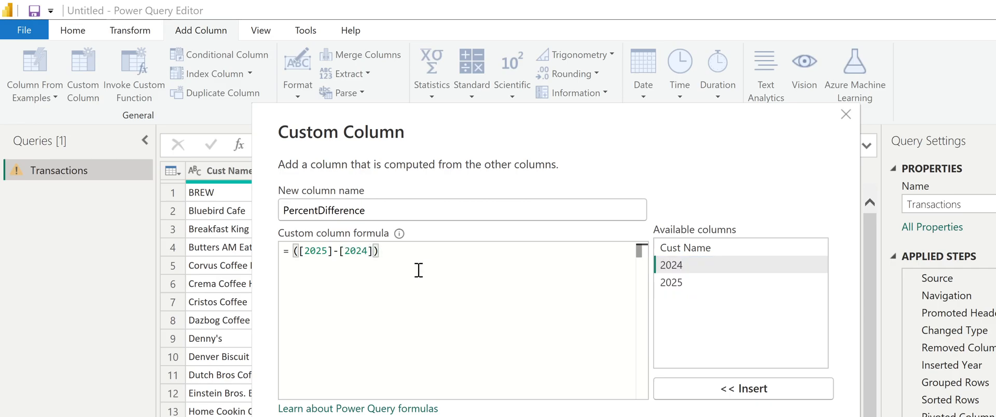
pyautogui.write('/[20')
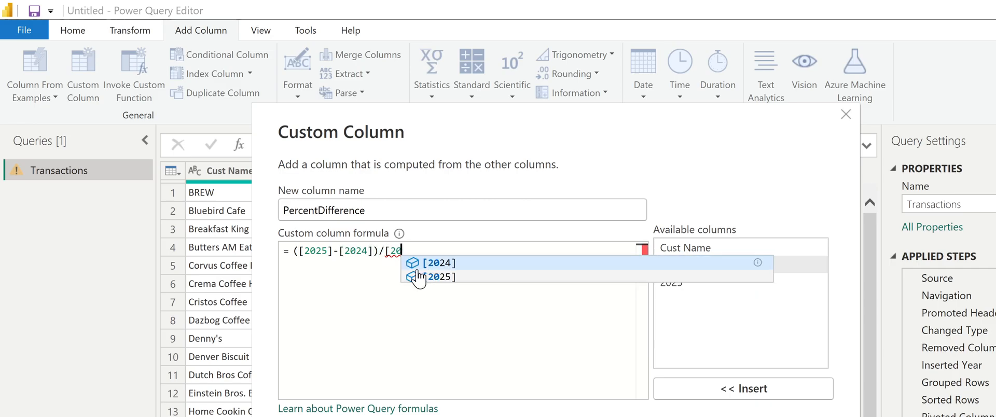
pyautogui.click(436, 262)
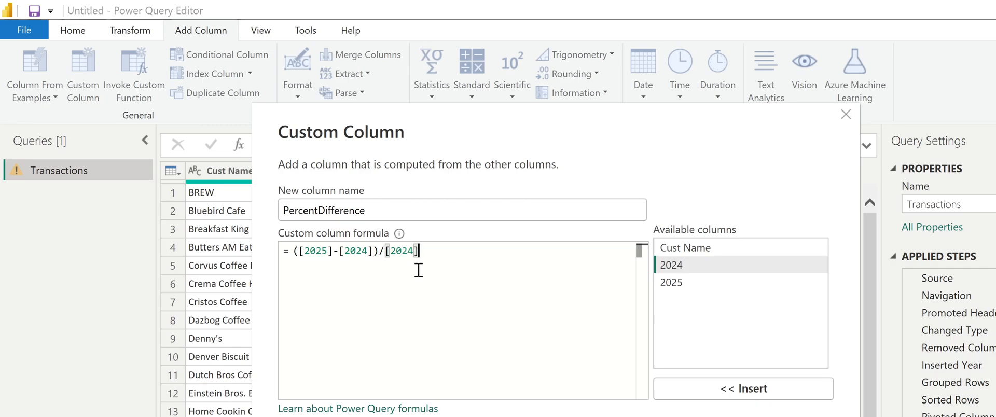
pyautogui.moveTo(424, 286)
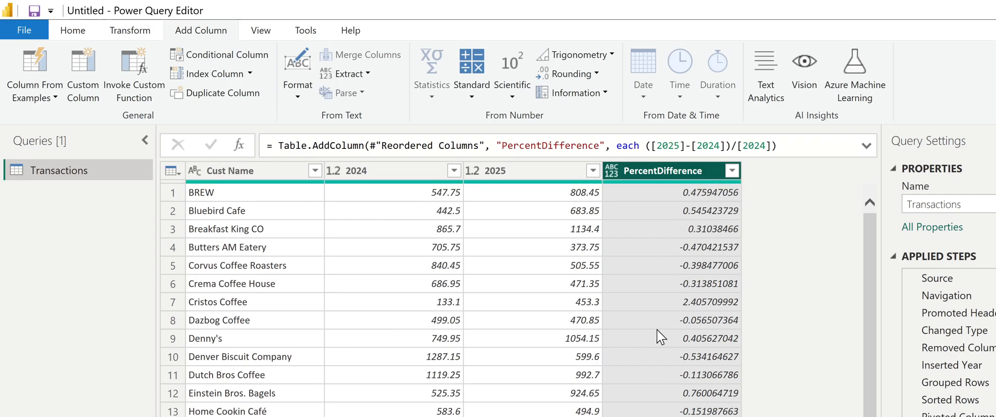
pyautogui.moveTo(743, 300)
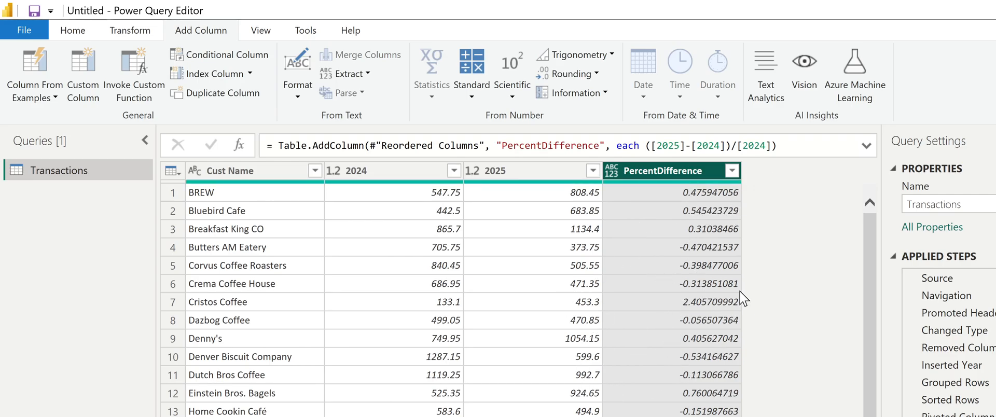
pyautogui.moveTo(689, 205)
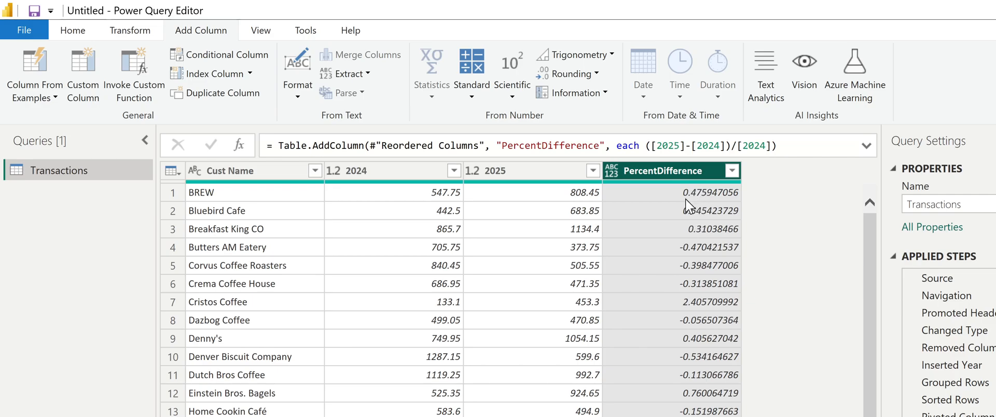
pyautogui.moveTo(677, 182)
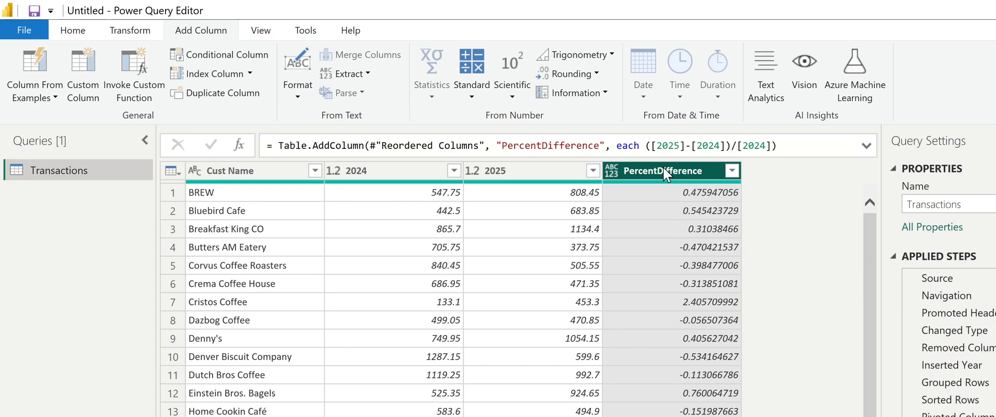
# Step: Change the PercentDifference column's data type to Percentage, showing values like 47.59%
pyautogui.click(612, 173)
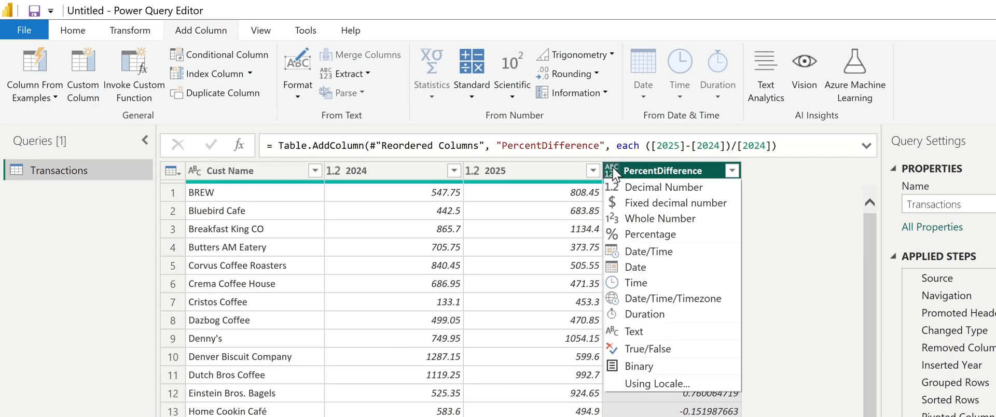
pyautogui.moveTo(648, 235)
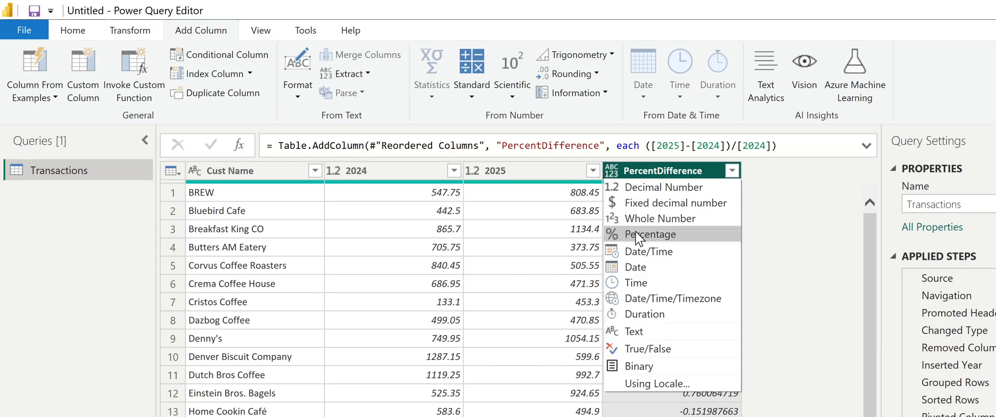
pyautogui.click(648, 234)
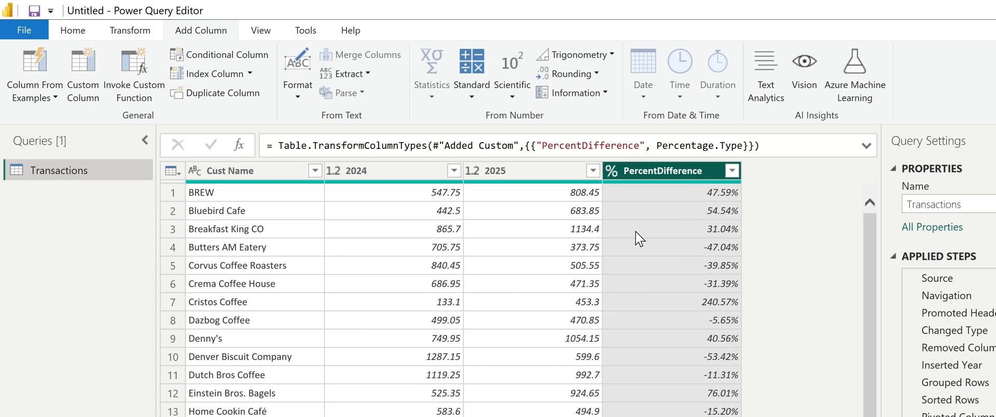
pyautogui.moveTo(323, 340)
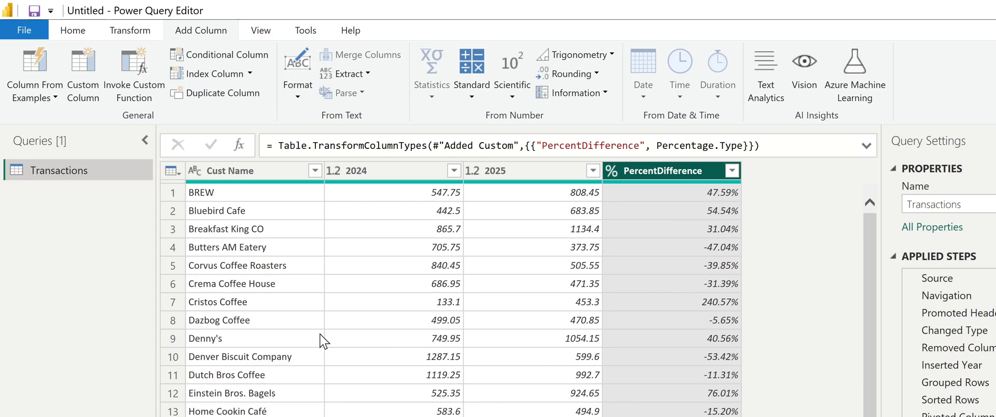
pyautogui.moveTo(798, 139)
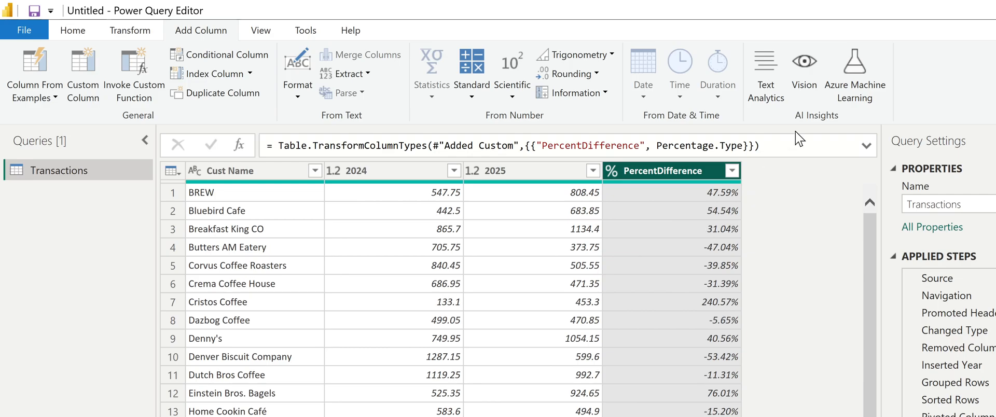
pyautogui.moveTo(712, 201)
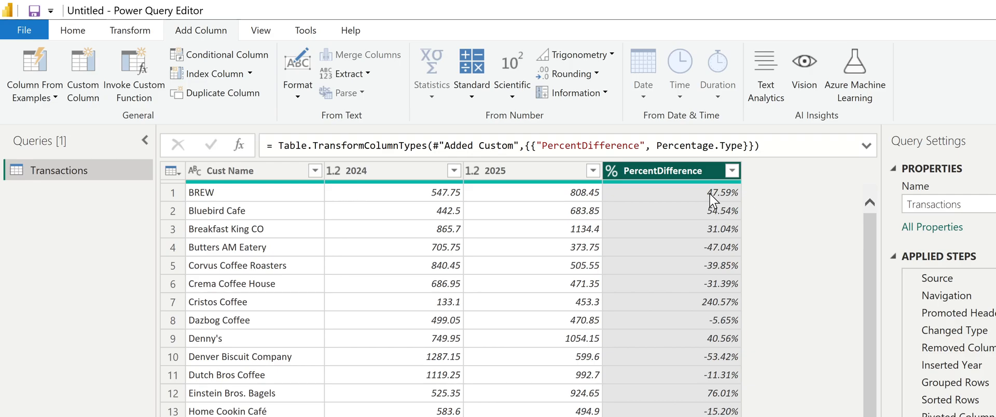
pyautogui.moveTo(707, 360)
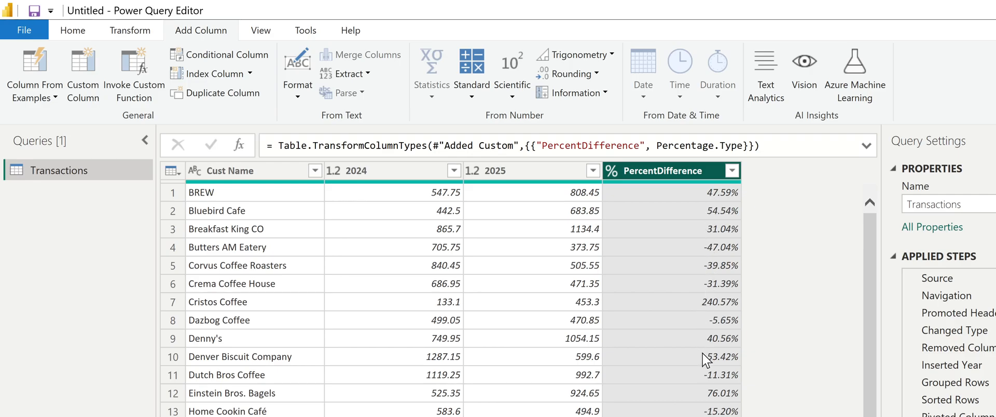
pyautogui.moveTo(708, 301)
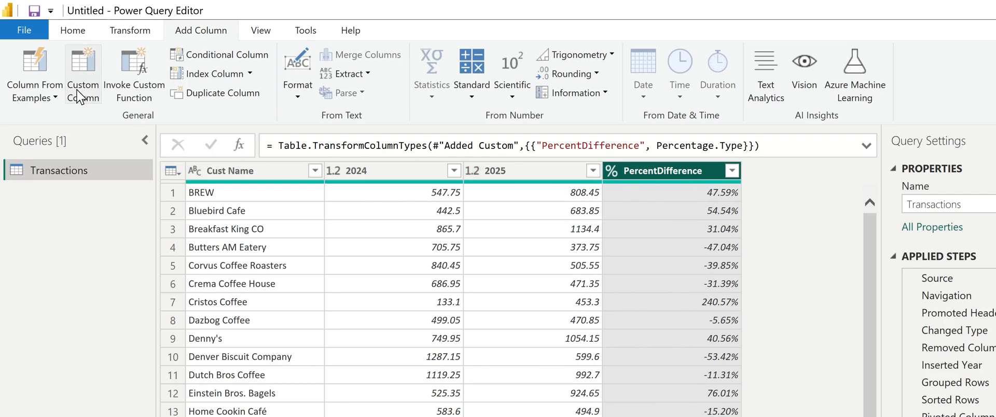
pyautogui.moveTo(105, 151)
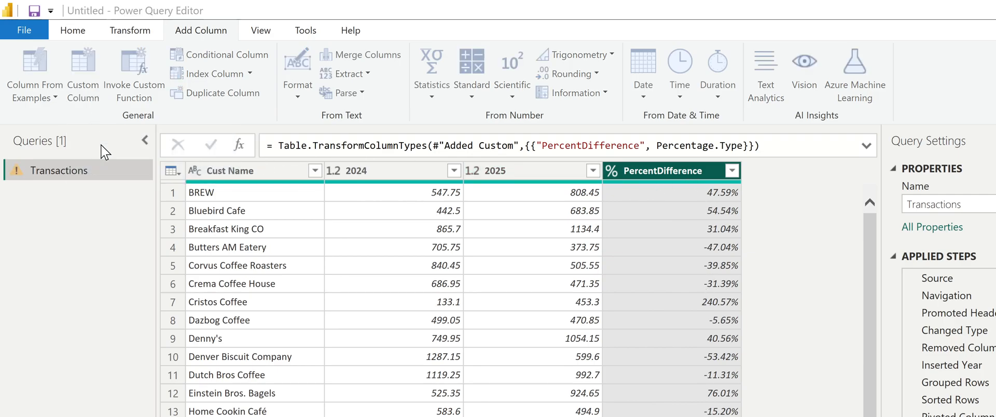
# Step: Draft a Greater30Increase custom column with an if formula testing PercentDifference > 30
pyautogui.click(81, 73)
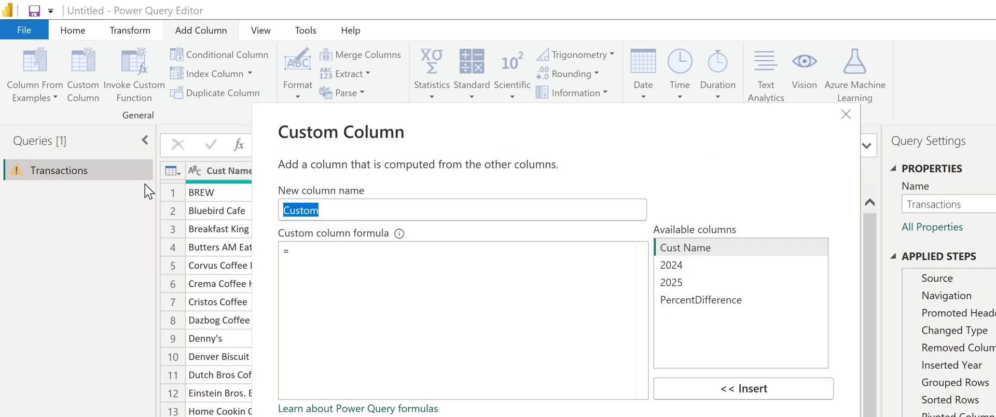
pyautogui.write('Greater')
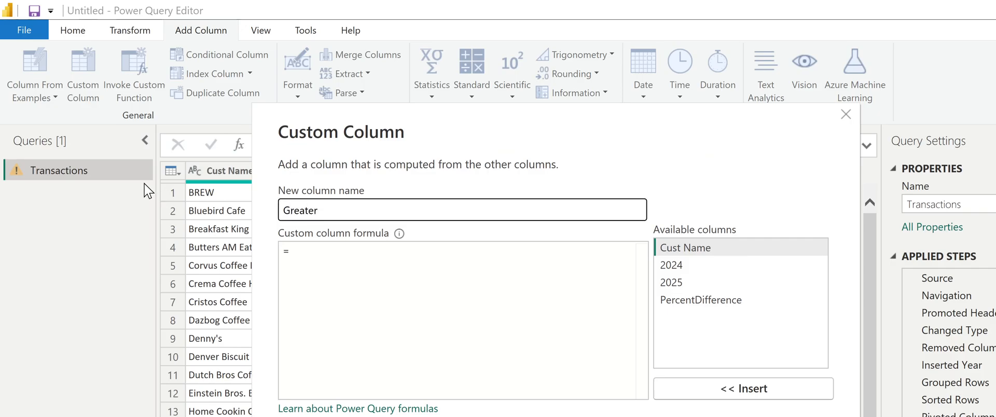
pyautogui.write('30l')
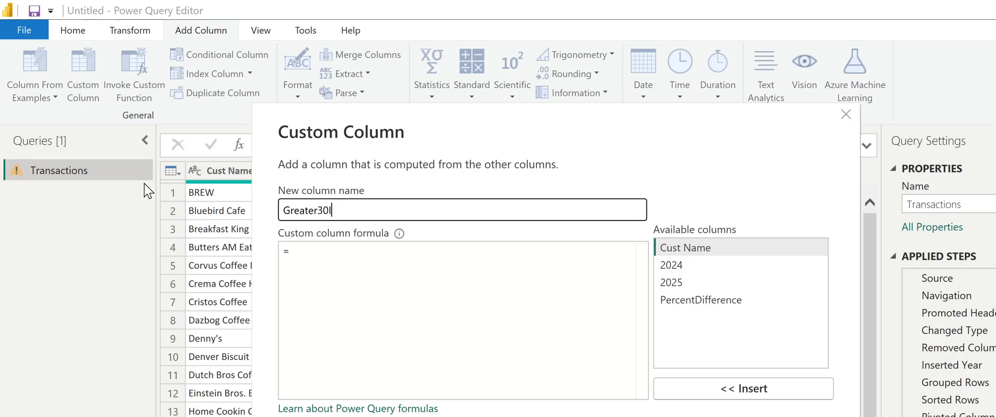
pyautogui.write('Increase')
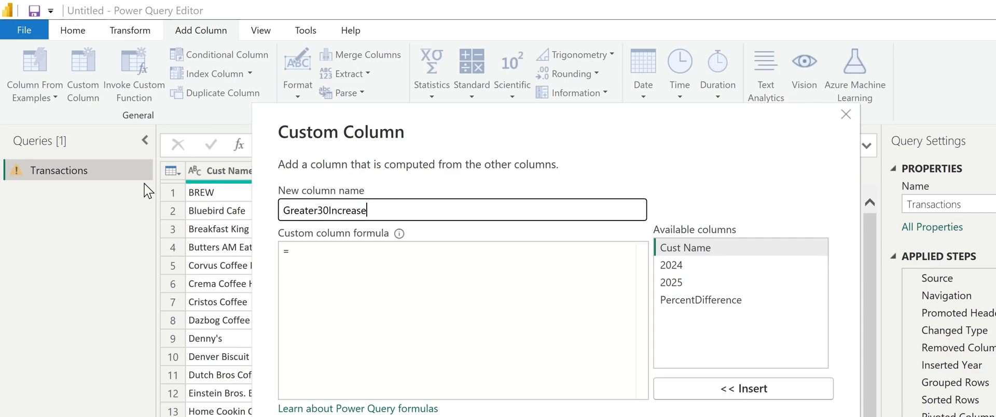
pyautogui.write('if')
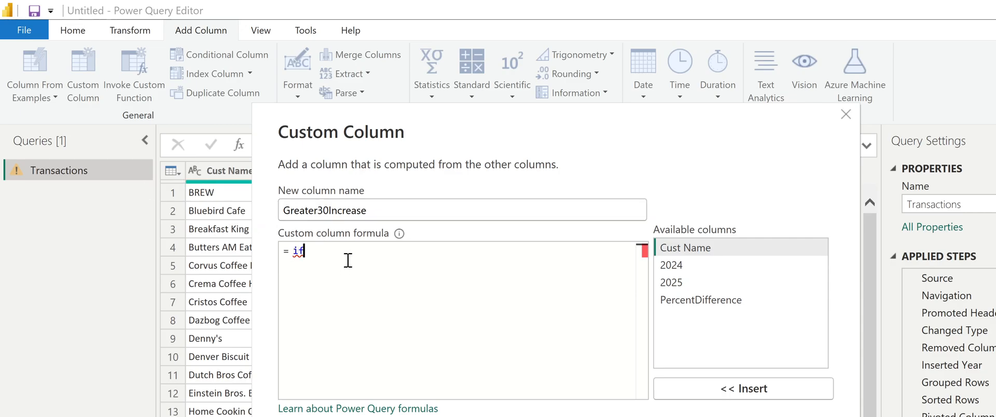
pyautogui.write('([')
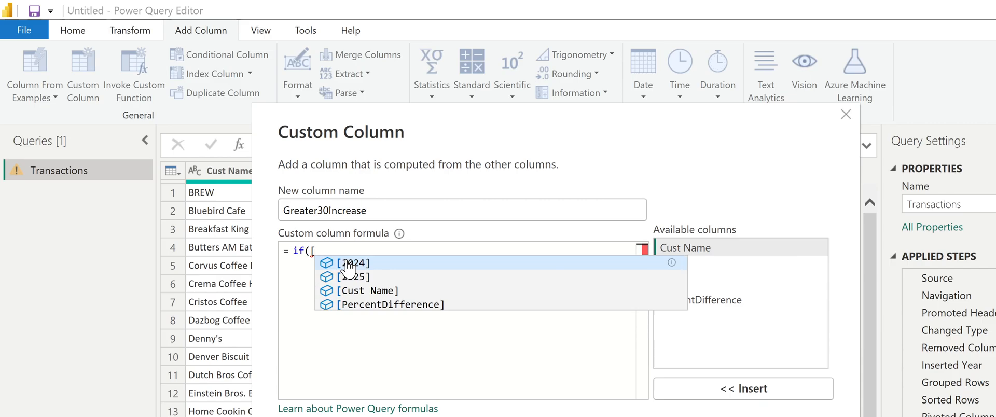
pyautogui.click(392, 304)
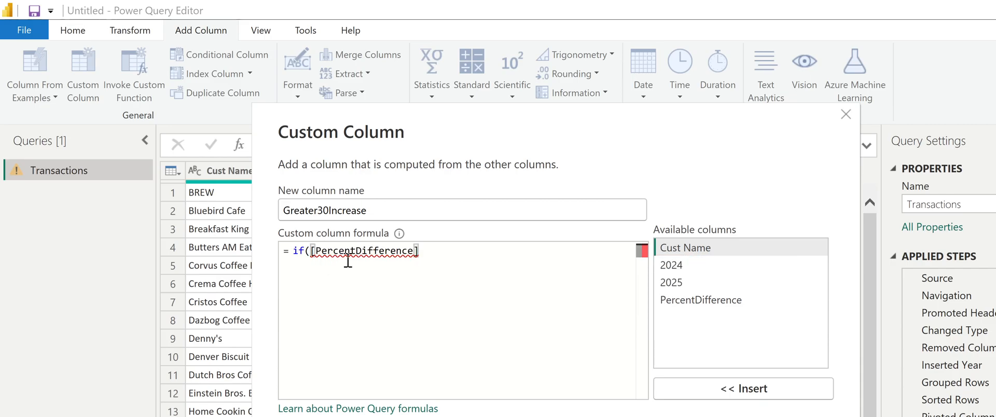
pyautogui.write('>3')
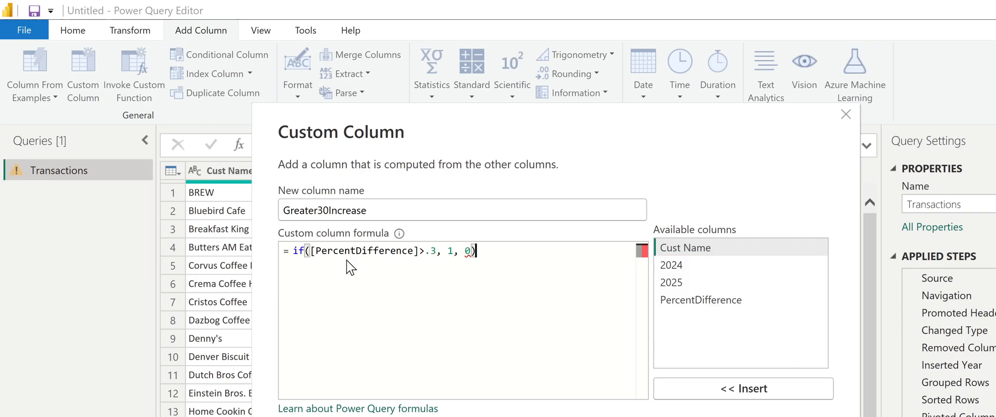
pyautogui.moveTo(348, 261)
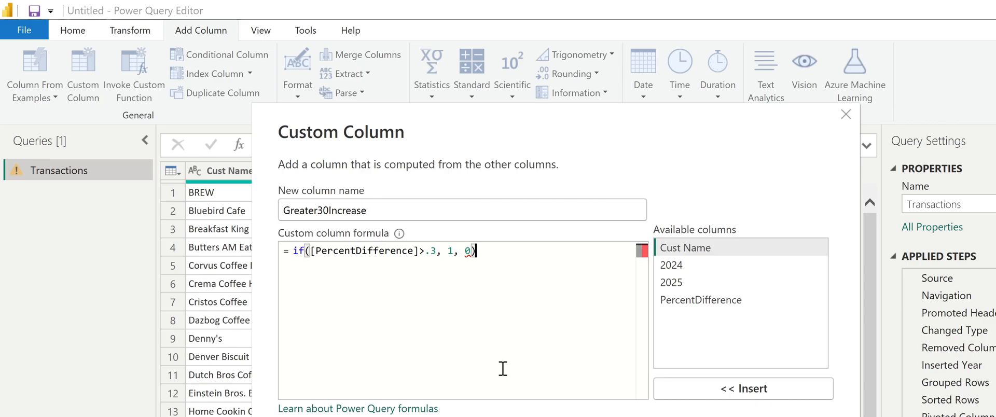
pyautogui.moveTo(479, 261)
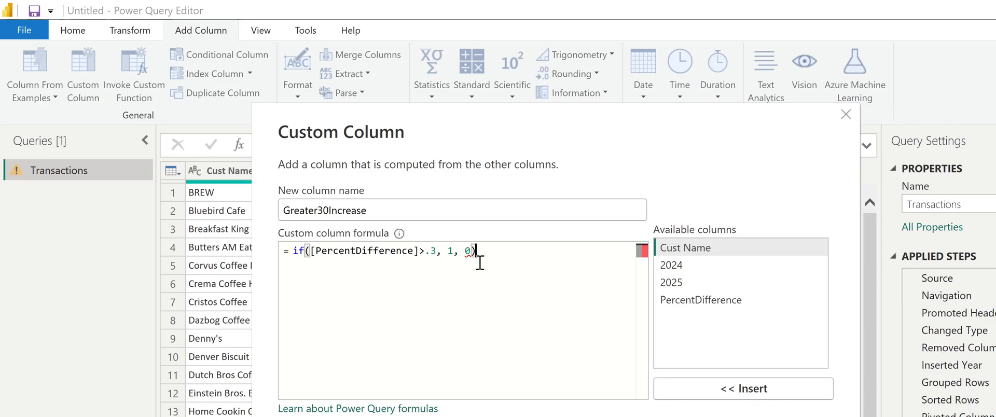
pyautogui.moveTo(489, 263)
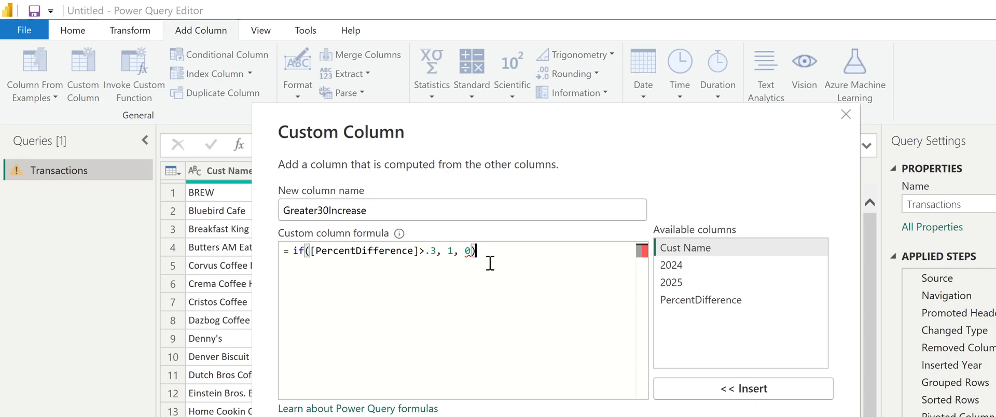
pyautogui.moveTo(465, 230)
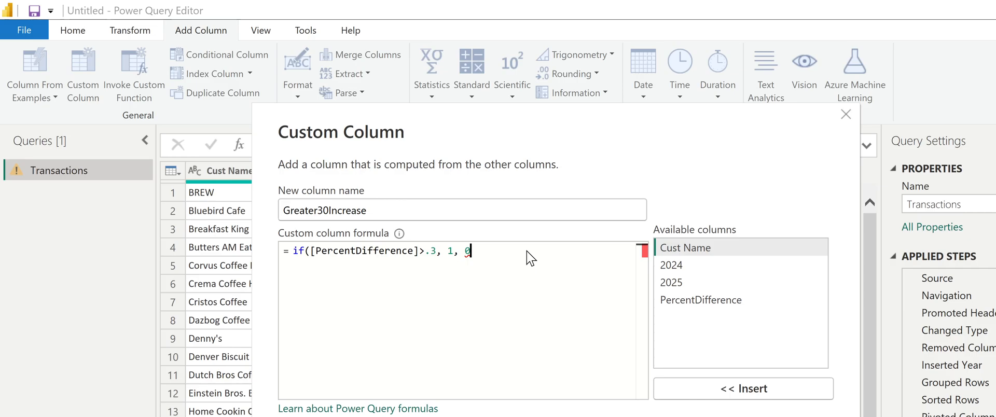
pyautogui.write(')')
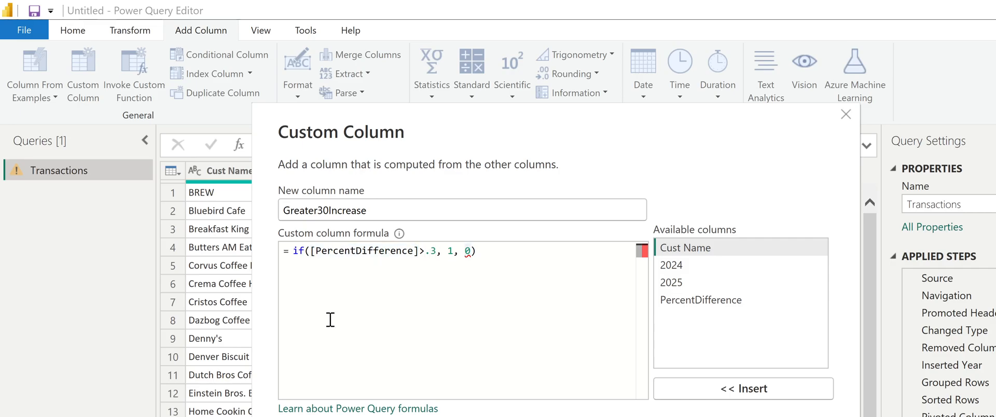
pyautogui.press('Backspace')
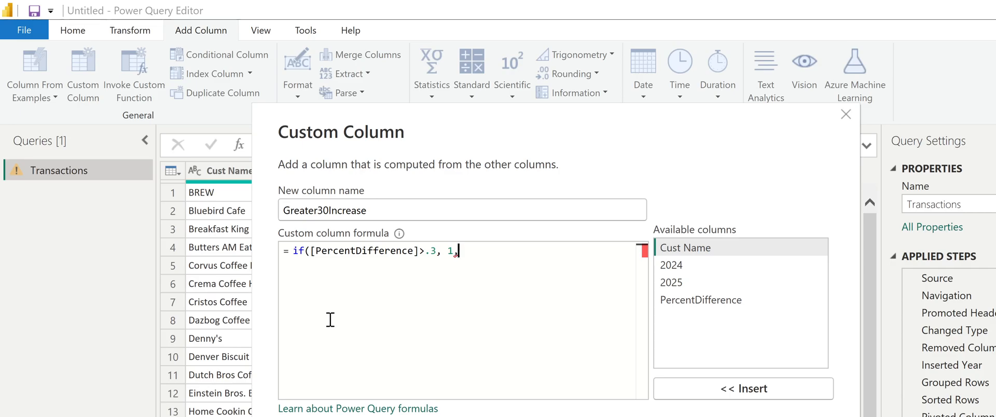
pyautogui.write('0')
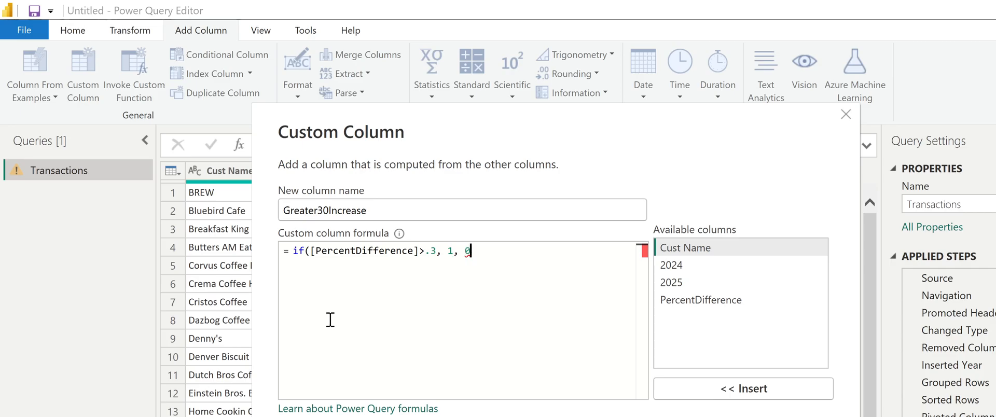
pyautogui.write(')')
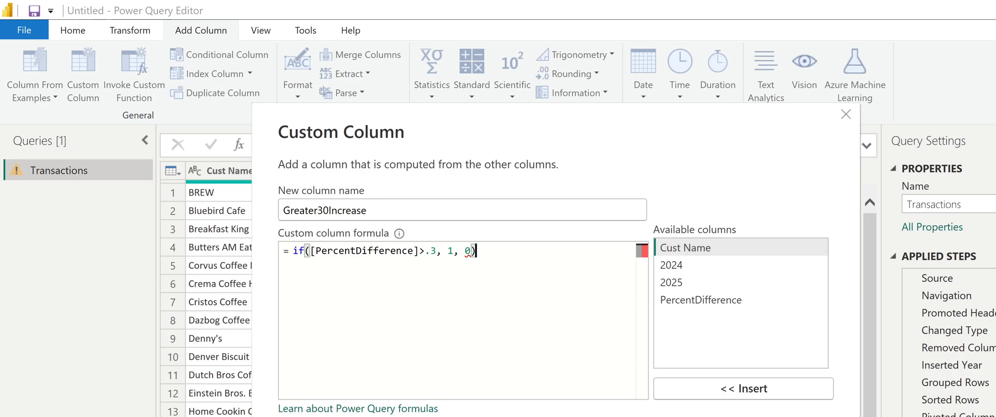
pyautogui.moveTo(478, 317)
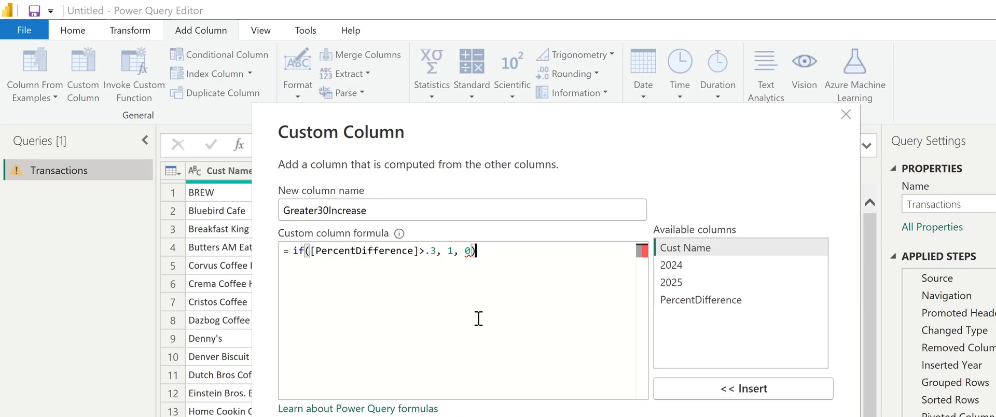
pyautogui.write(')')
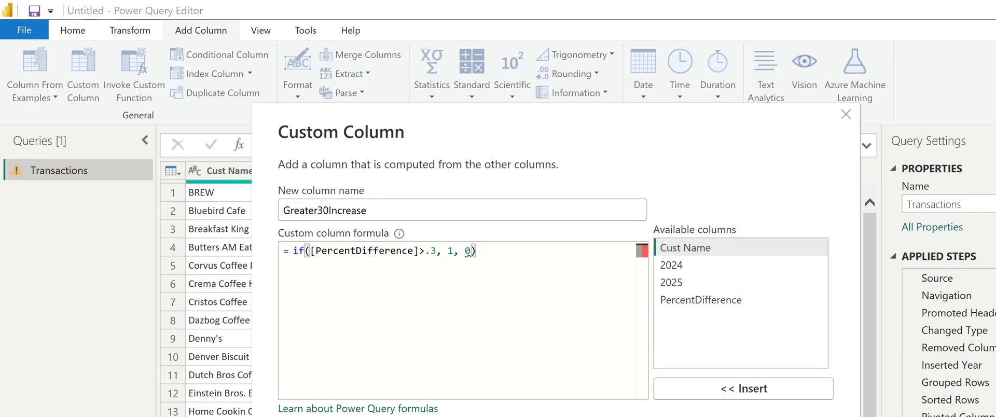
# Step: Cancel the Greater30Increase custom column and confirm discarding the changes
pyautogui.click(845, 115)
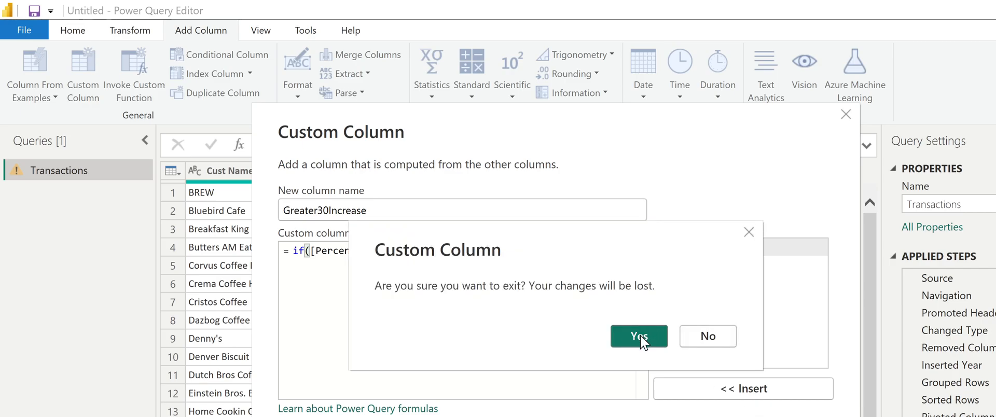
pyautogui.click(638, 335)
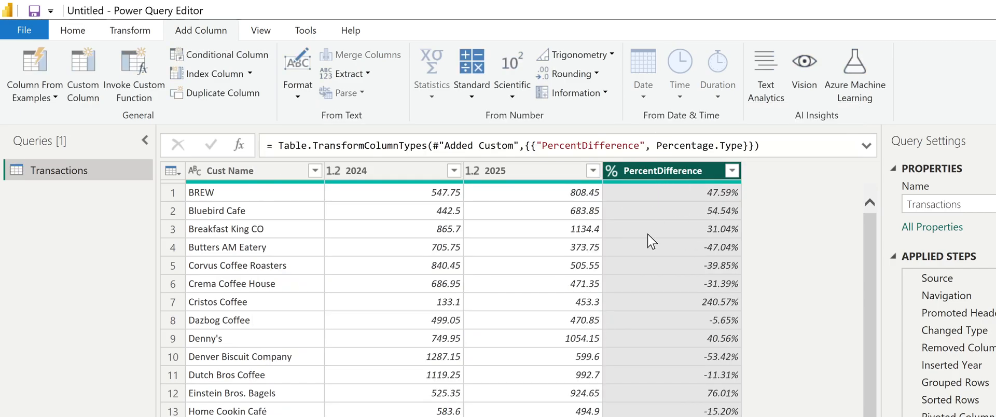
pyautogui.click(73, 30)
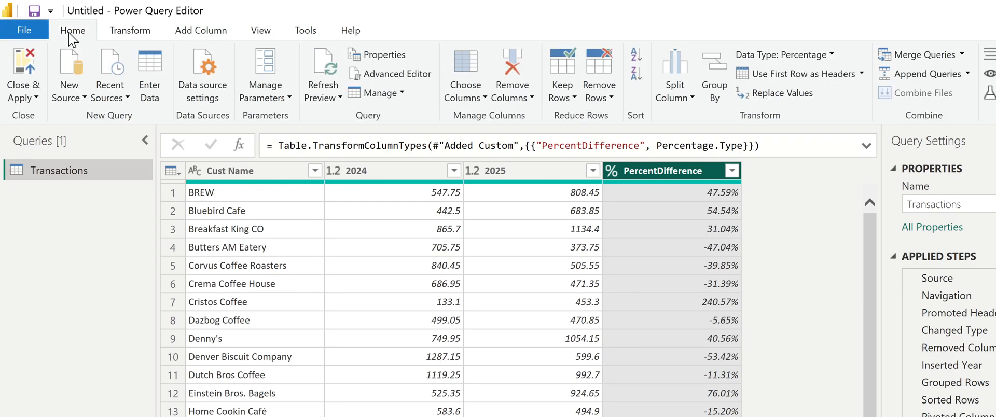
pyautogui.moveTo(23, 74)
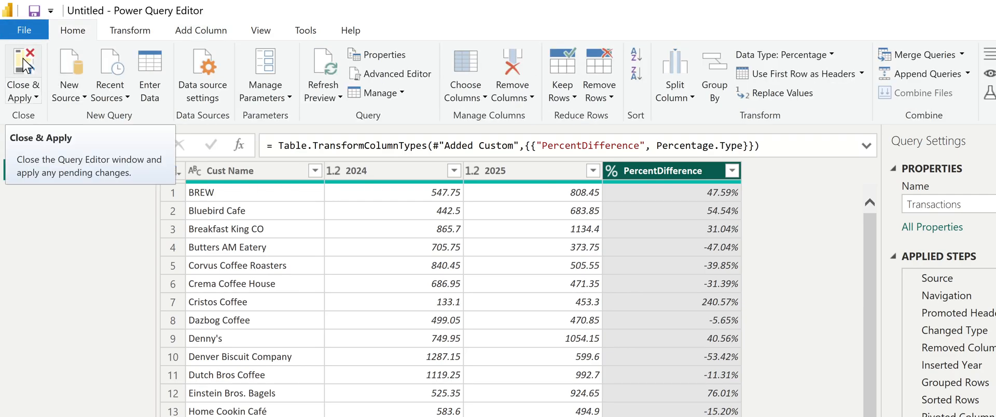
# Step: Apply the query changes and view the Transactions table's data
pyautogui.click(23, 76)
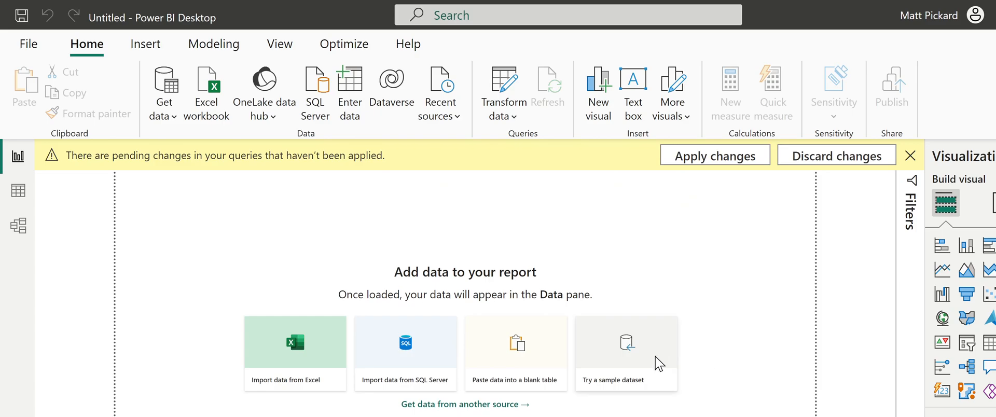
pyautogui.click(626, 354)
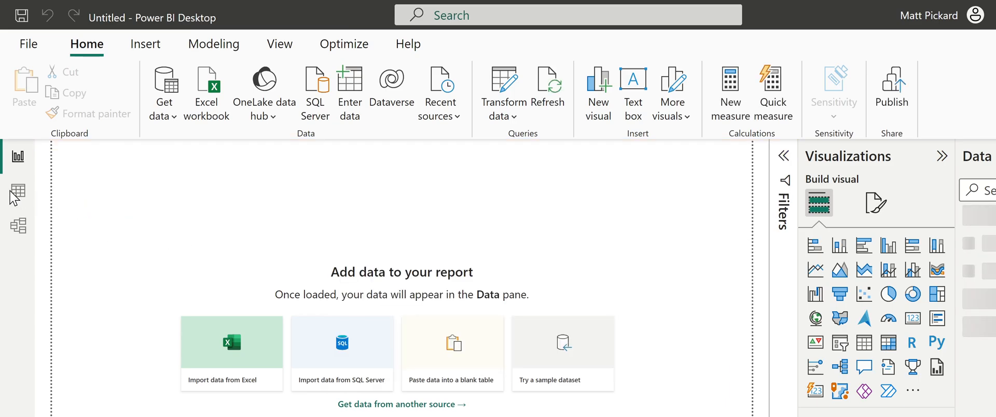
pyautogui.click(17, 194)
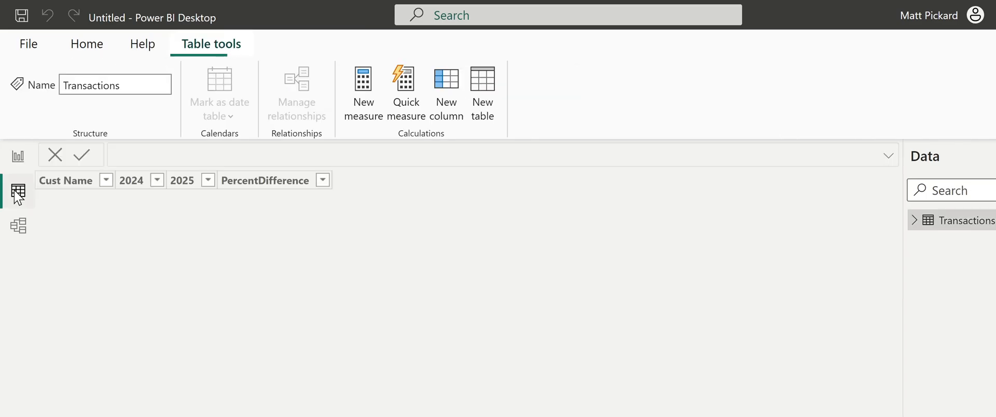
# Step: Add a Greater30Profit calculated column defined as if([PercentDifference]>.3,1,0)
pyautogui.click(18, 191)
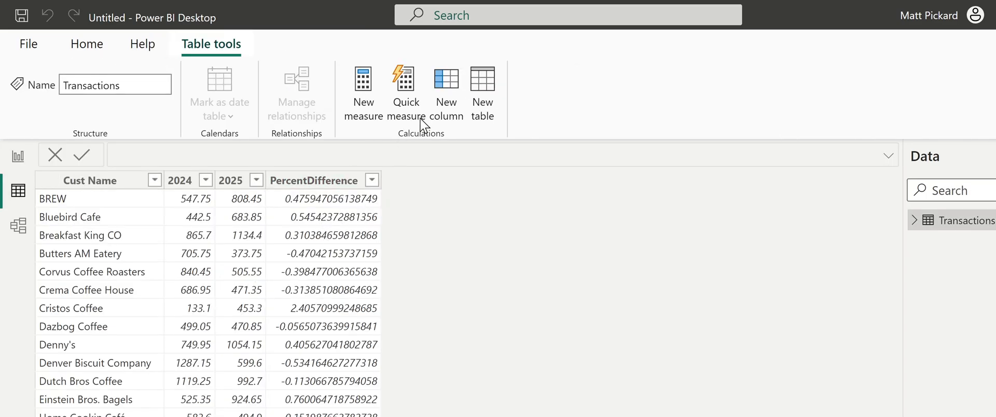
pyautogui.moveTo(456, 244)
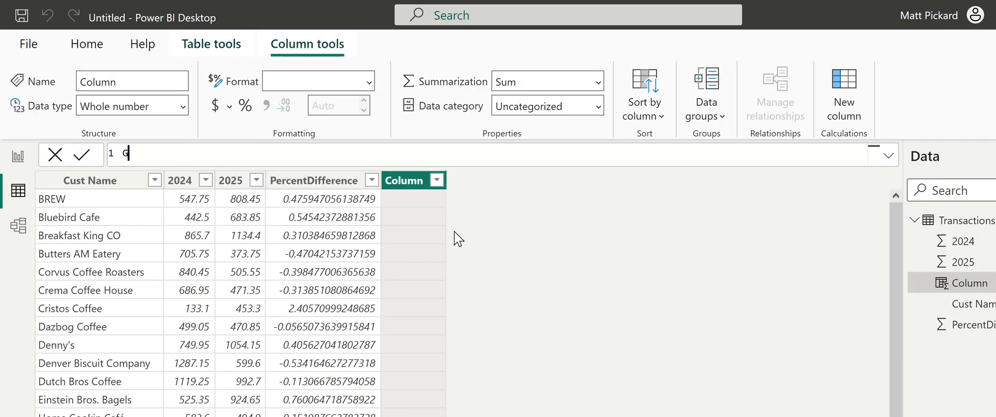
pyautogui.write('Greater')
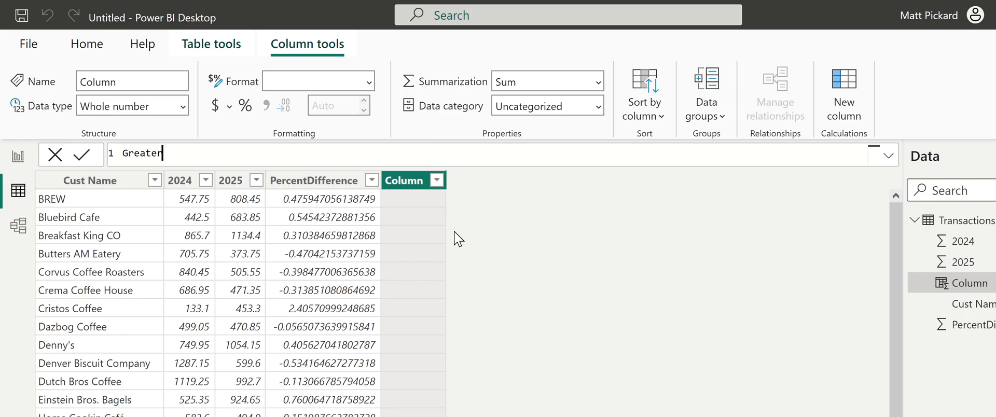
pyautogui.write('30Profit')
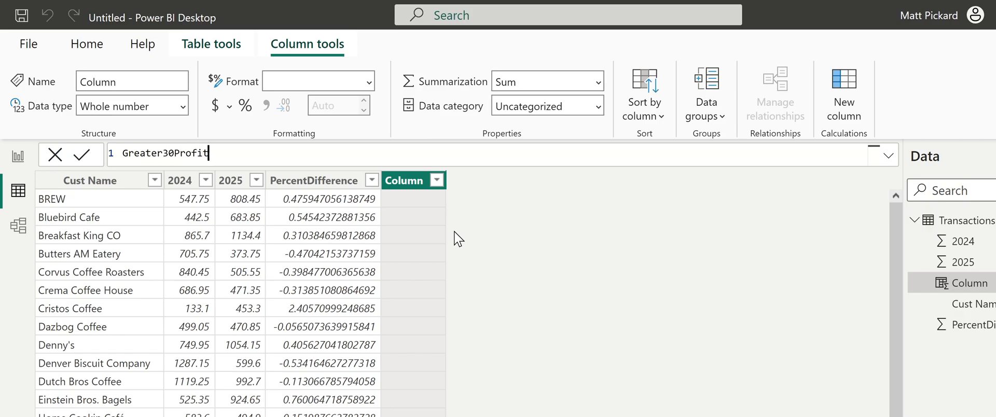
pyautogui.write('=')
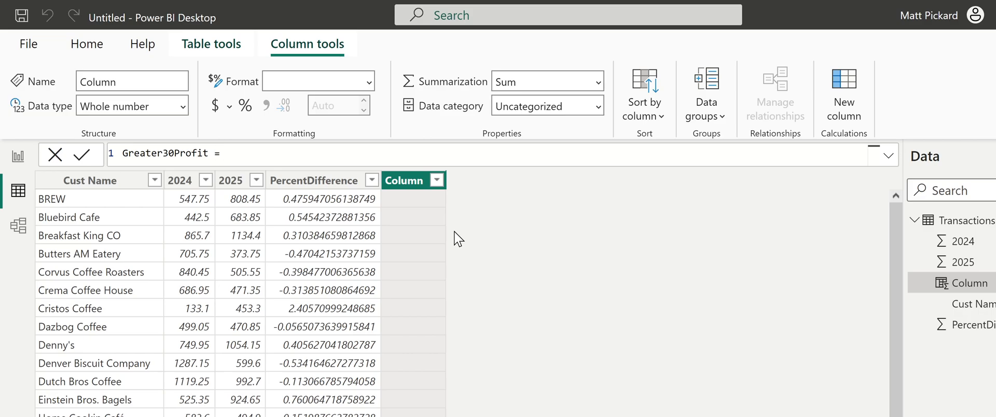
pyautogui.write('if([pe')
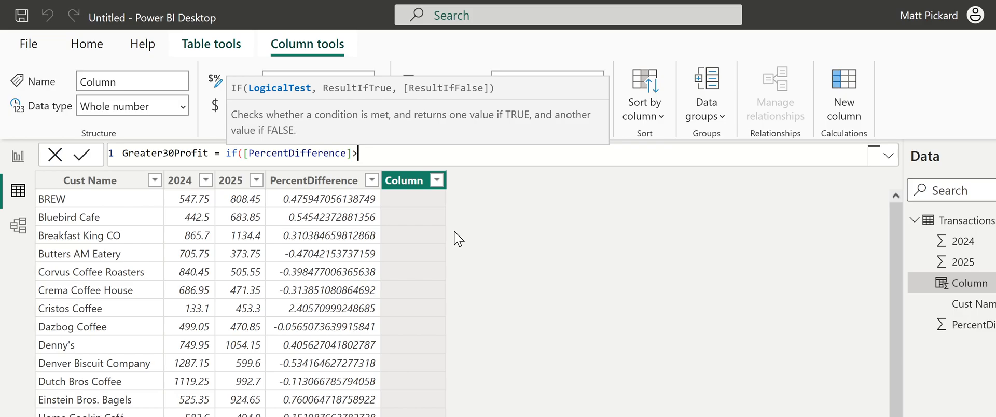
pyautogui.write('.3,1,')
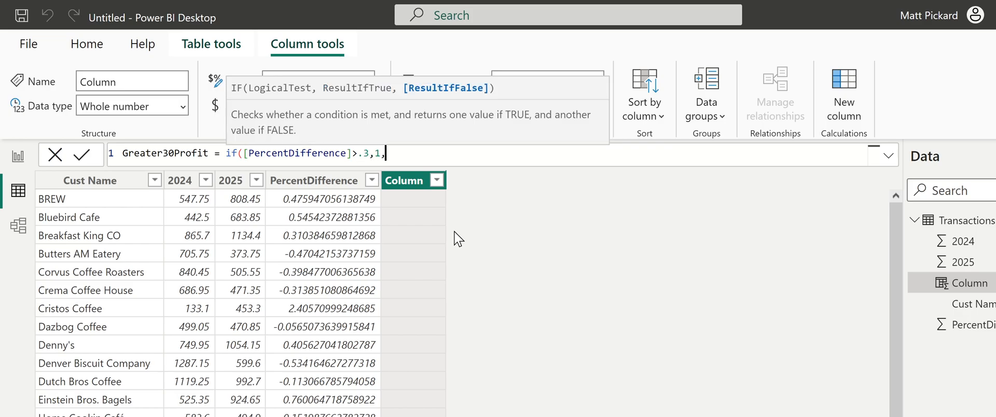
pyautogui.write('0)')
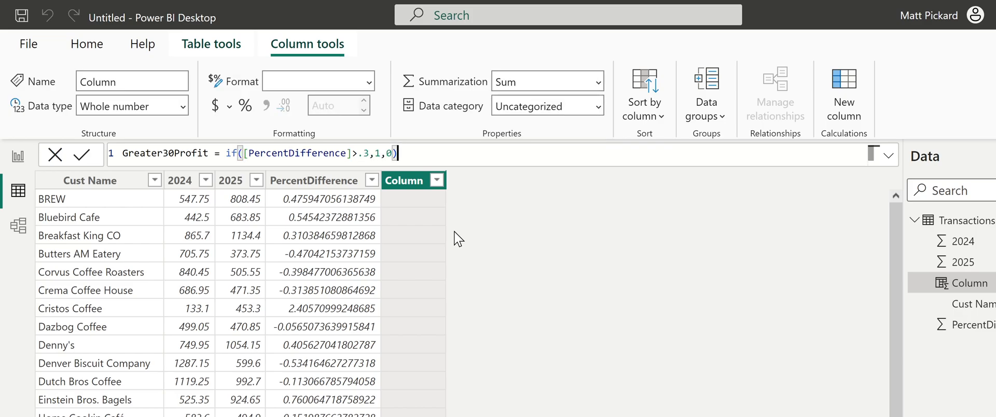
pyautogui.click(88, 153)
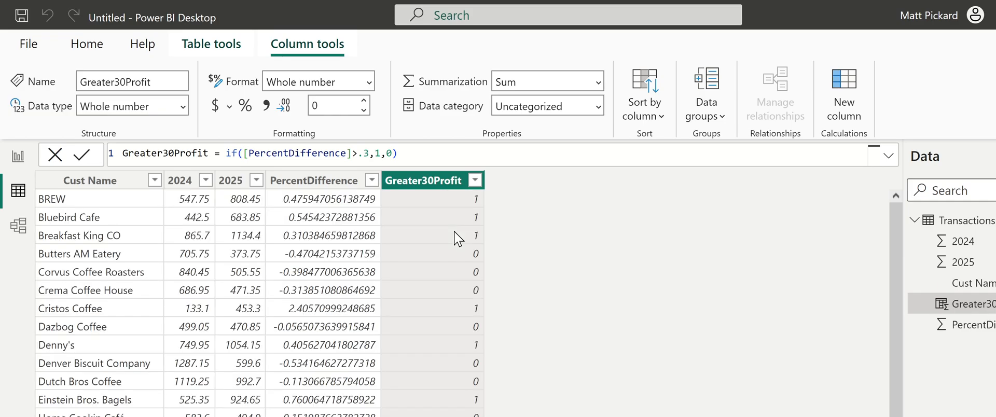
pyautogui.moveTo(171, 47)
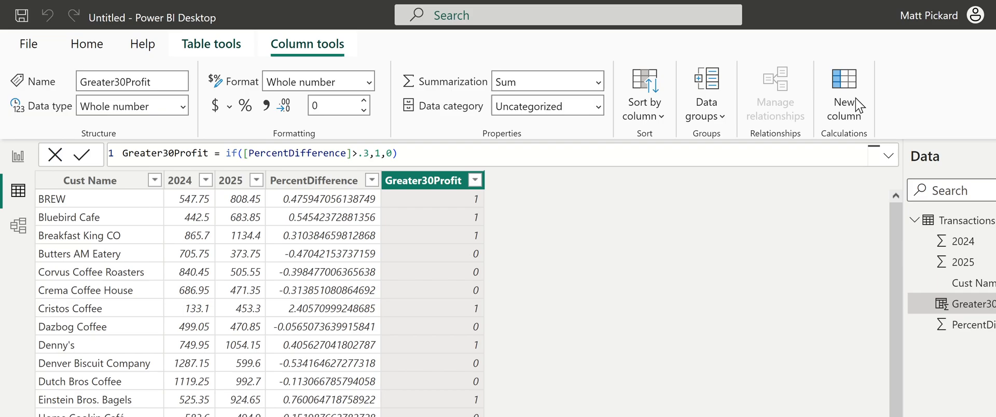
pyautogui.click(843, 89)
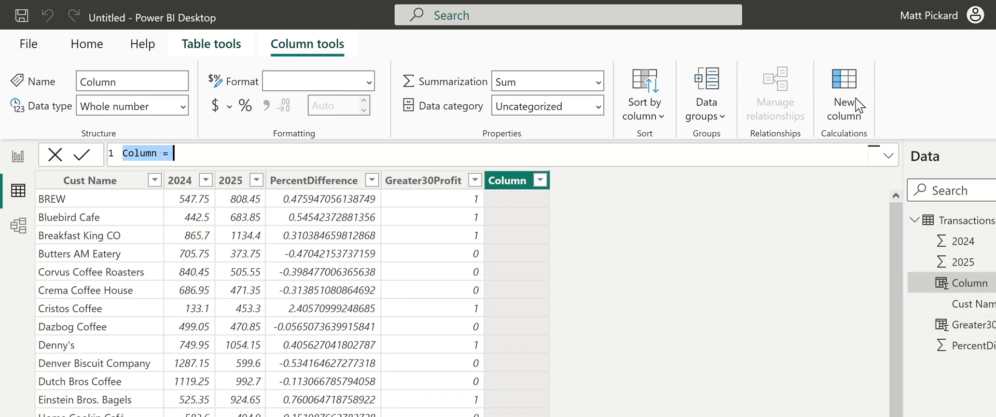
# Step: Define the Greater30Loss column as IF([PercentDifference]<-.3,1,0) and commit it
pyautogui.write('Greater30')
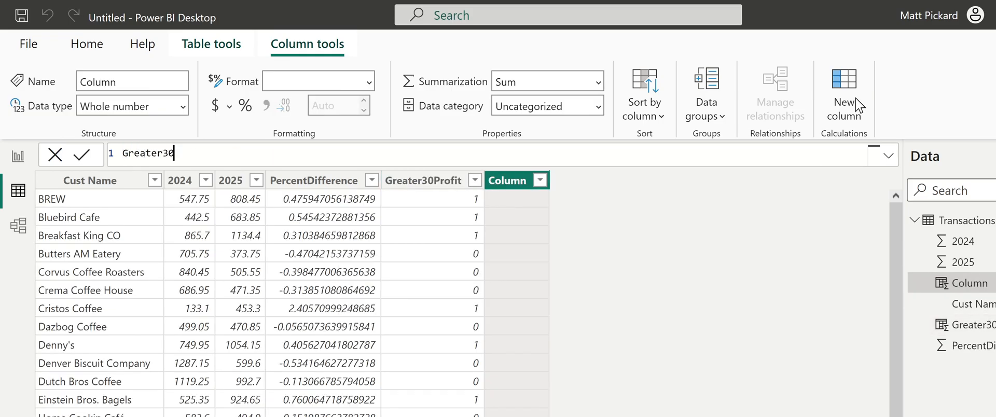
pyautogui.write('Loss =')
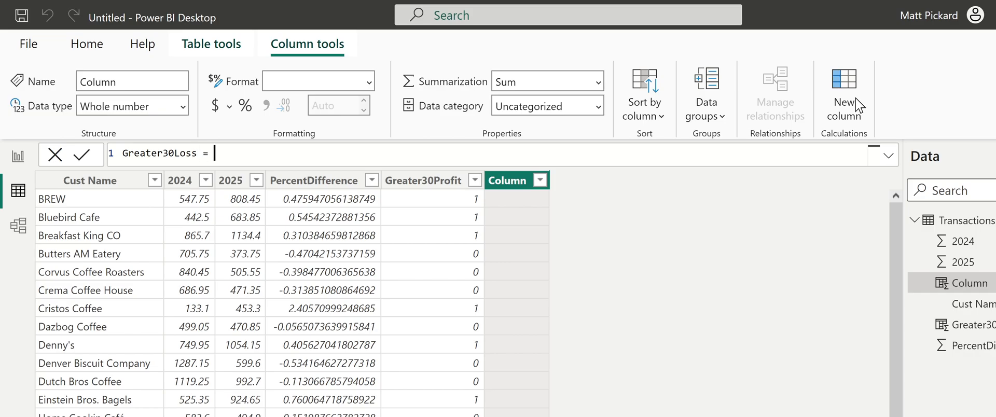
pyautogui.write('IF(')
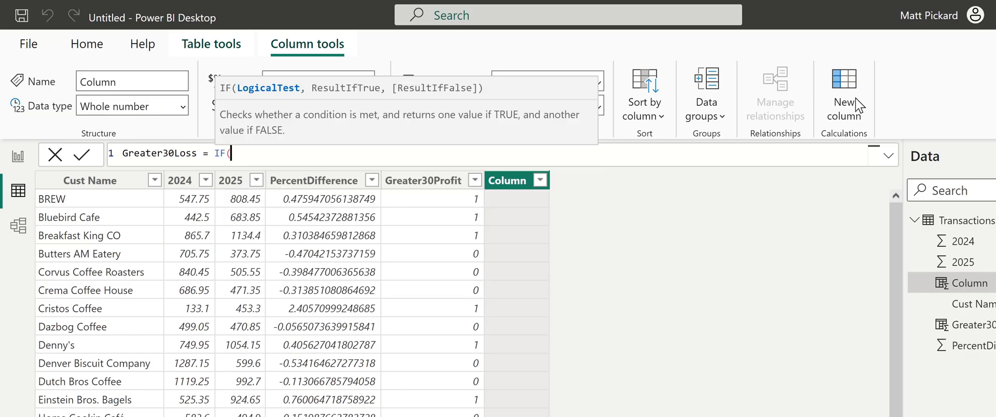
pyautogui.write('[')
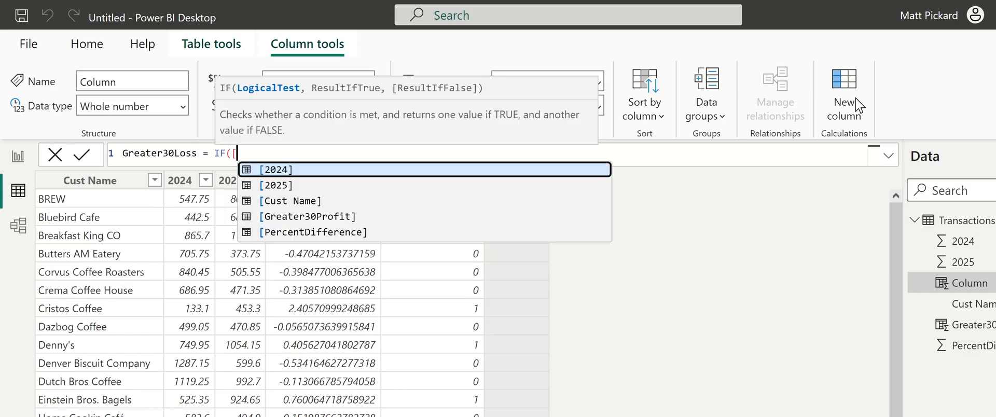
pyautogui.write('per')
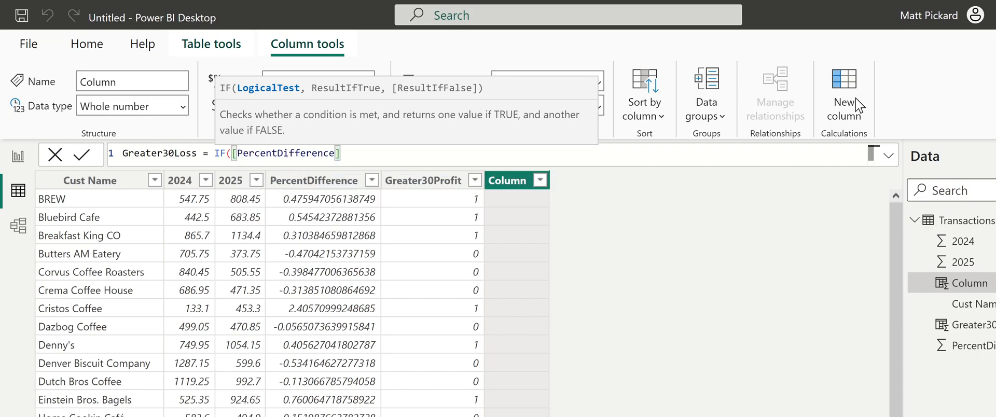
pyautogui.write(',')
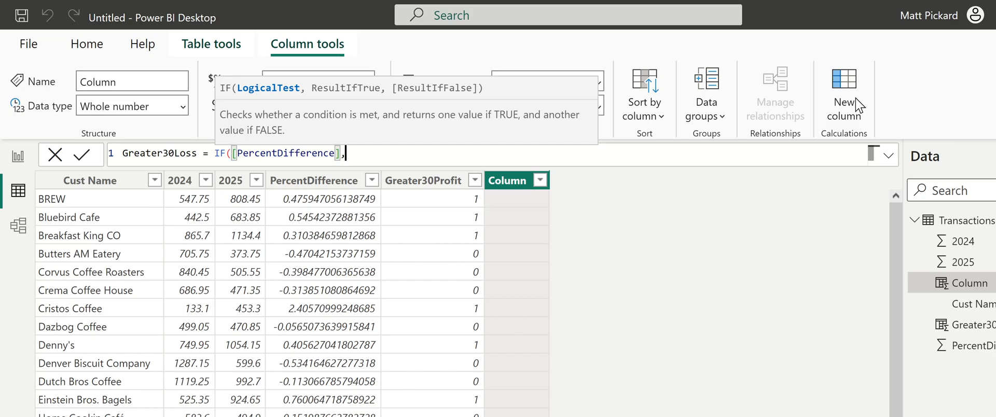
pyautogui.press('Backspace')
pyautogui.write('<-.3')
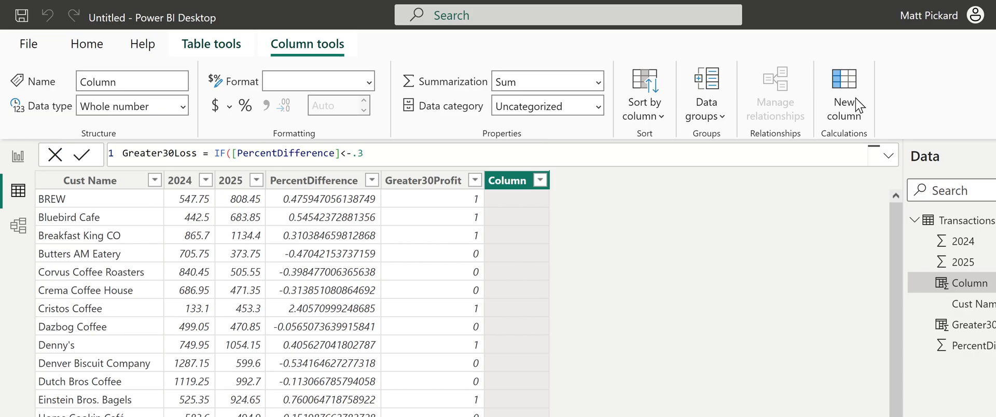
pyautogui.write(',1')
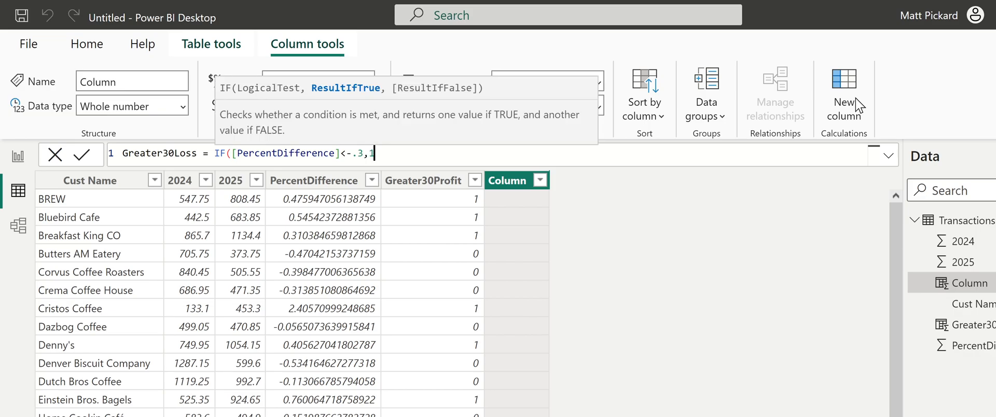
pyautogui.write('0)')
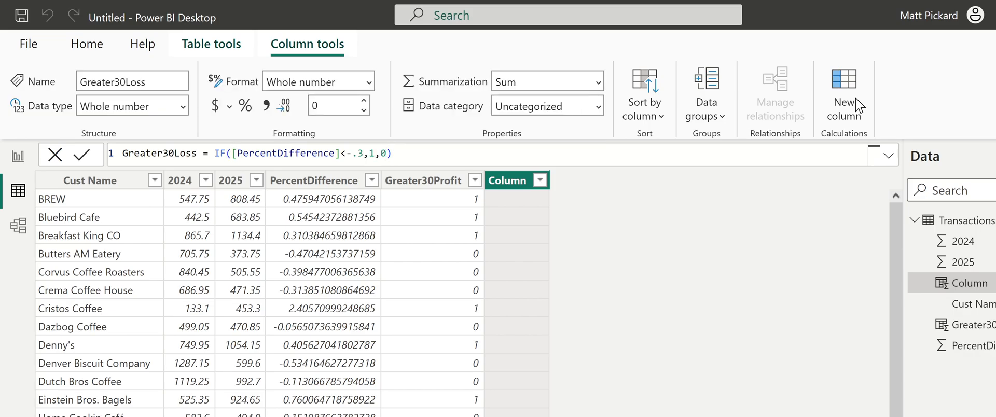
pyautogui.click(88, 154)
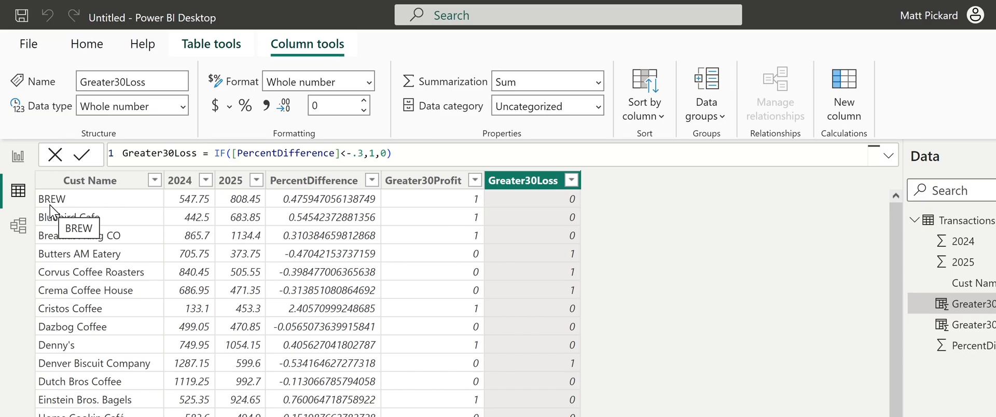
pyautogui.moveTo(43, 189)
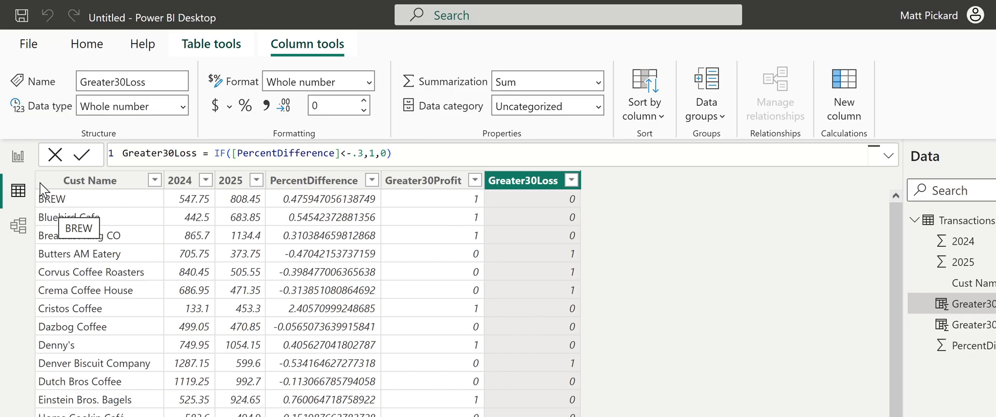
# Step: Add a card visual showing Sum of Greater30Profit (15) on the report page
pyautogui.click(18, 155)
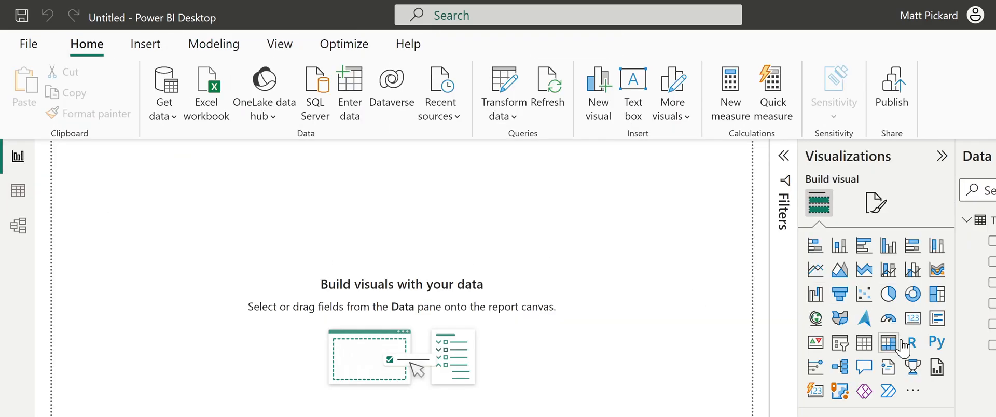
pyautogui.moveTo(184, 244)
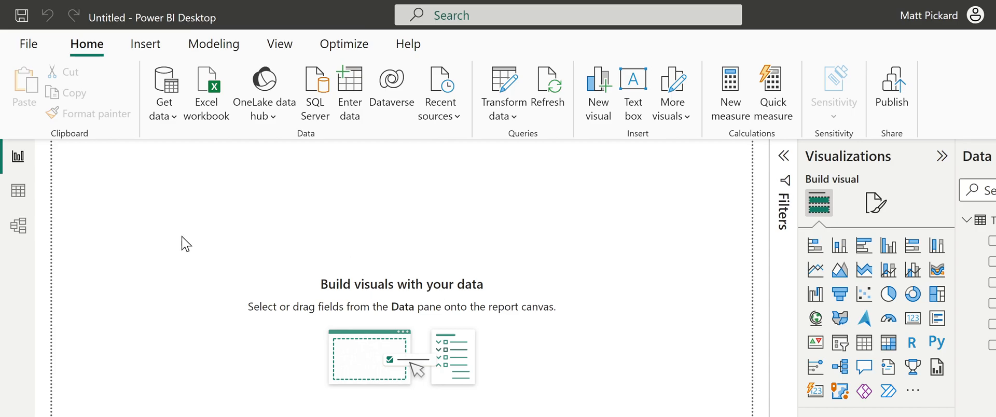
pyautogui.moveTo(727, 327)
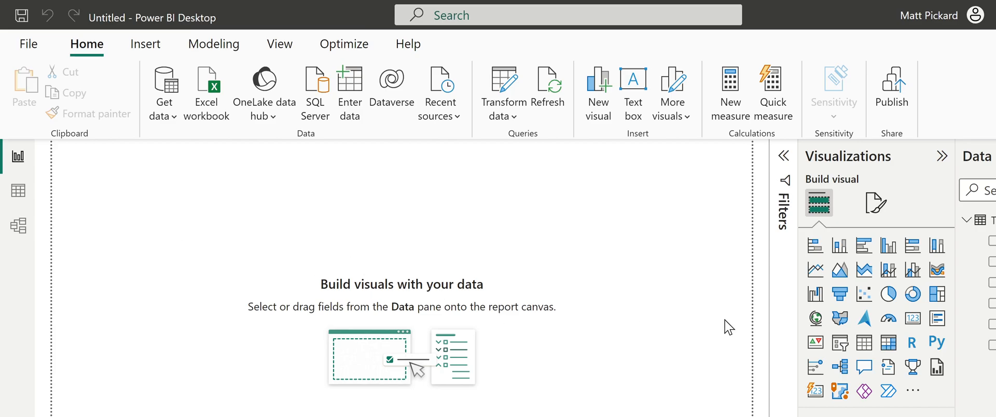
pyautogui.moveTo(863, 319)
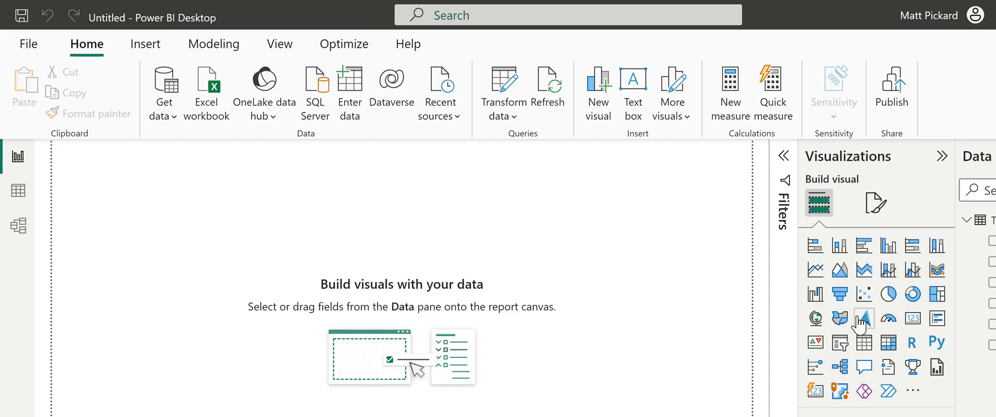
pyautogui.click(913, 318)
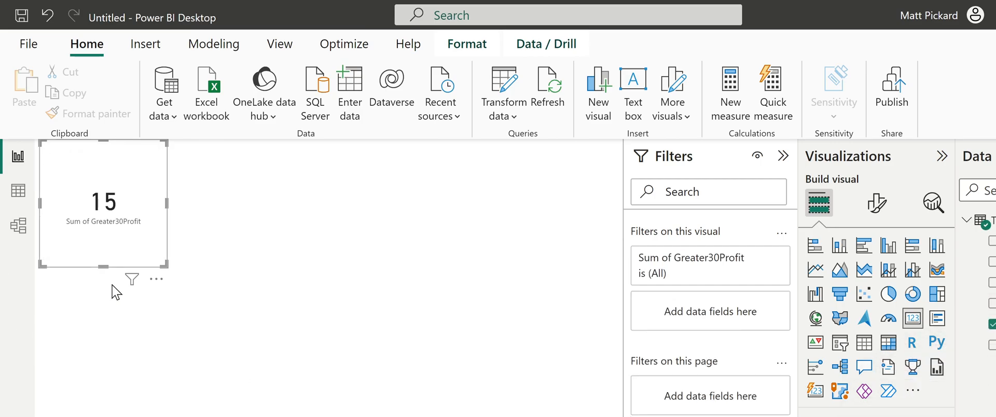
pyautogui.moveTo(102, 201); pyautogui.dragTo(226, 273)
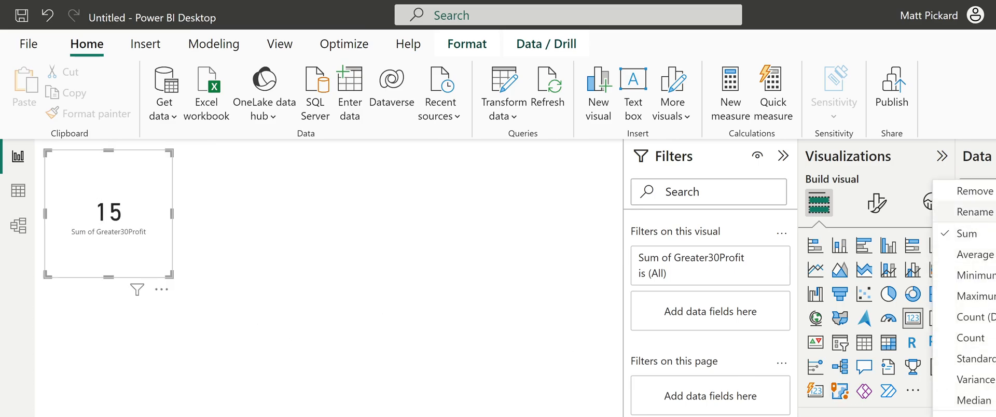
pyautogui.click(210, 309)
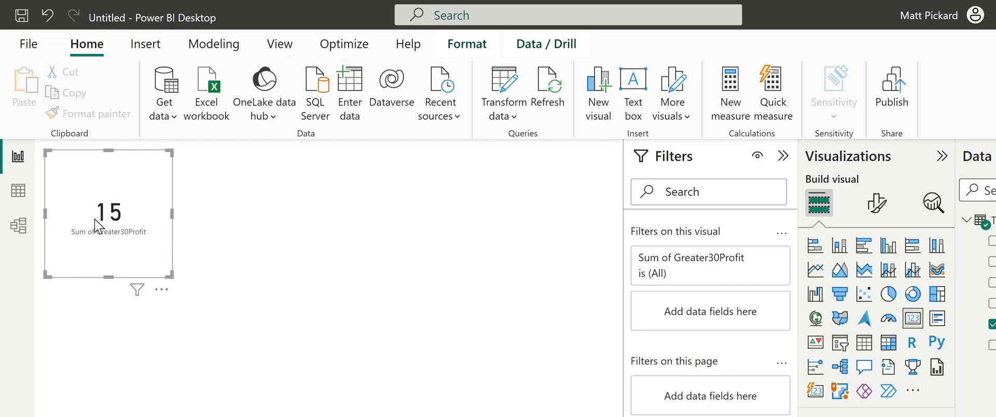
pyautogui.moveTo(218, 247)
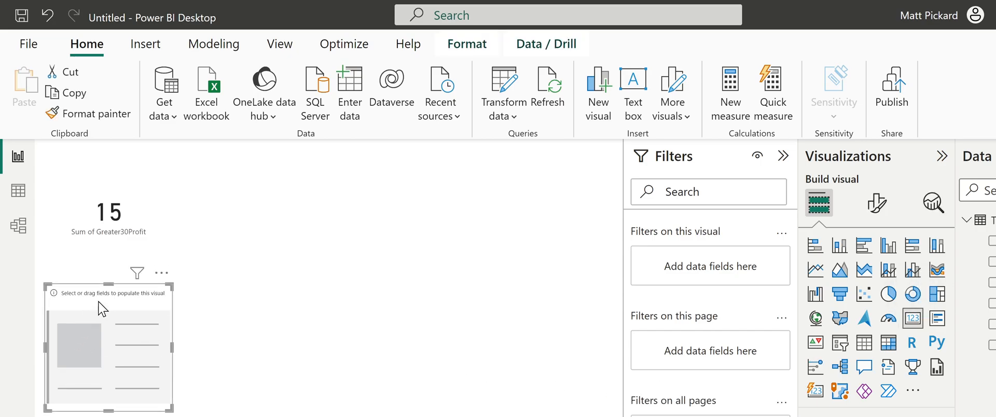
# Step: Place a second card beside the 15 card showing Sum of Greater30Loss (12)
pyautogui.moveTo(107, 346); pyautogui.dragTo(254, 213)
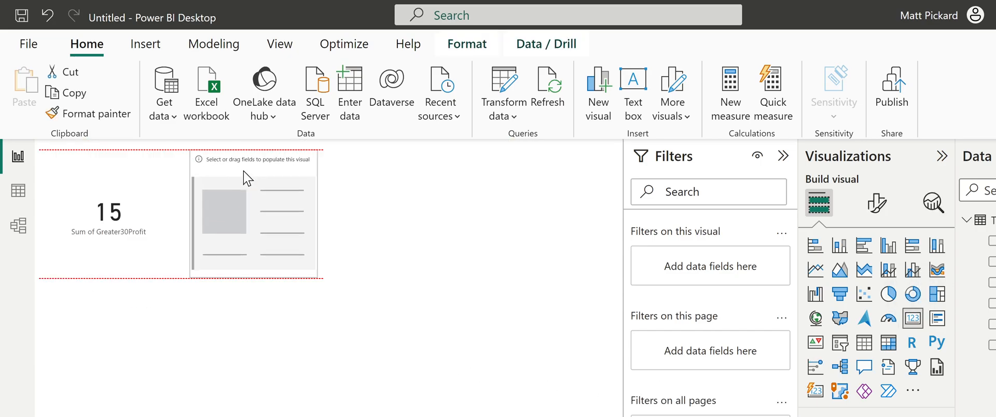
pyautogui.click(251, 216)
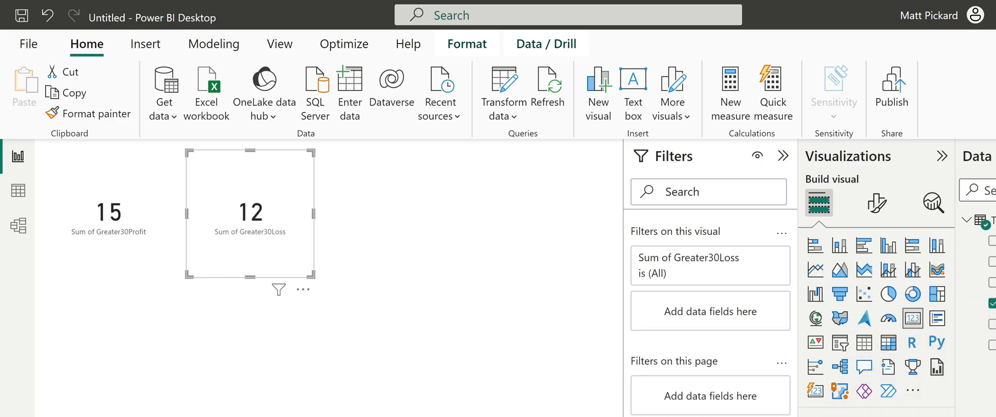
pyautogui.moveTo(247, 232)
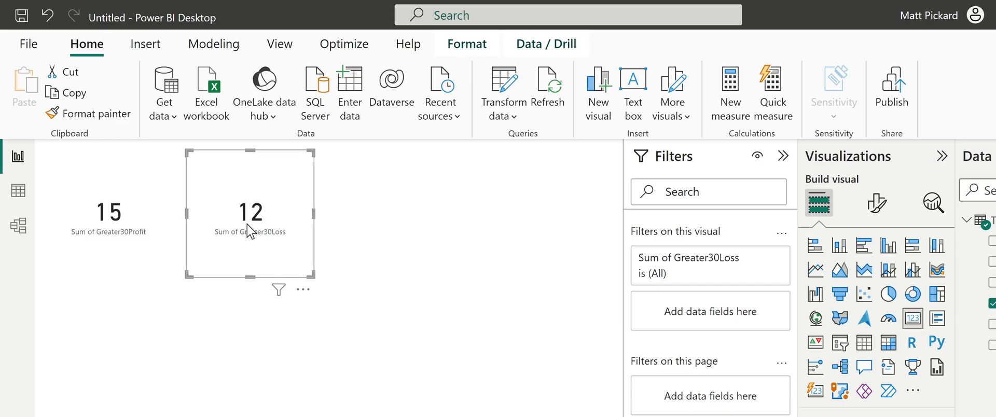
pyautogui.moveTo(248, 243)
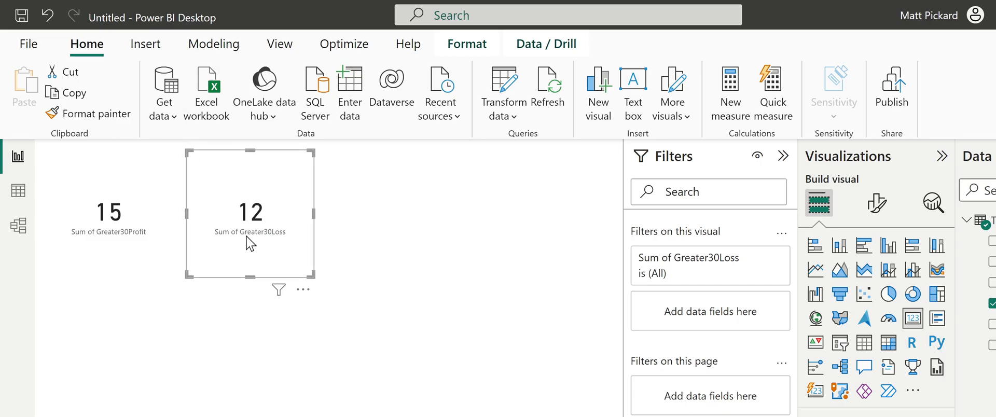
pyautogui.click(108, 213)
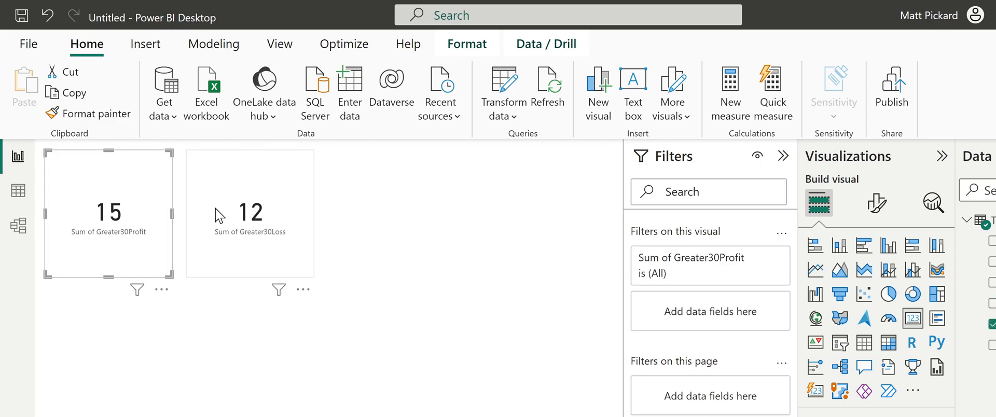
pyautogui.click(93, 165)
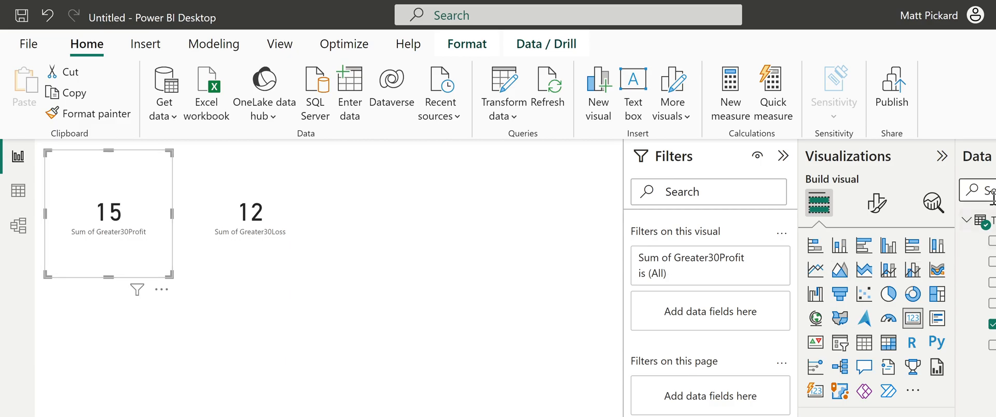
# Step: Turn off the category label on both the 15 and 12 cards
pyautogui.click(875, 204)
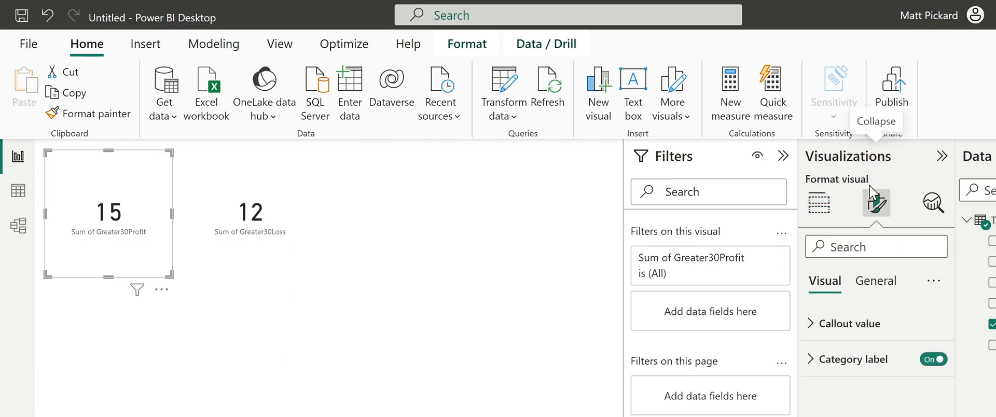
pyautogui.moveTo(874, 203)
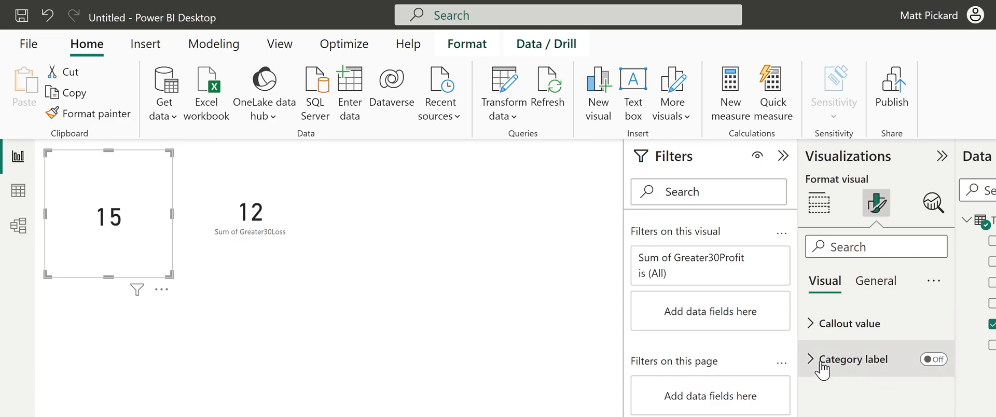
pyautogui.click(810, 358)
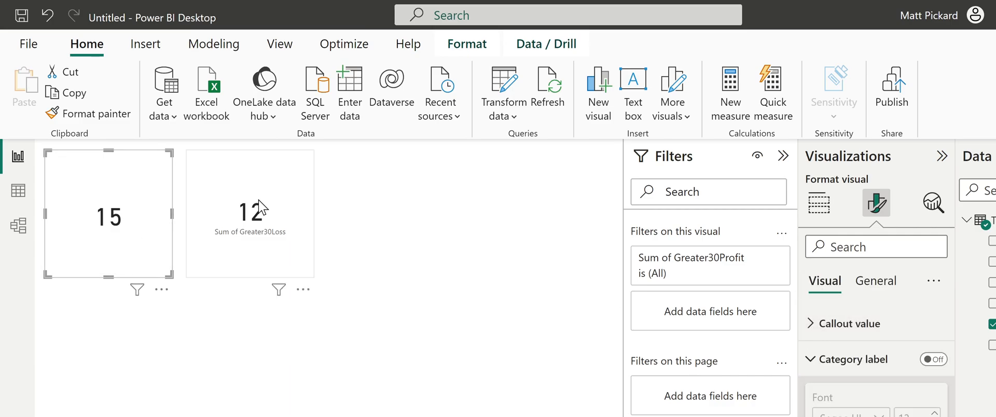
pyautogui.click(933, 359)
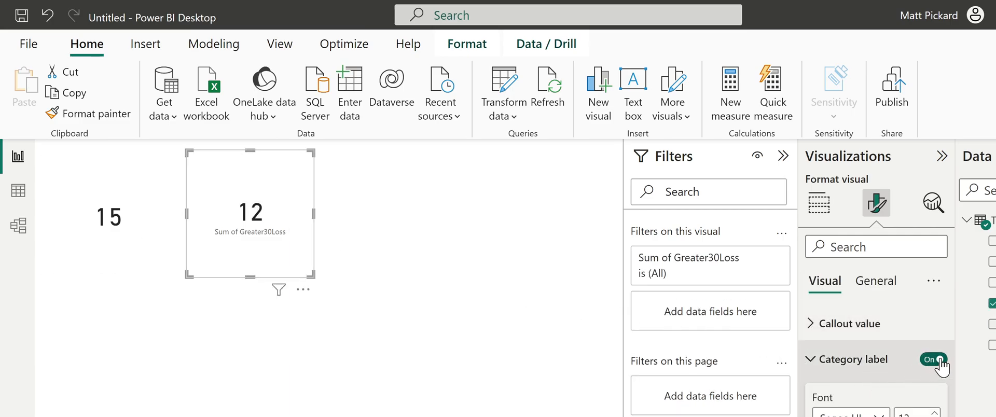
pyautogui.click(931, 358)
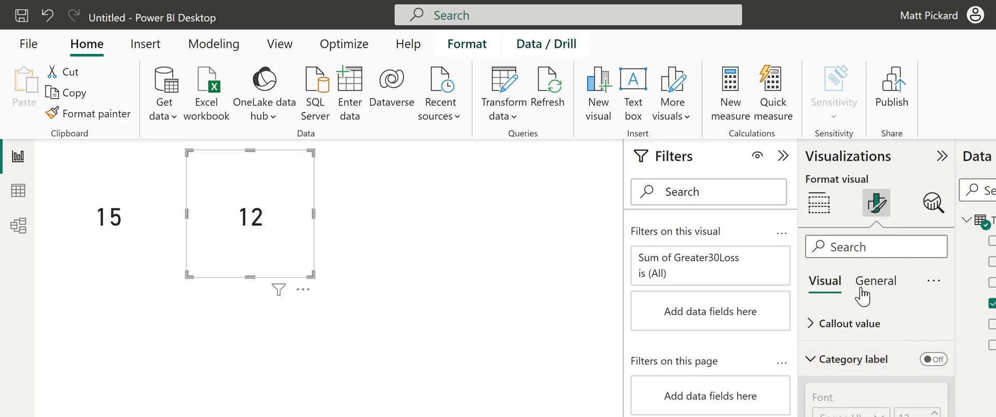
pyautogui.click(874, 280)
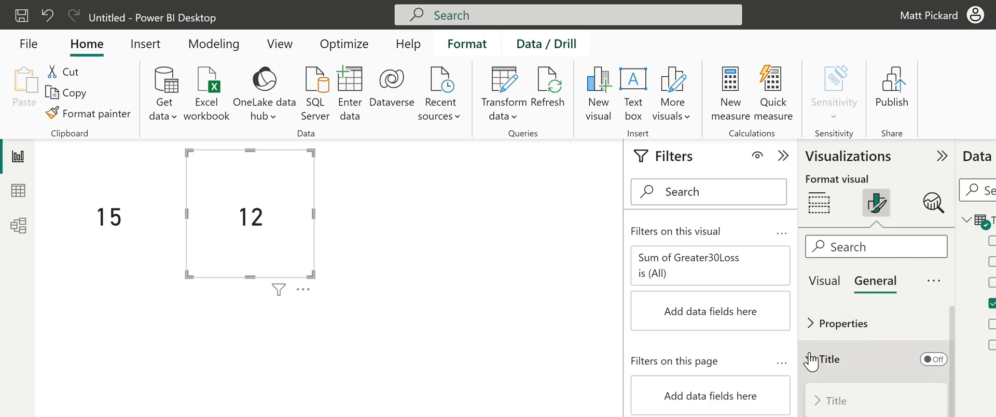
# Step: Title the 12 card '# of Customers with Greater than 30% Loss' and shrink it
pyautogui.click(933, 359)
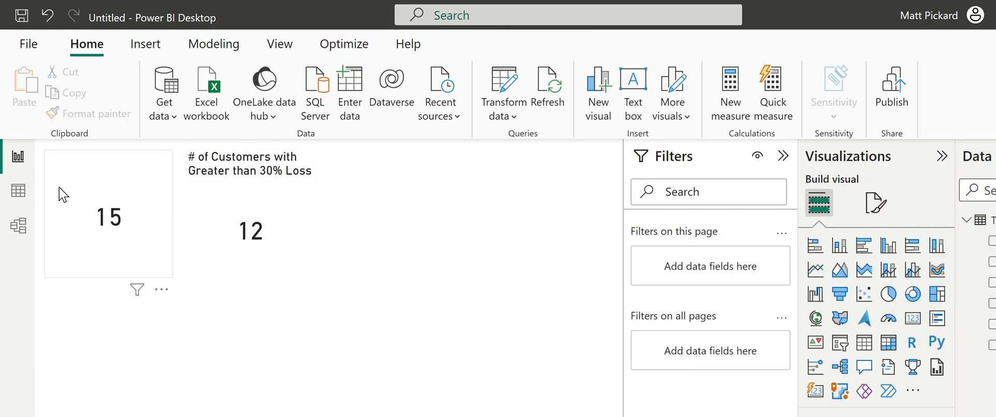
pyautogui.click(107, 216)
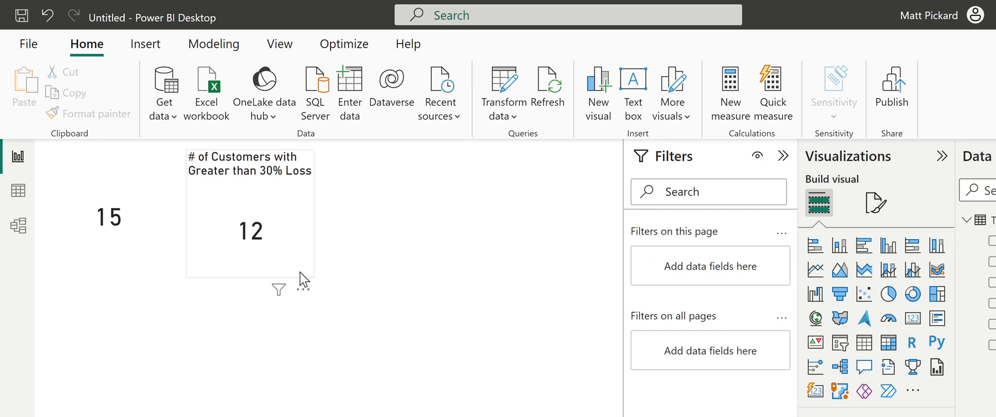
pyautogui.click(249, 230)
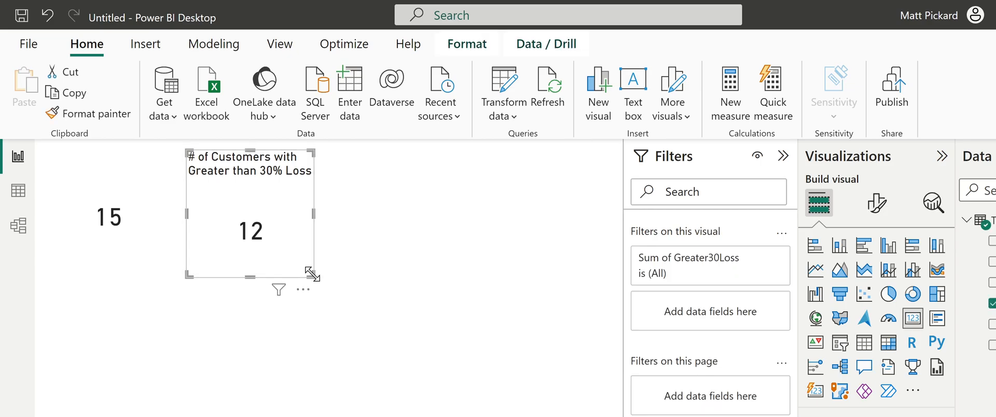
pyautogui.moveTo(311, 274); pyautogui.dragTo(297, 234)
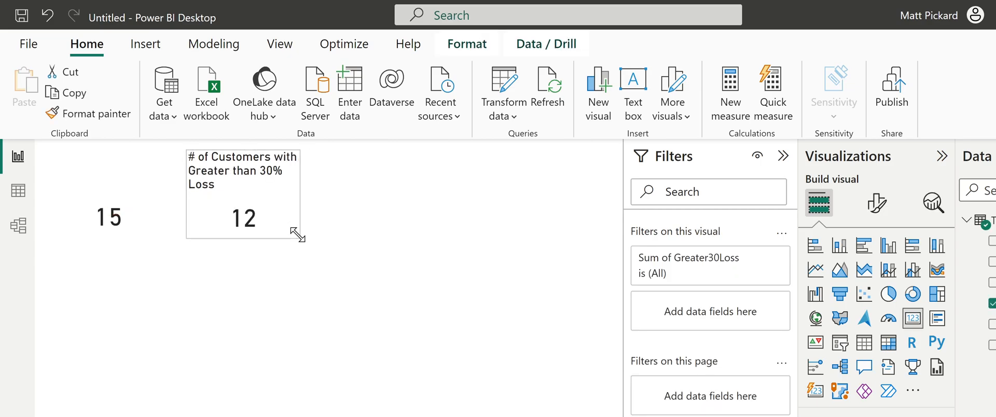
pyautogui.click(325, 326)
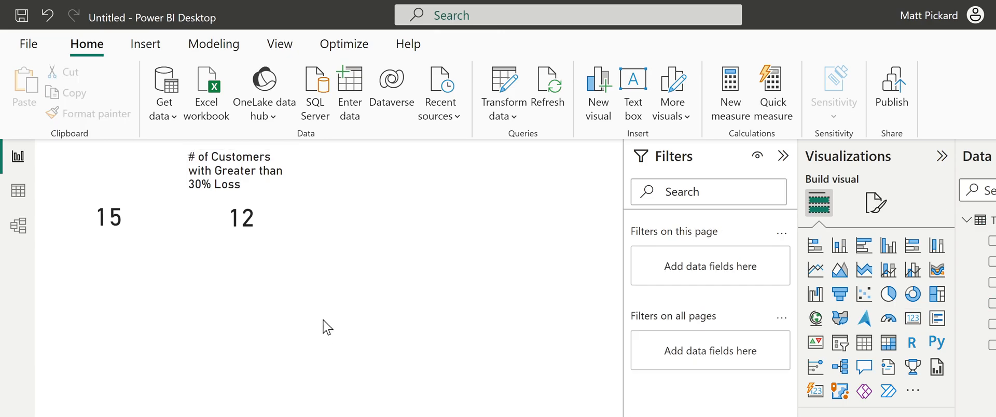
pyautogui.moveTo(317, 338)
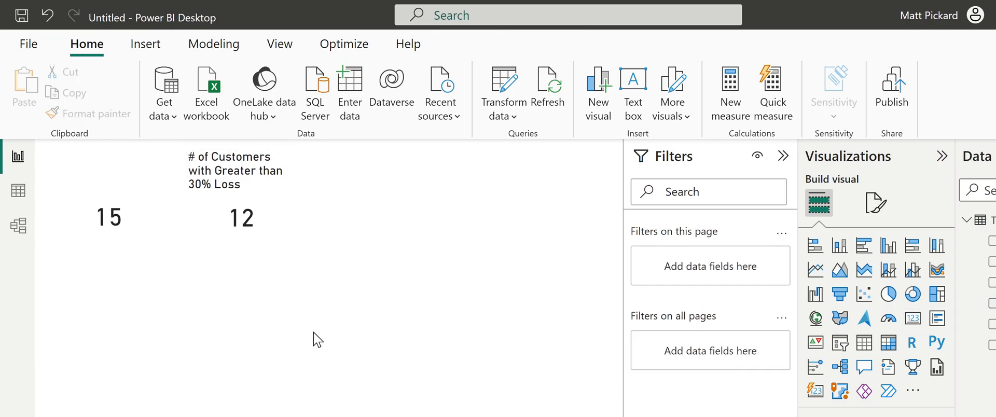